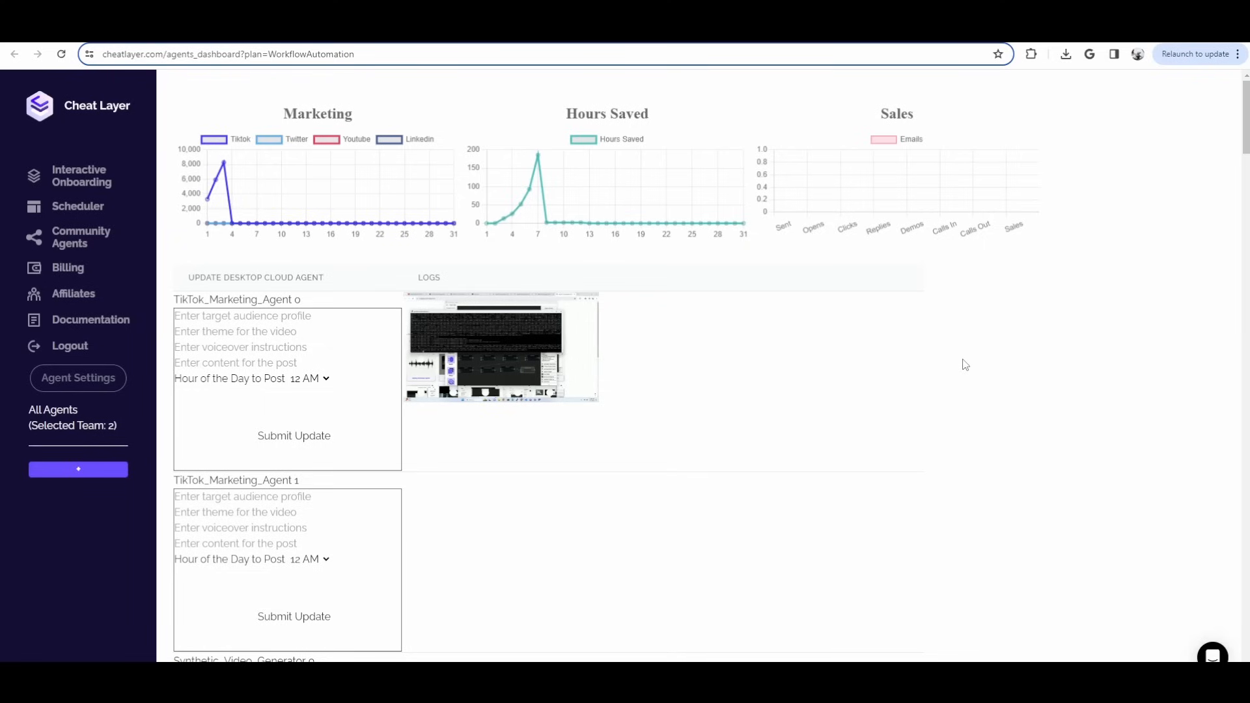
Bring up the Project Atlas prompt in Cheat Layer, ready for a request.
{"action": "scroll", "scroll_direction": "down", "scroll_amount": 3}
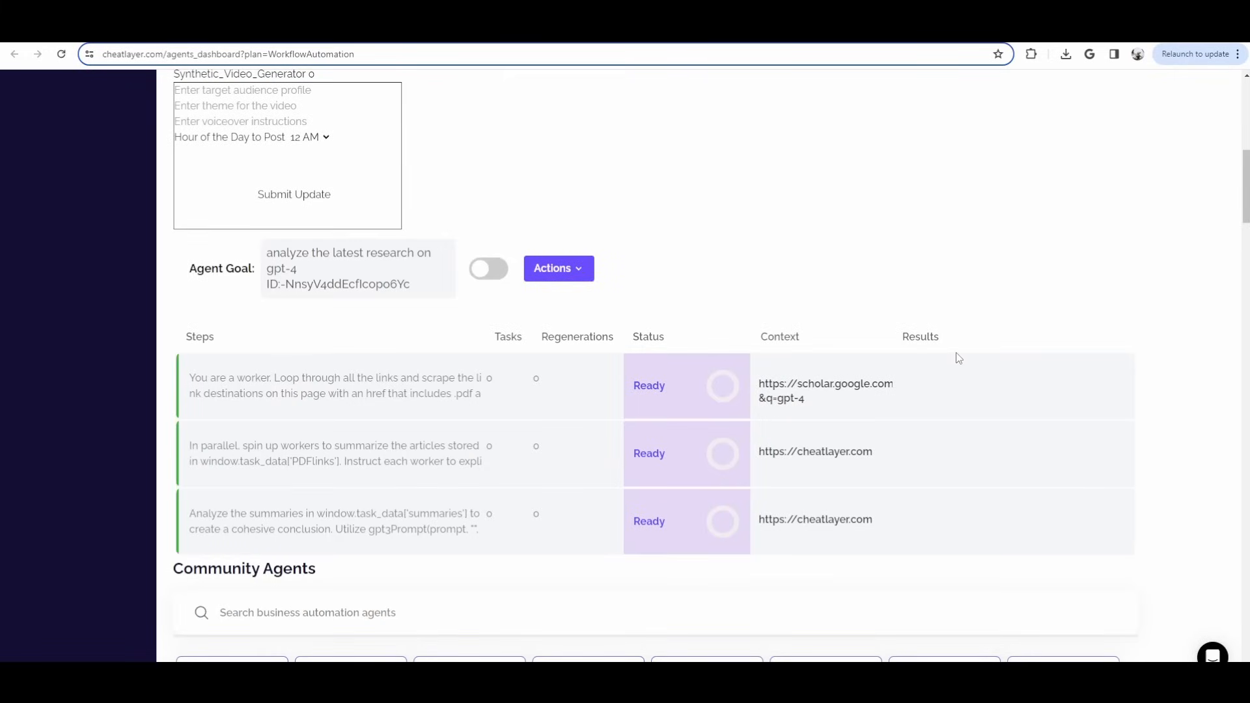
{"action": "scroll", "scroll_direction": "down", "scroll_amount": 3}
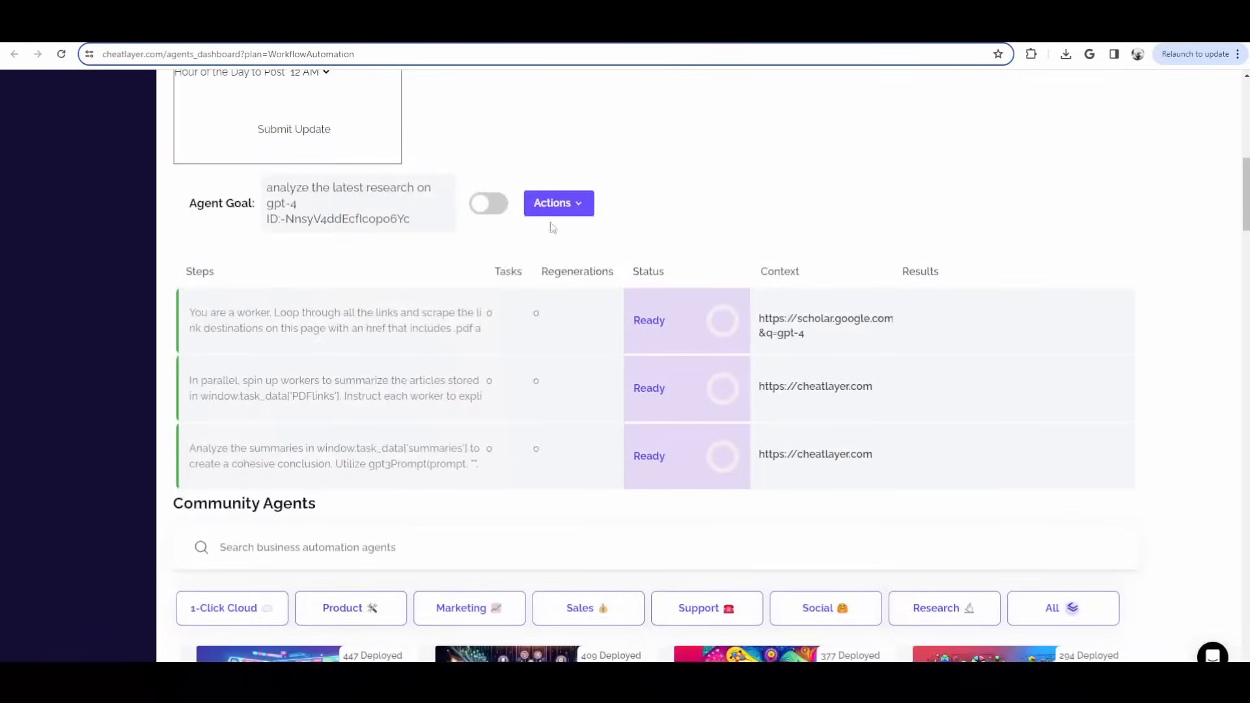
{"action": "left_click", "coordinate": [558, 203]}
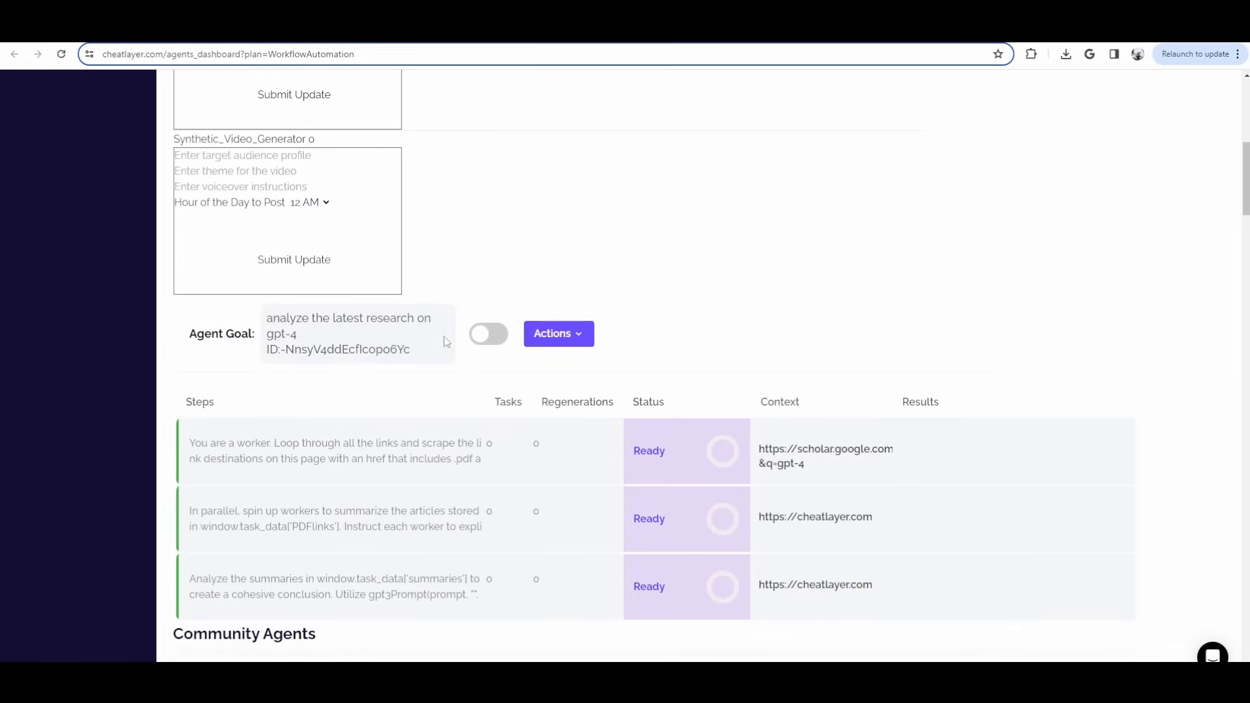
{"action": "scroll", "scroll_direction": "down", "scroll_amount": 3}
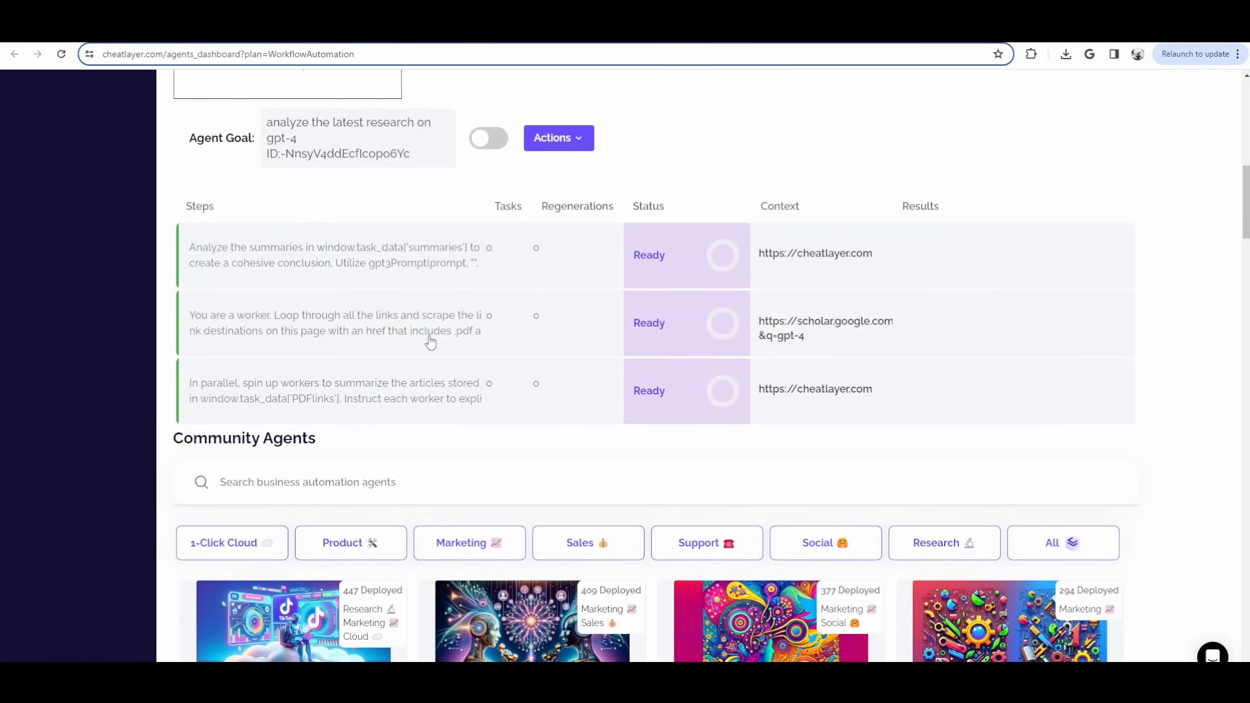
{"action": "scroll", "scroll_direction": "down", "scroll_amount": 3}
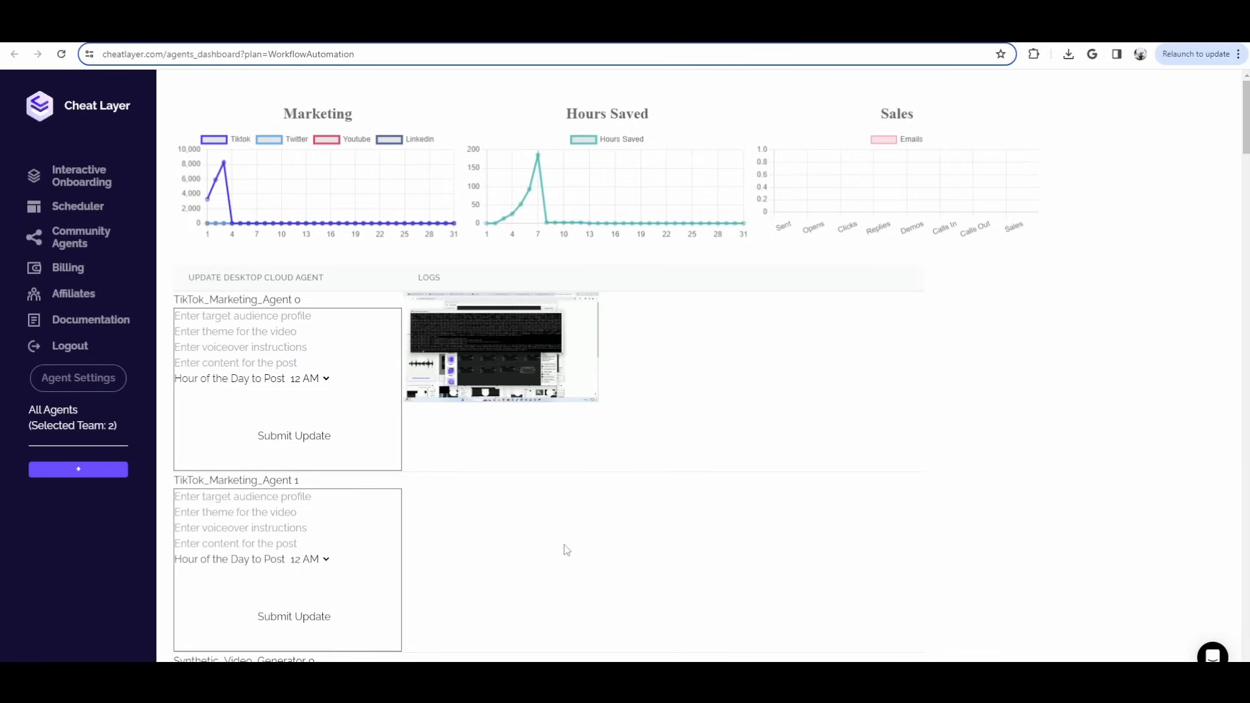
{"action": "mouse_move", "coordinate": [608, 517]}
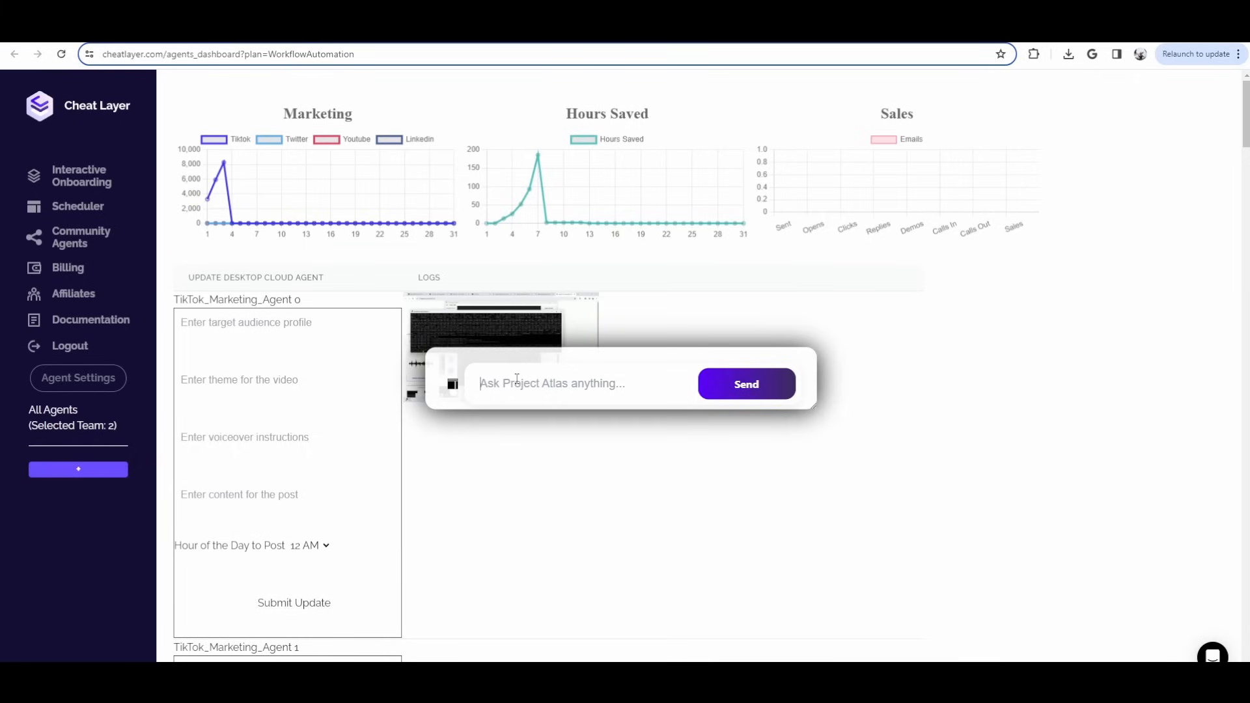
Ask Atlas to 'generate a landing page for a real estate firm' and send it.
{"action": "type", "text": "generate a landing page"}
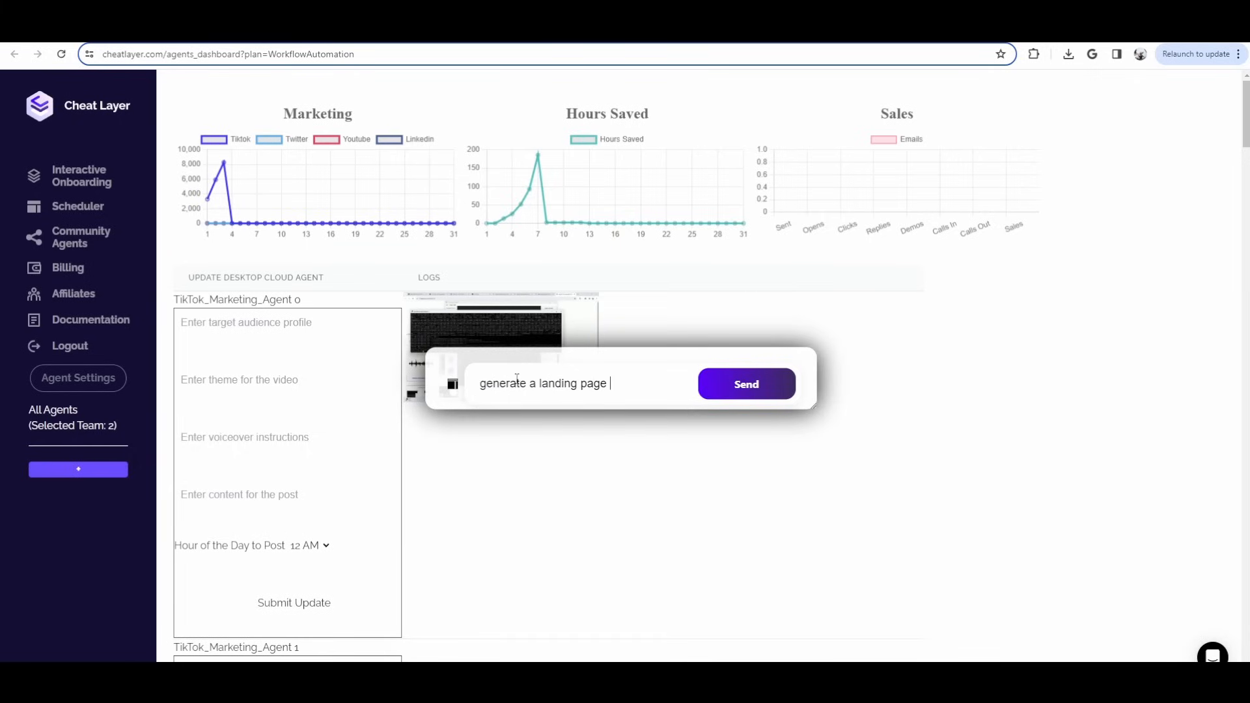
{"action": "type", "text": "for"}
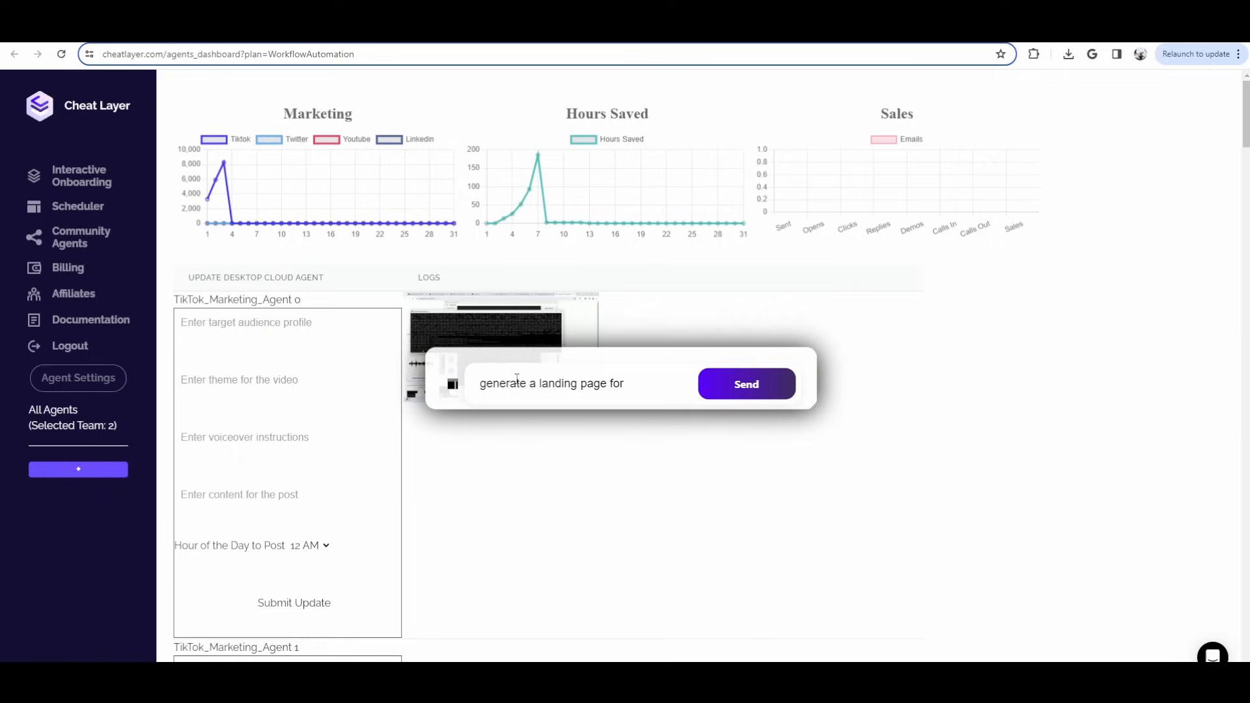
{"action": "type", "text": "a real"}
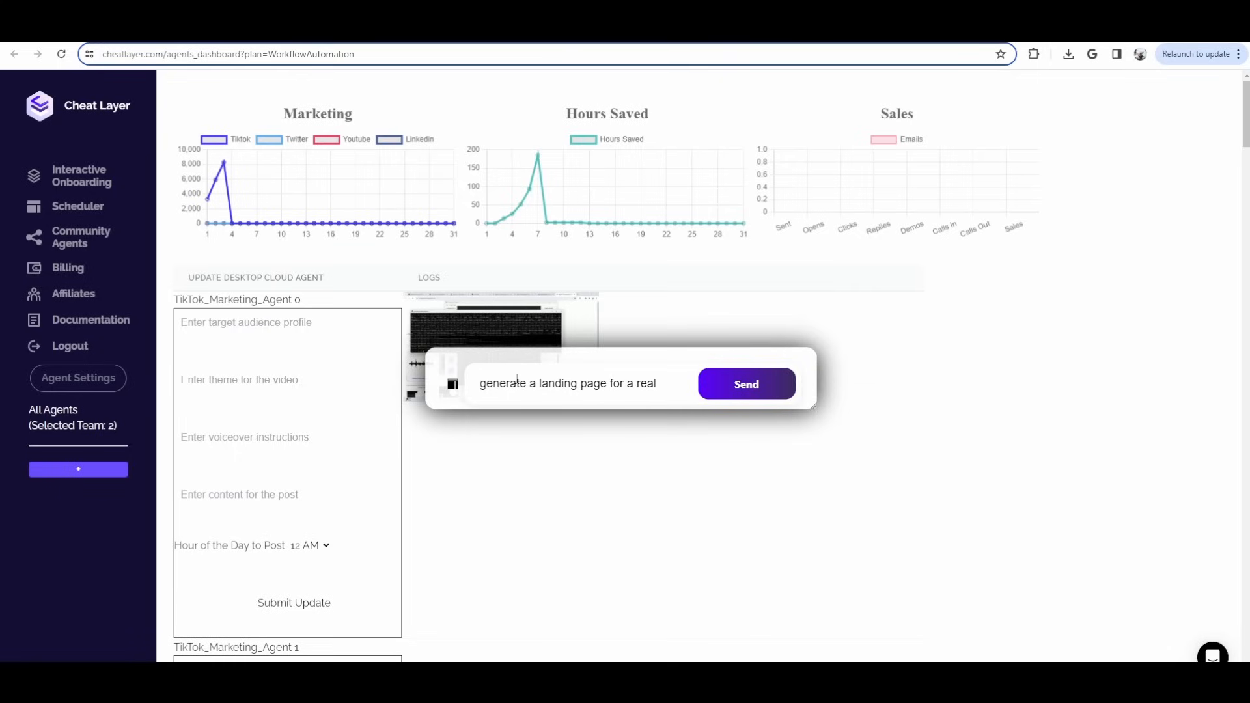
{"action": "type", "text": "estate firm"}
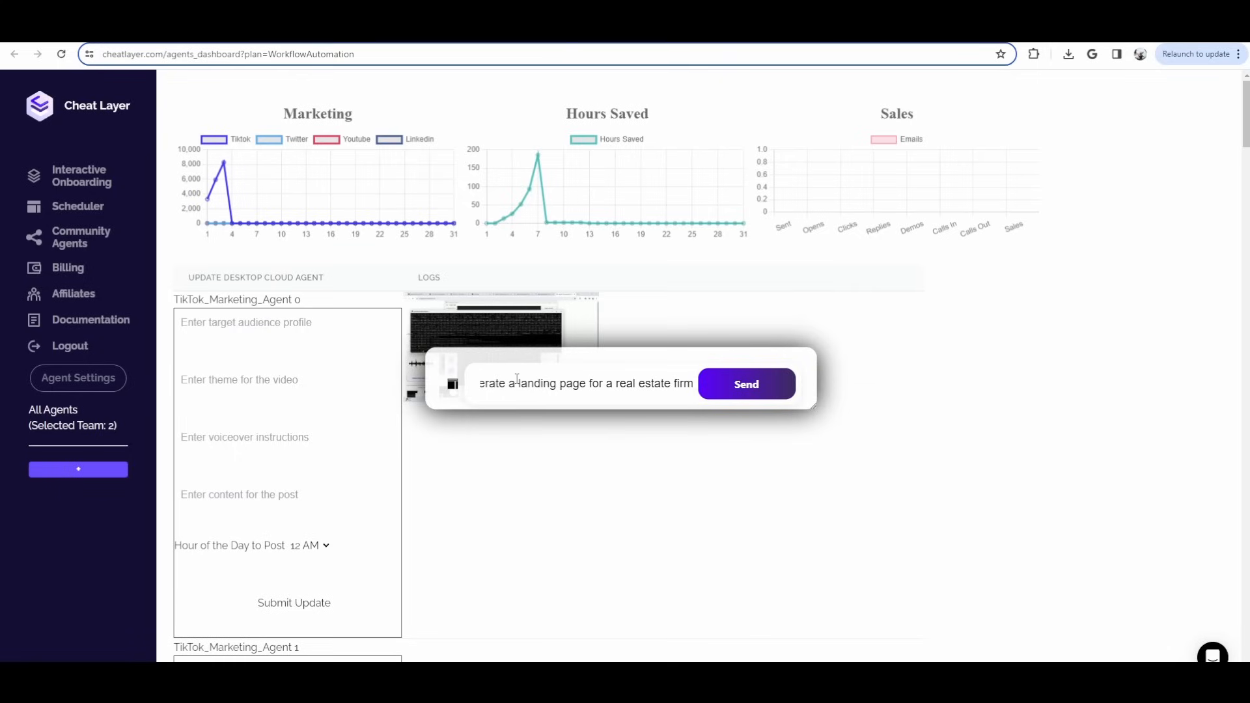
{"action": "left_click", "coordinate": [745, 383]}
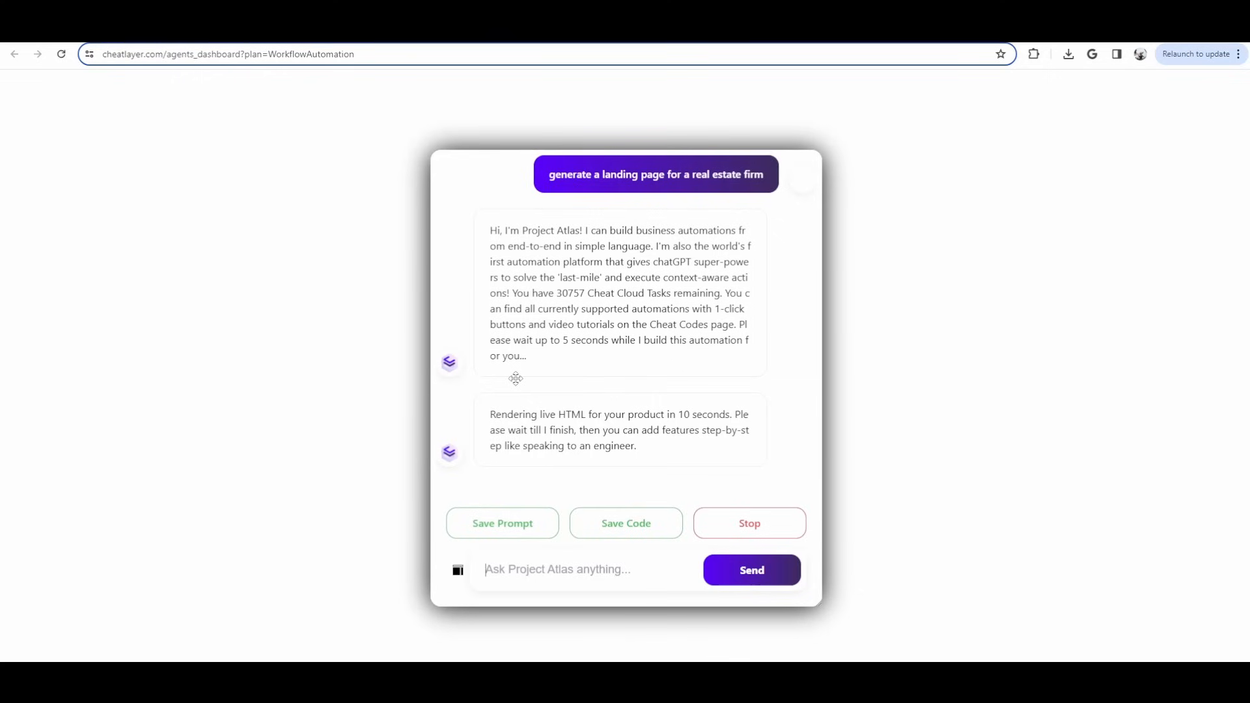
{"action": "mouse_move", "coordinate": [443, 279]}
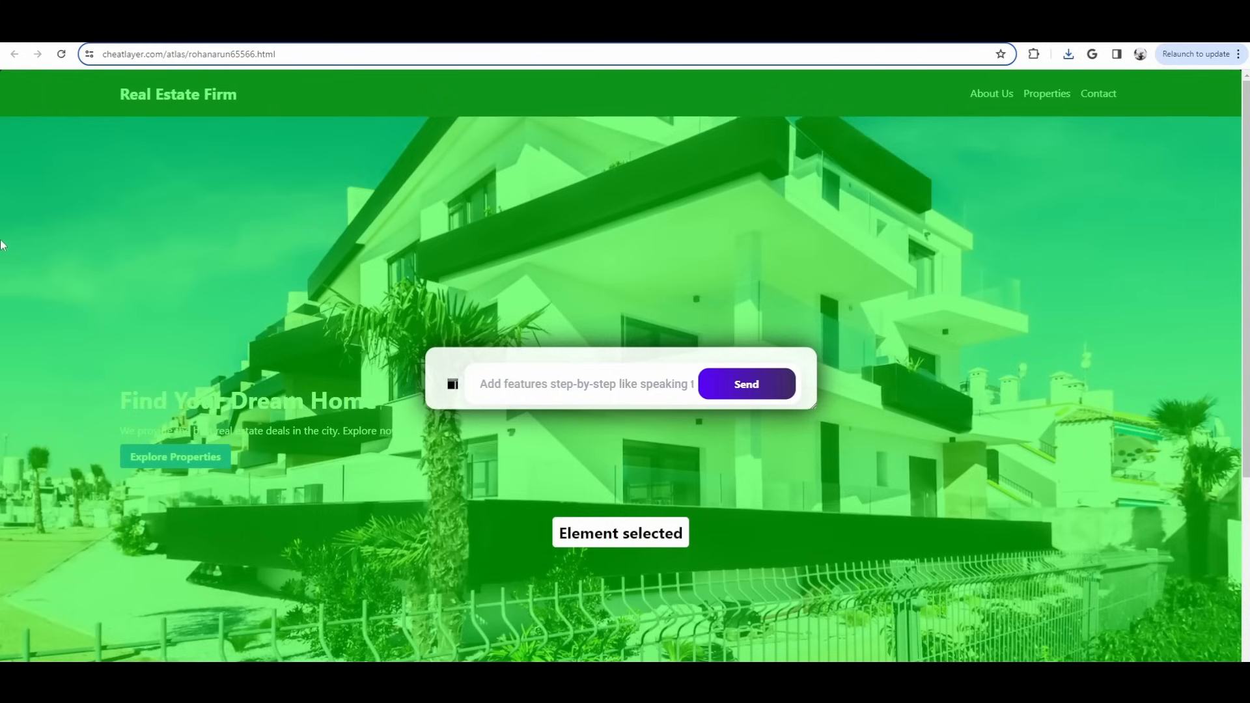
{"action": "mouse_move", "coordinate": [104, 49]}
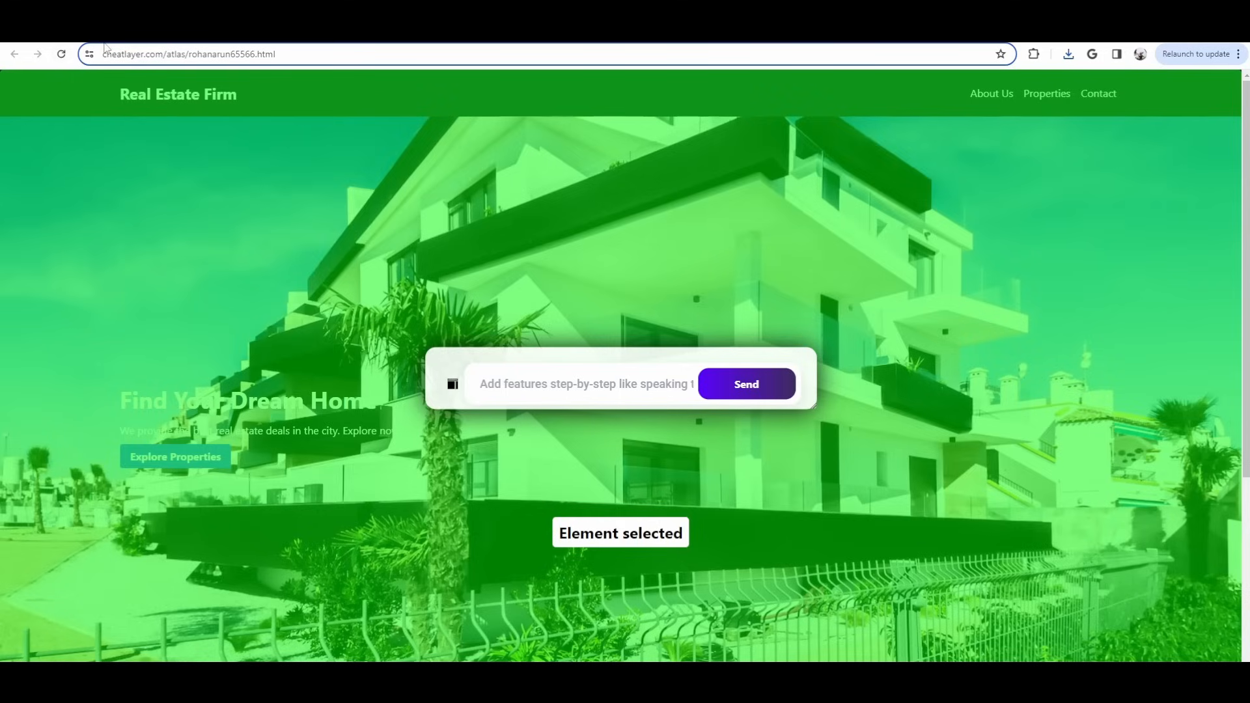
{"action": "mouse_move", "coordinate": [170, 77]}
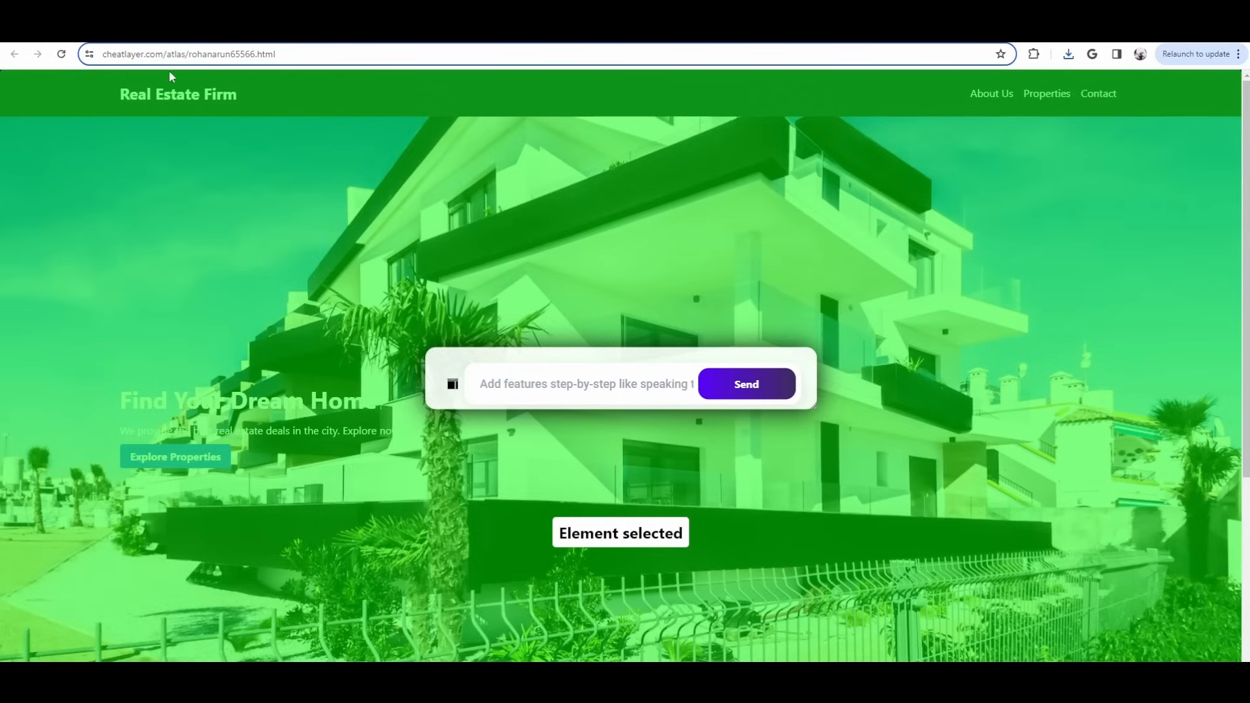
{"action": "mouse_move", "coordinate": [626, 230]}
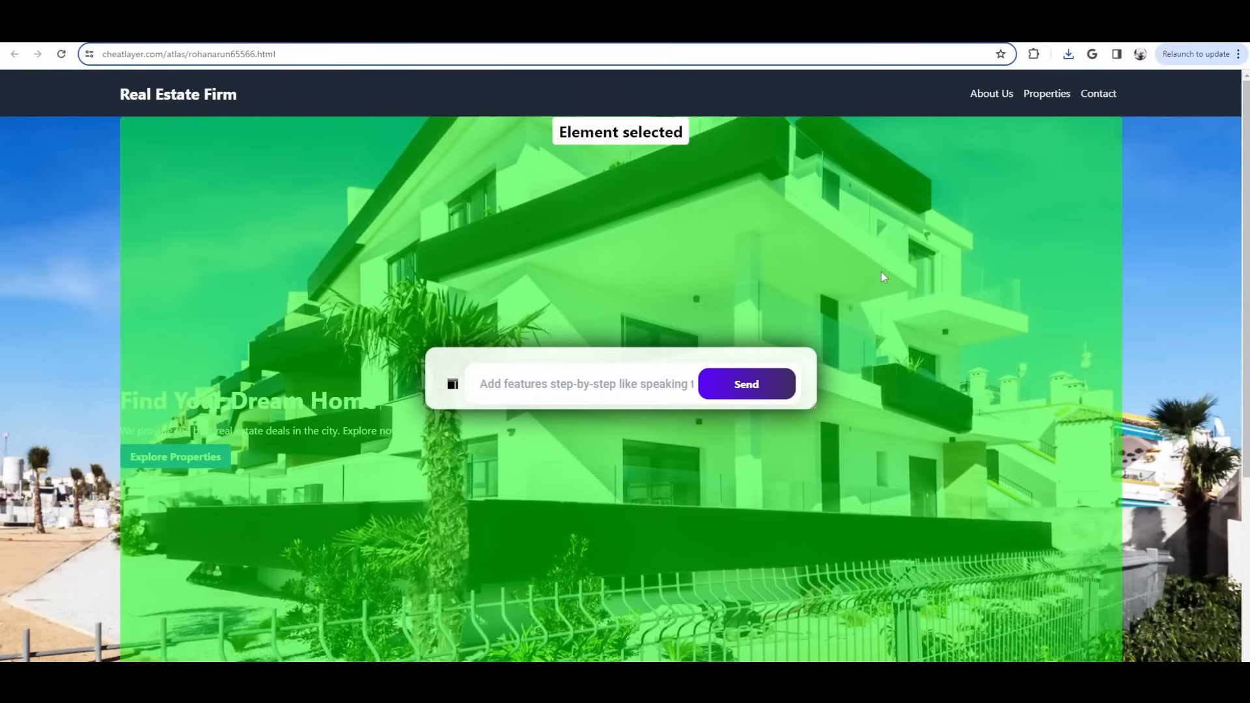
{"action": "mouse_move", "coordinate": [765, 267]}
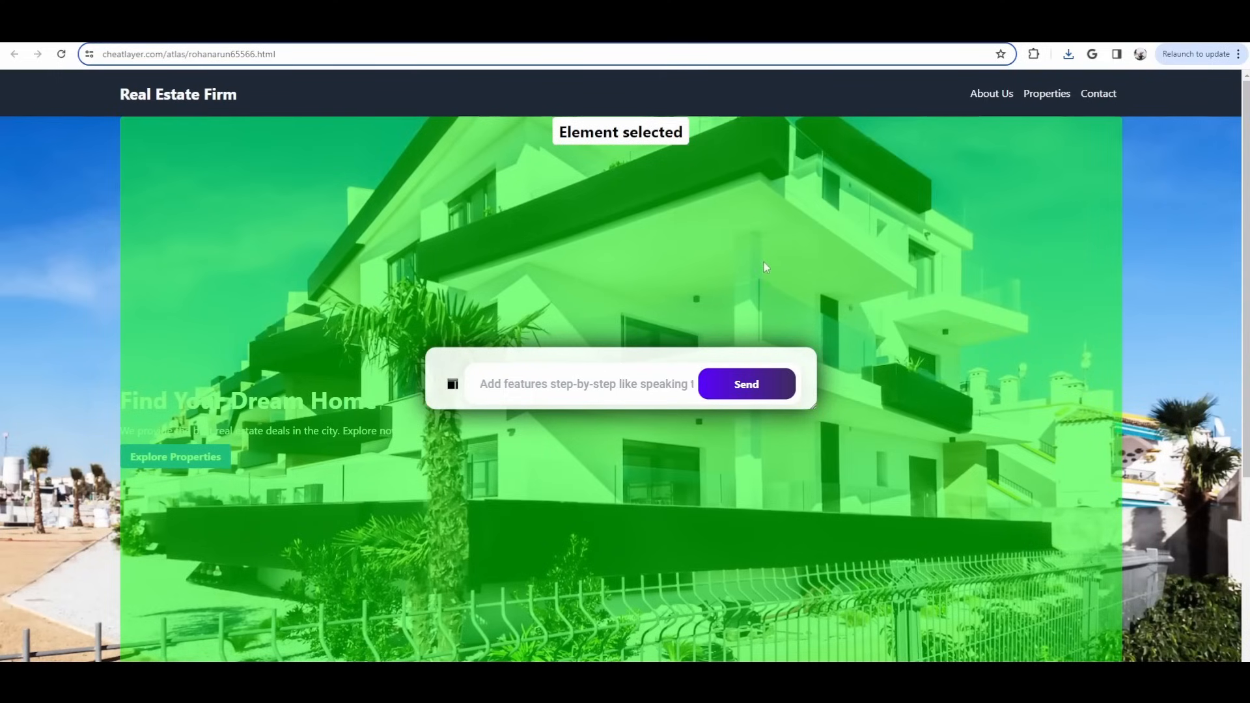
{"action": "mouse_move", "coordinate": [883, 194]}
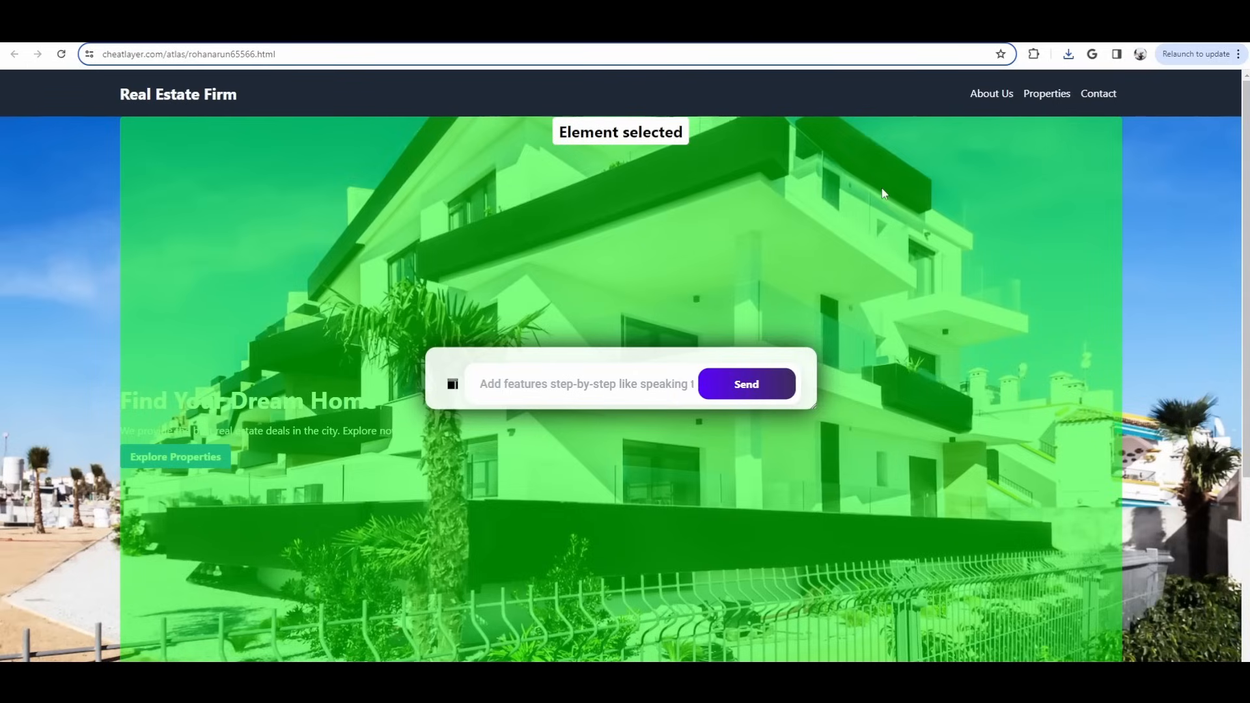
{"action": "mouse_move", "coordinate": [391, 236]}
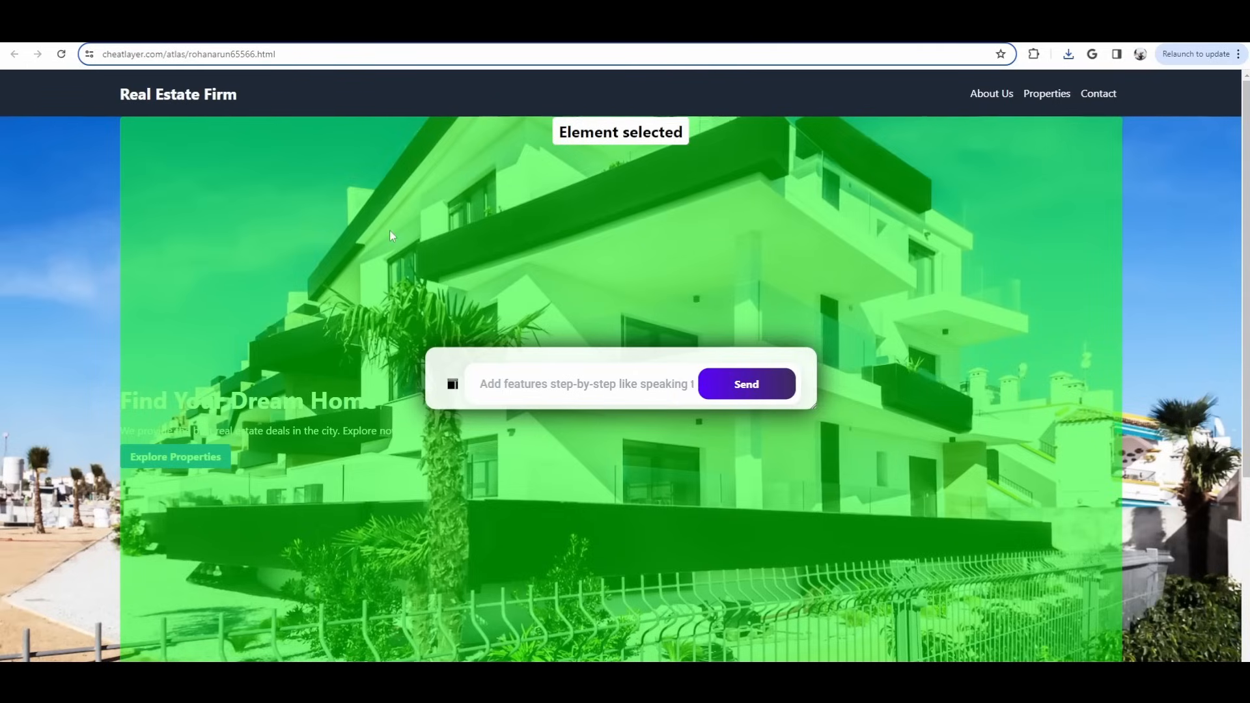
{"action": "scroll", "scroll_direction": "down", "scroll_amount": 3}
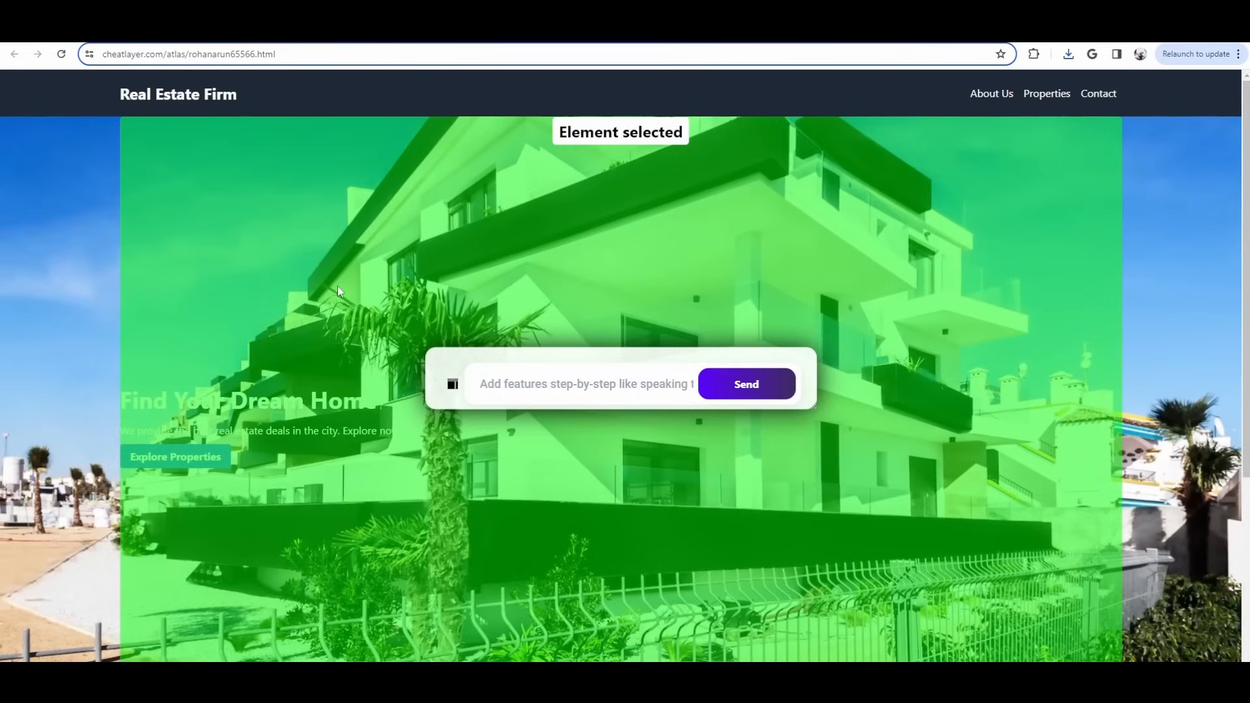
{"action": "scroll", "scroll_direction": "down", "scroll_amount": 3}
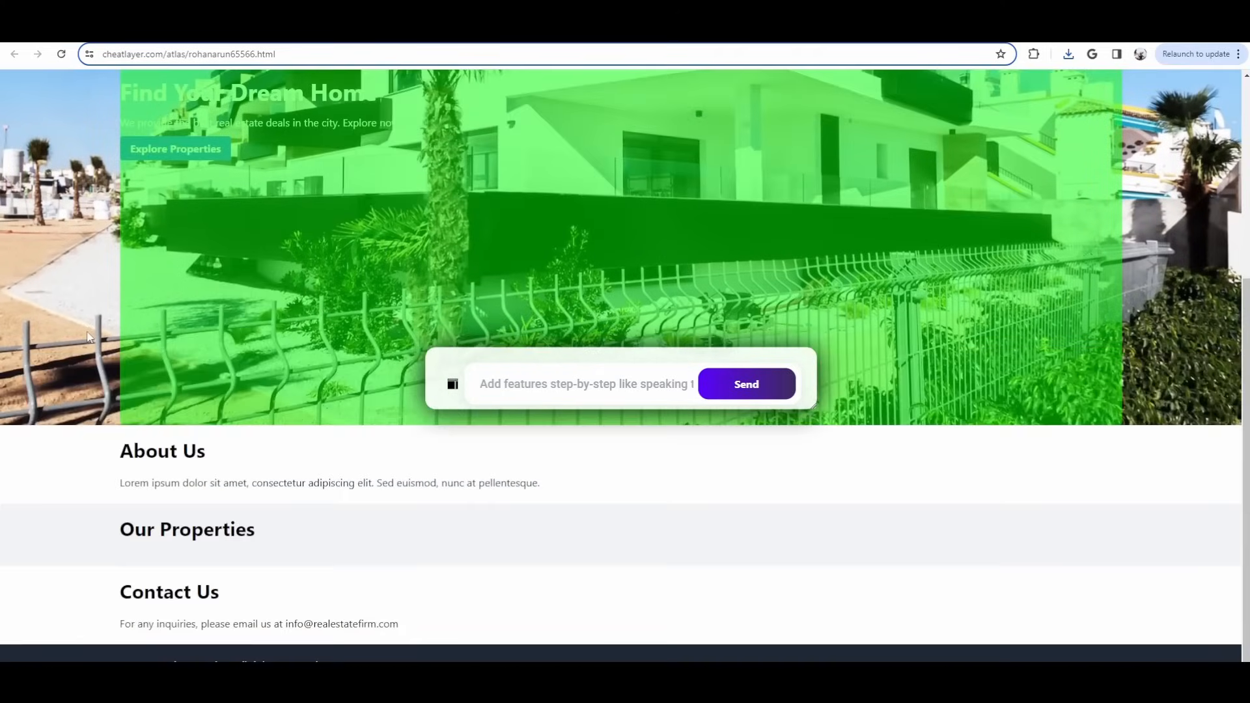
{"action": "mouse_move", "coordinate": [992, 546]}
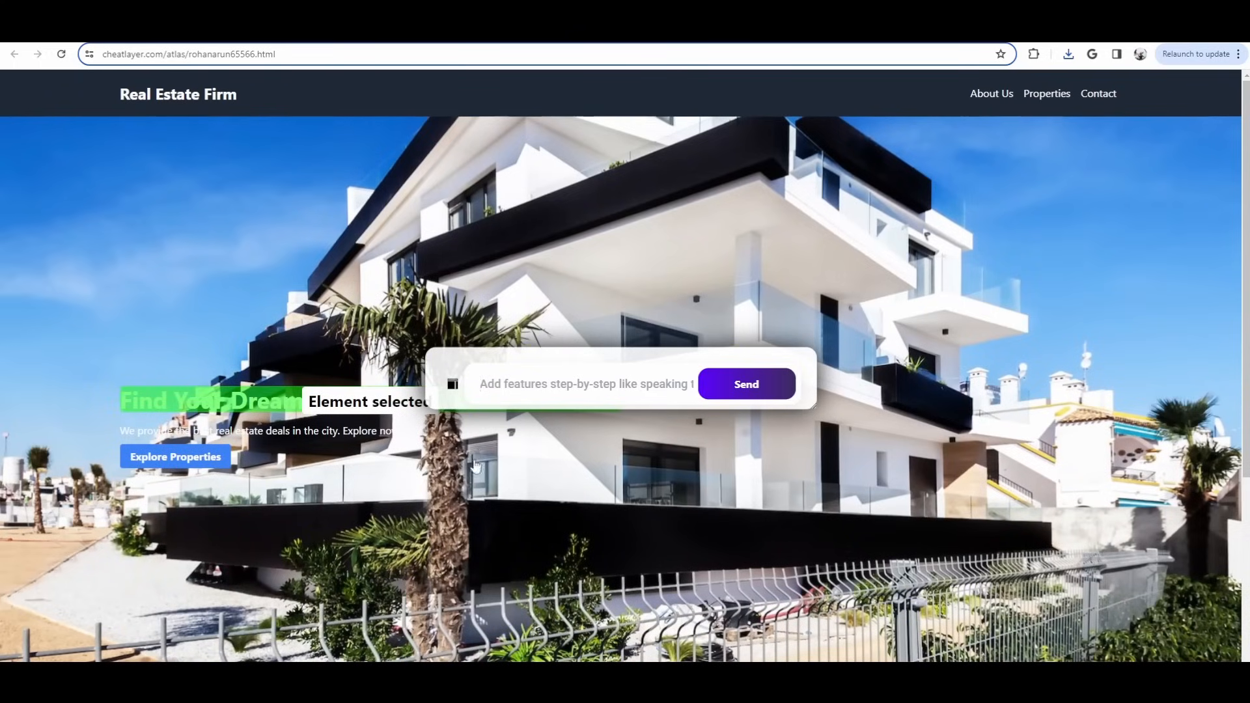
Send 'Make this say Cheat Layer' for the selected hero heading and view the result.
{"action": "type", "text": "Make this say Chea"}
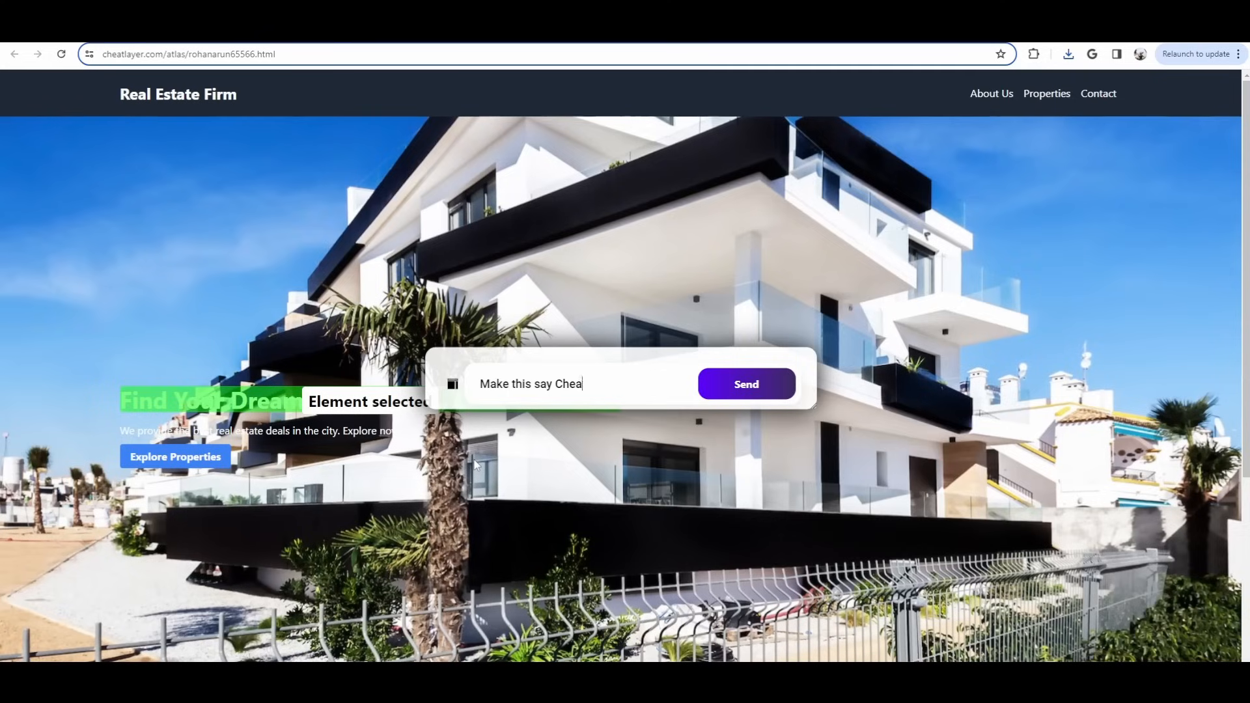
{"action": "left_click", "coordinate": [745, 383]}
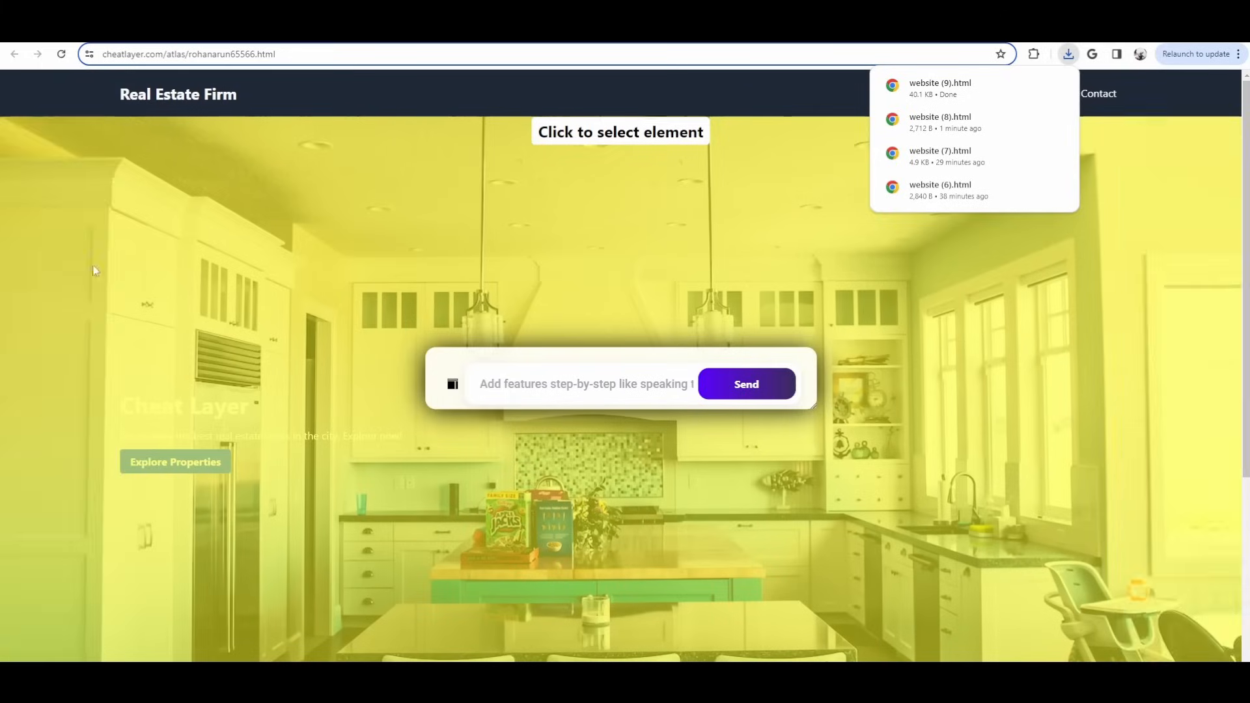
{"action": "scroll", "scroll_direction": "down", "scroll_amount": 3}
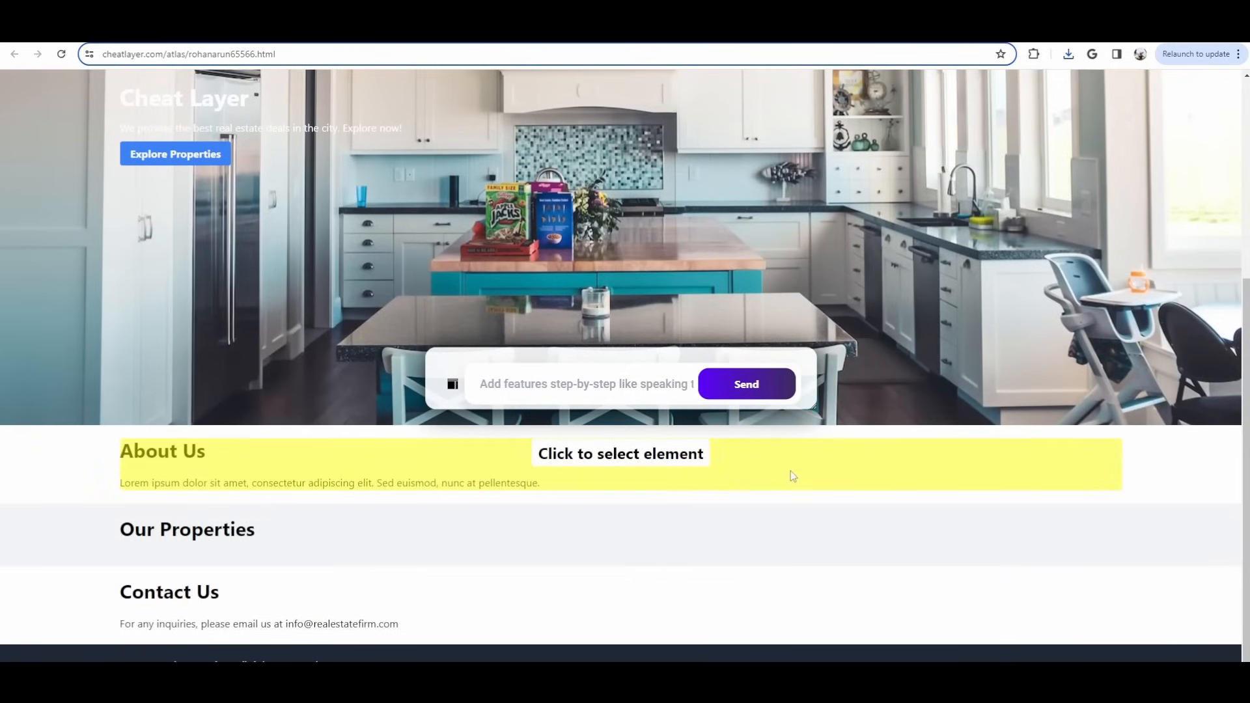
{"action": "mouse_move", "coordinate": [798, 473]}
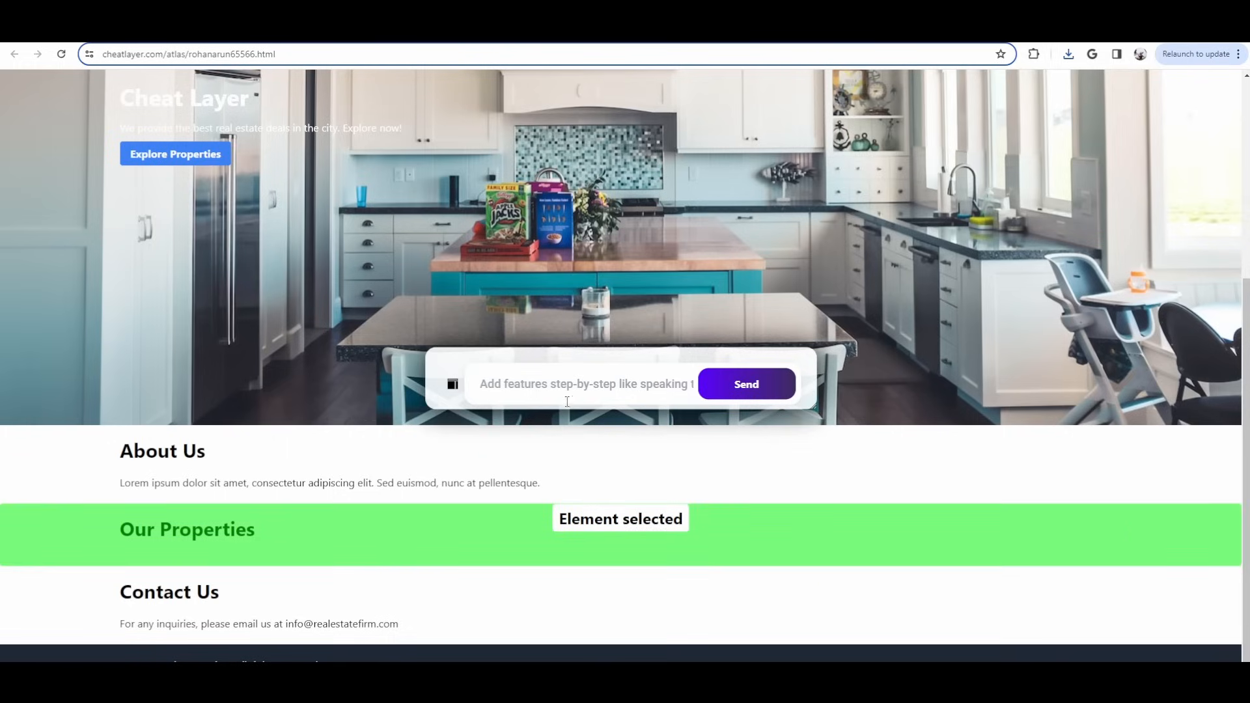
Request 'add a functional mortgage calculator' for the Our Properties section.
{"action": "type", "text": "a"}
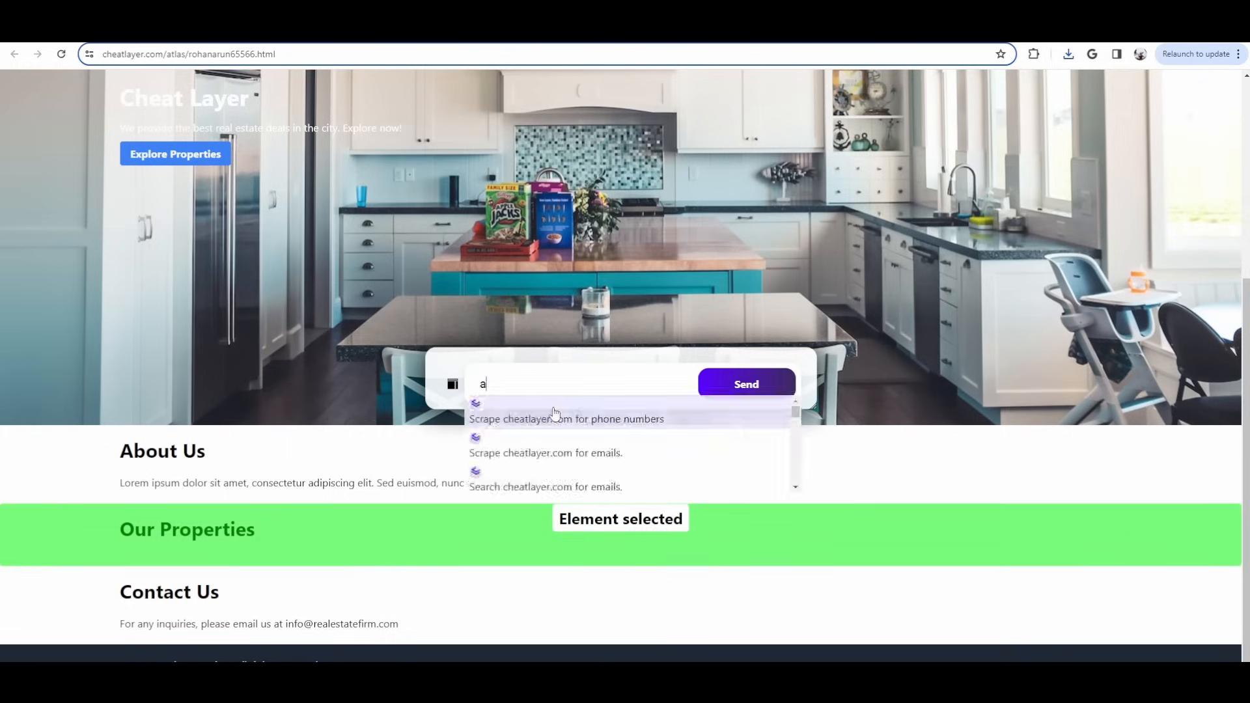
{"action": "type", "text": "dd a functional mortgage cal"}
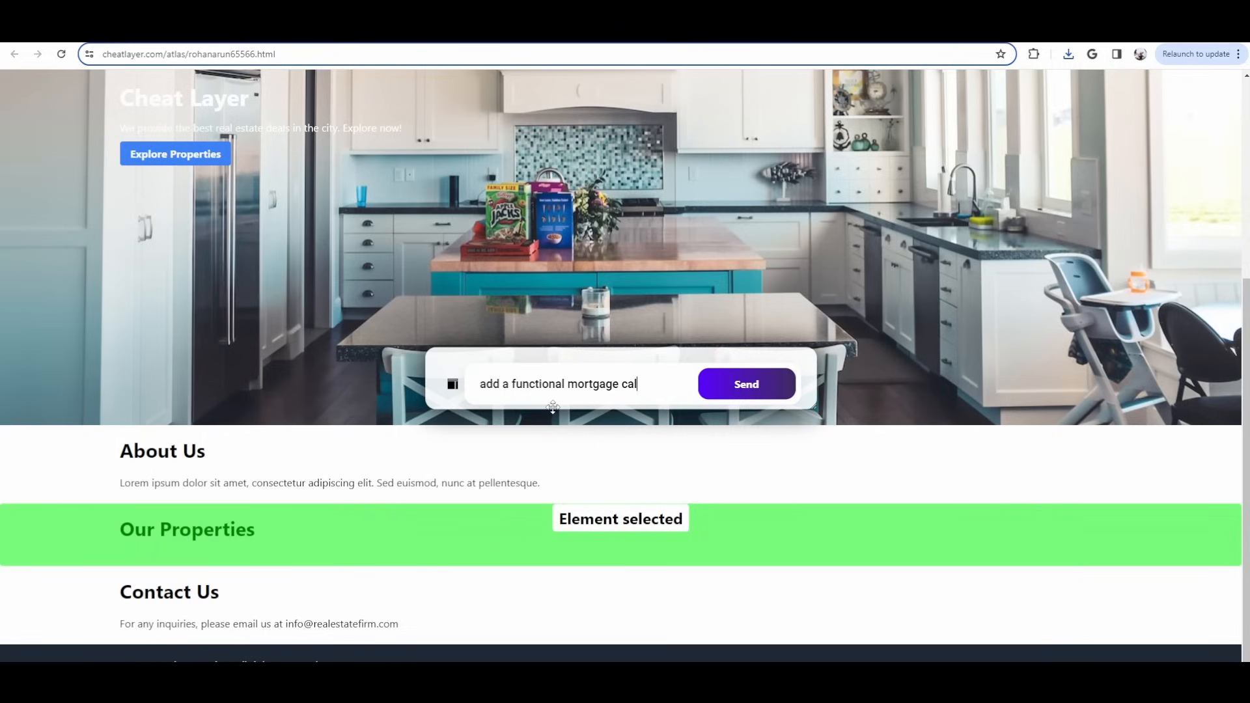
{"action": "type", "text": "culator"}
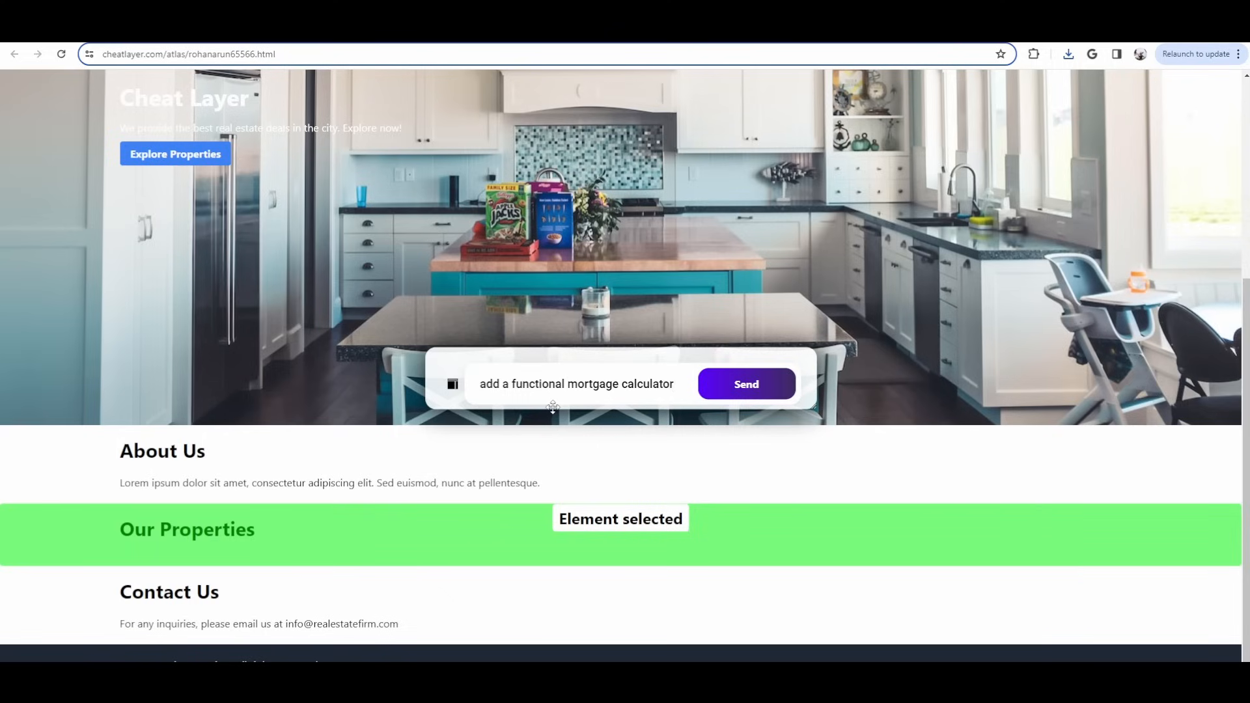
{"action": "left_click", "coordinate": [745, 383]}
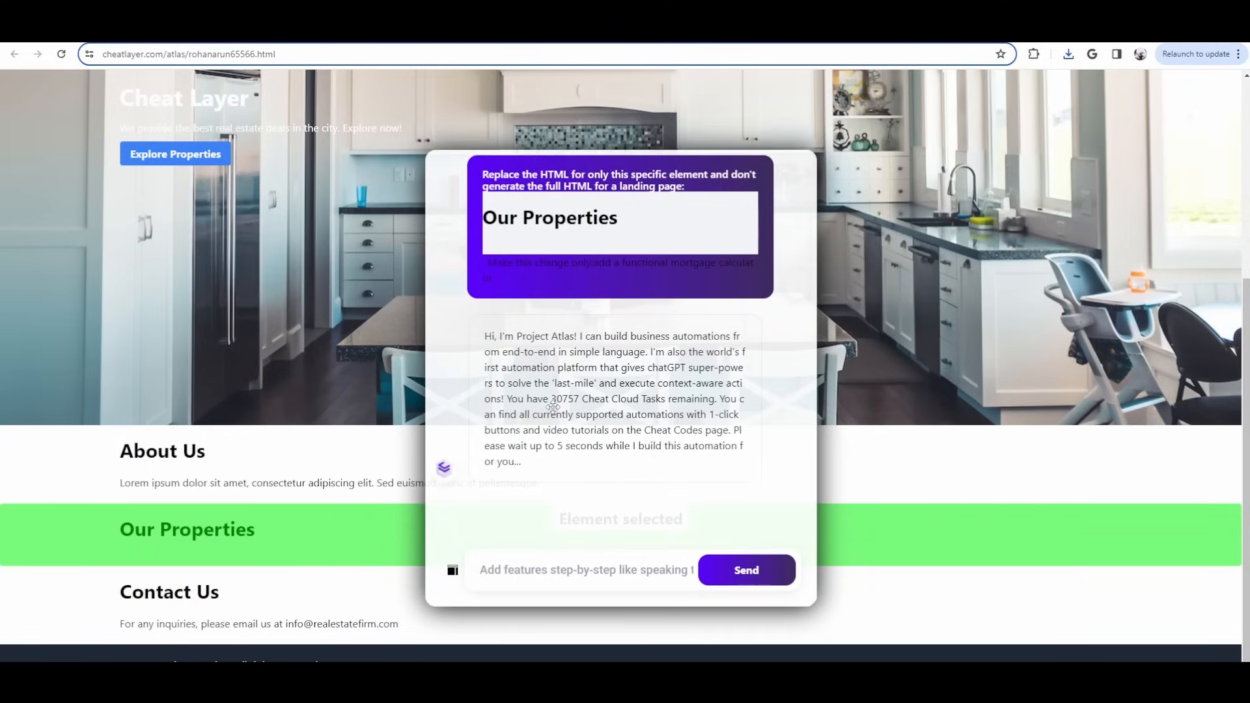
{"action": "left_click", "coordinate": [745, 571]}
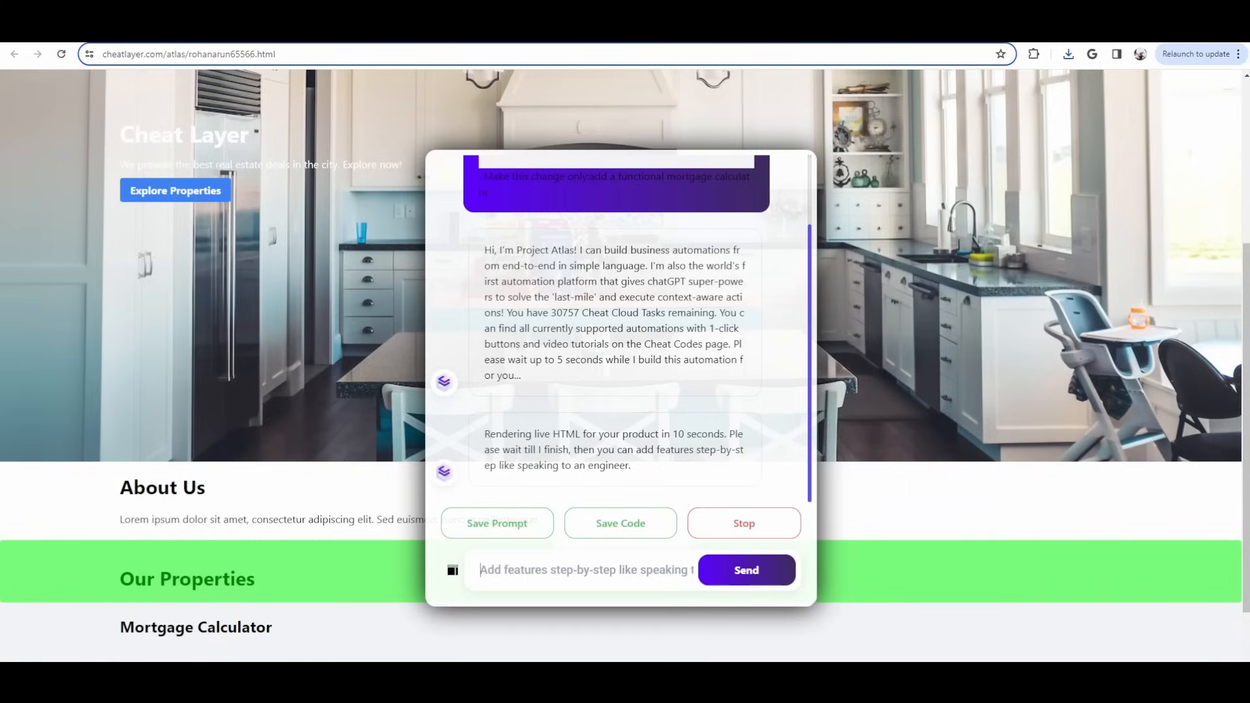
{"action": "scroll", "scroll_direction": "down", "scroll_amount": 3}
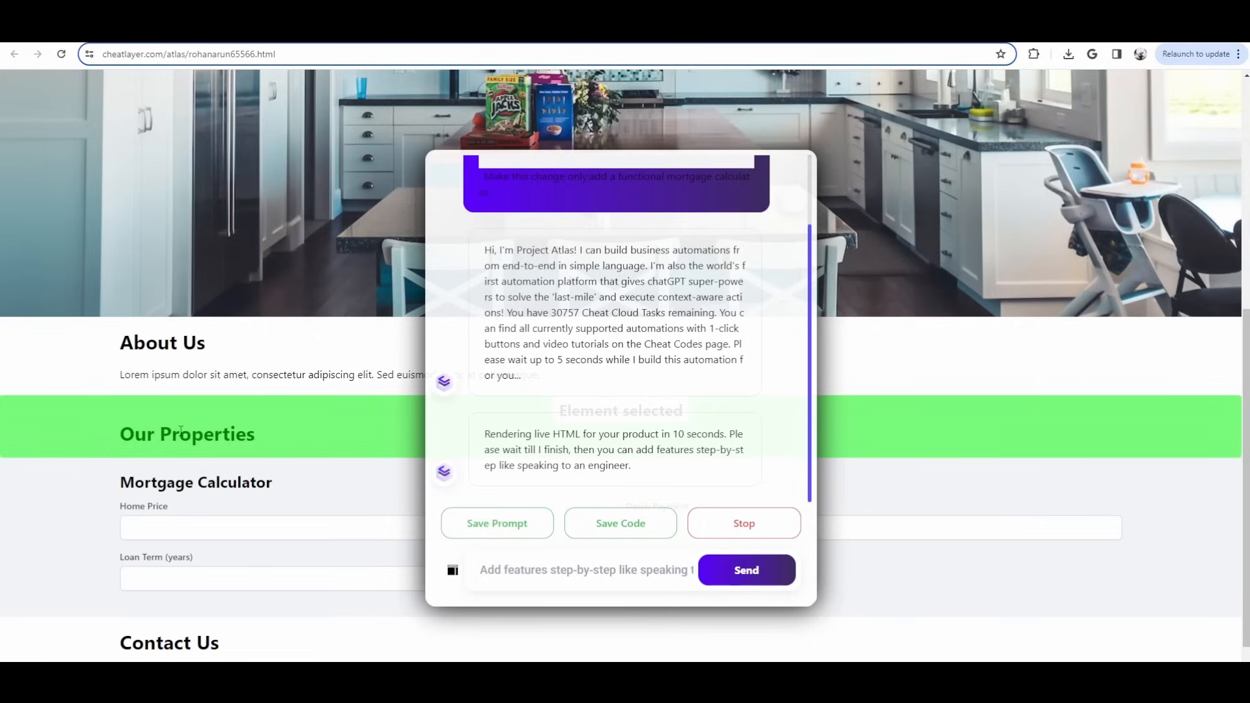
Save the regenerated page code once the calculator has rendered.
{"action": "left_click", "coordinate": [587, 571]}
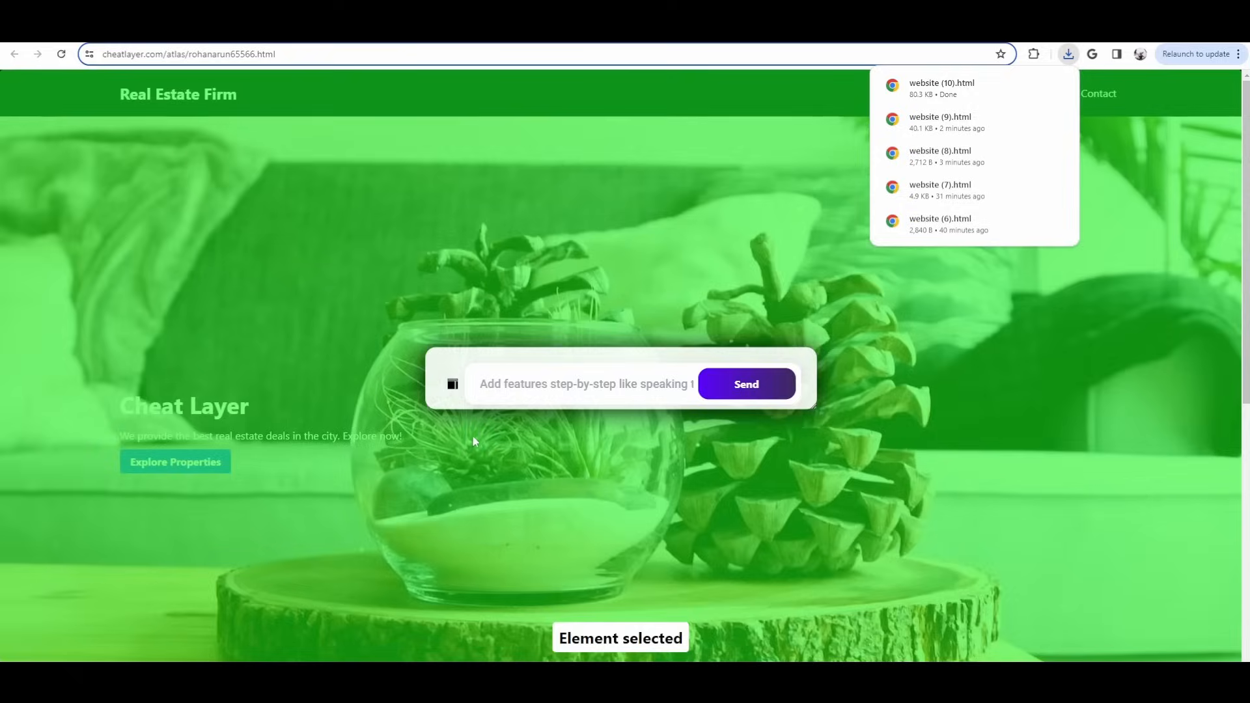
{"action": "scroll", "scroll_direction": "down", "scroll_amount": 3}
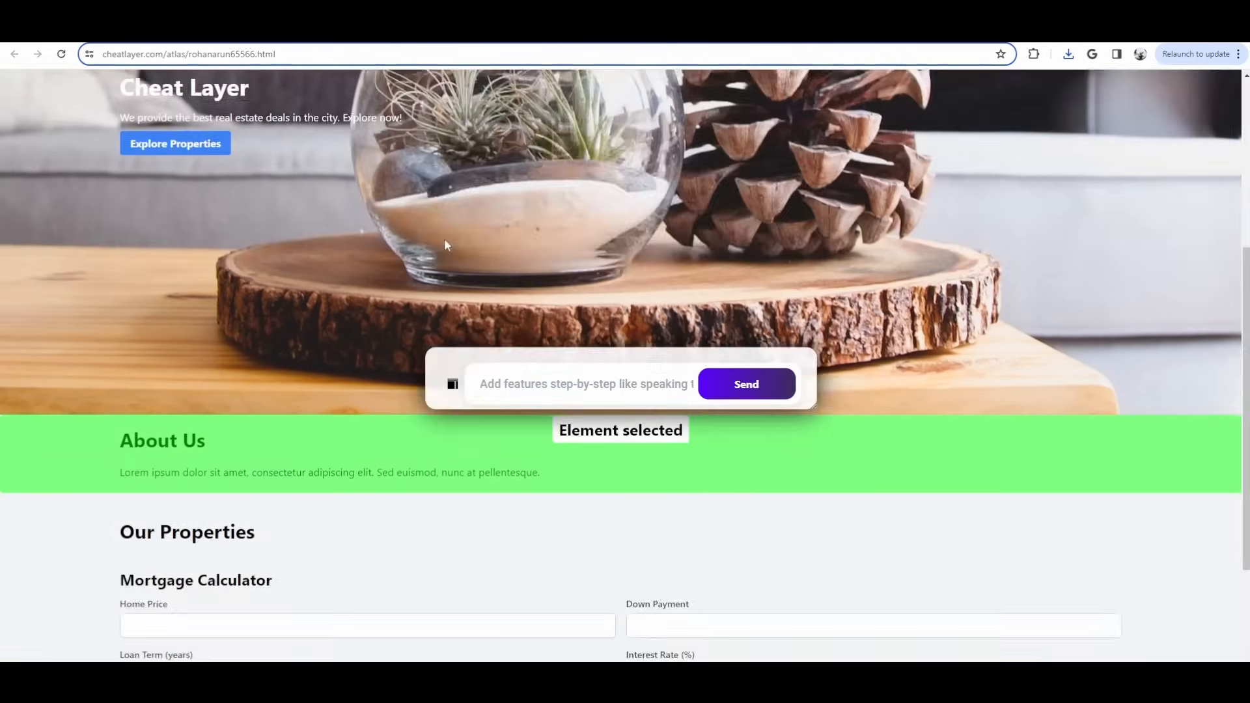
Fill the mortgage calculator with test values (50000, 5) and calculate the monthly payment.
{"action": "scroll", "scroll_direction": "up", "scroll_amount": 3}
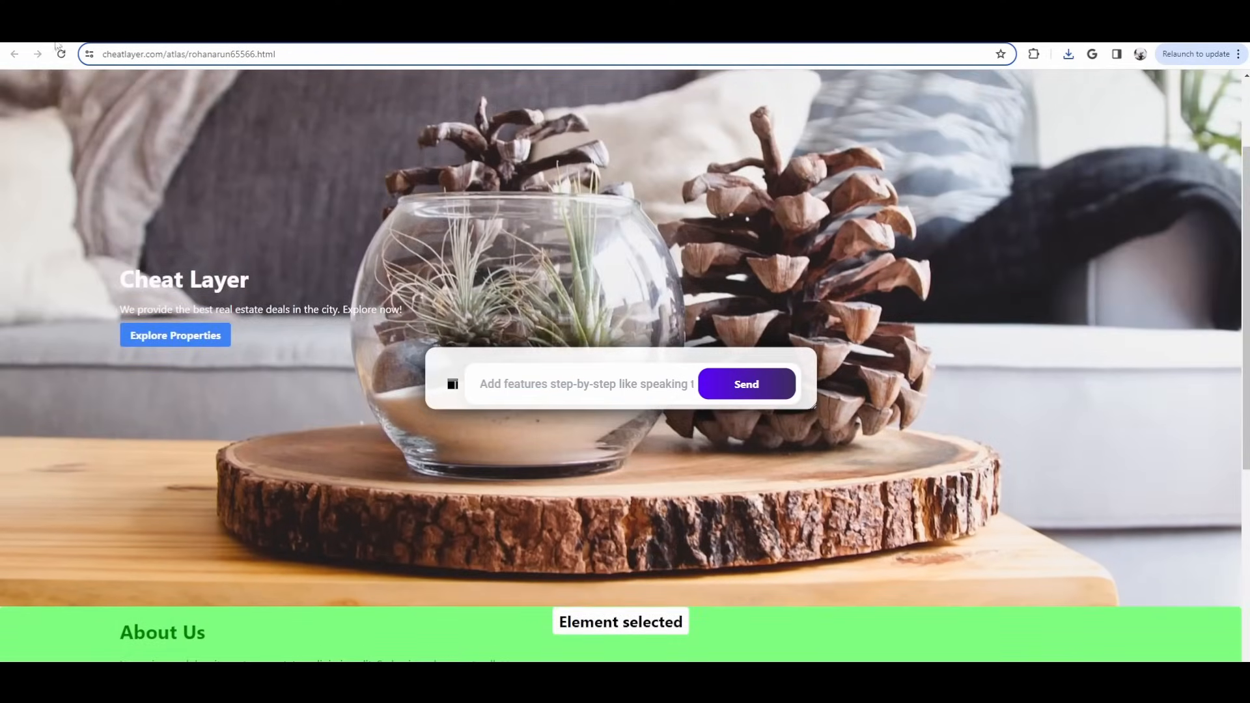
{"action": "scroll", "scroll_direction": "down", "scroll_amount": 3}
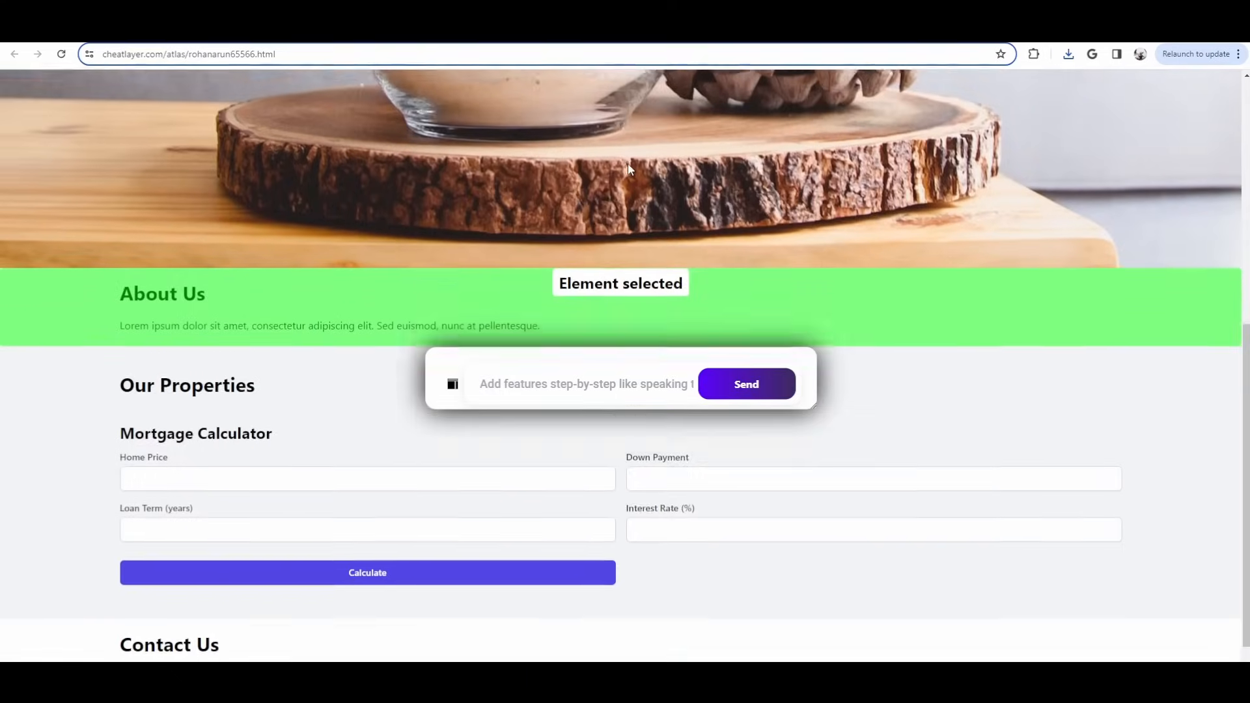
{"action": "scroll", "scroll_direction": "down", "scroll_amount": 3}
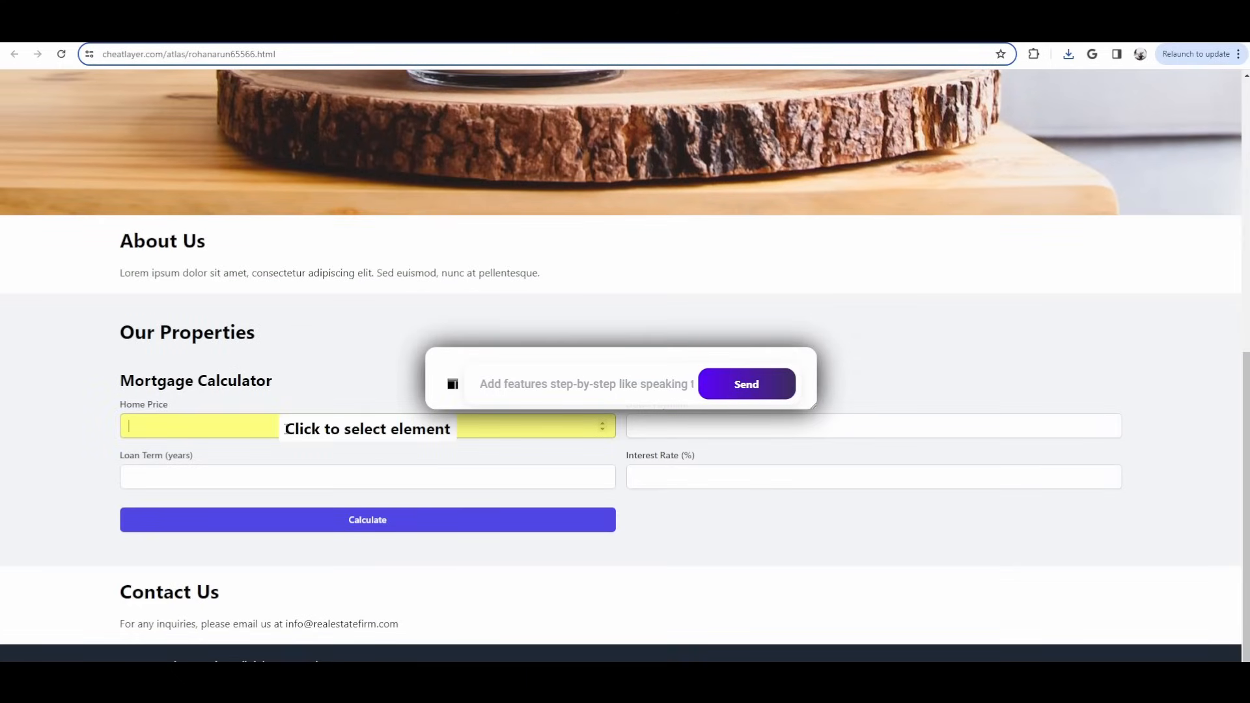
{"action": "type", "text": "500000"}
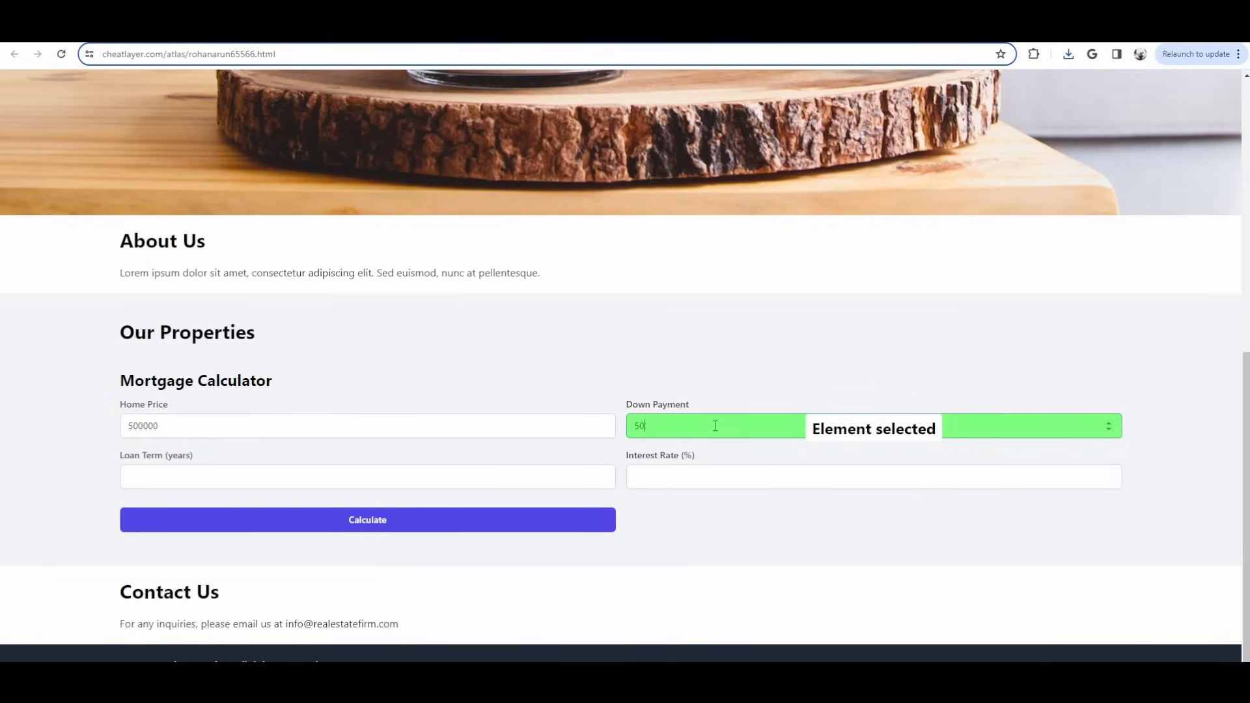
{"action": "type", "text": "5"}
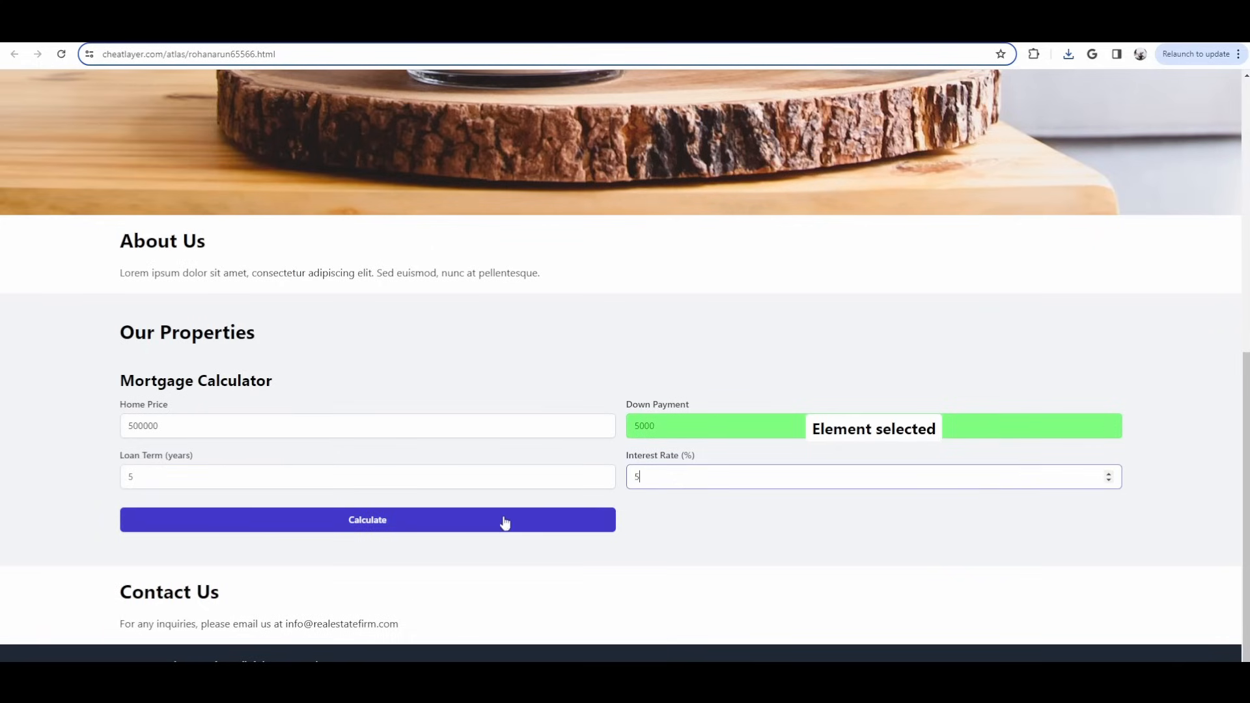
{"action": "left_click", "coordinate": [368, 520]}
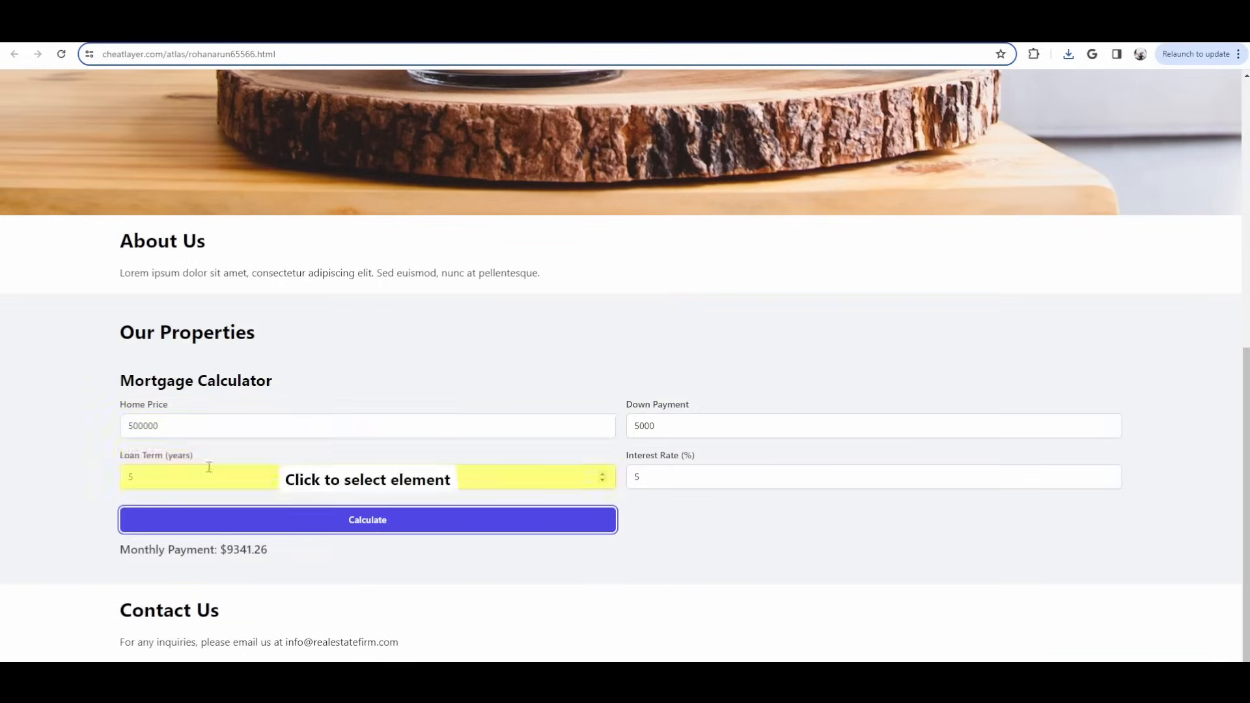
Change the Home Price to 98920 and recalculate, getting $11208.00 monthly.
{"action": "left_click", "coordinate": [198, 426]}
{"action": "type", "text": "5"}
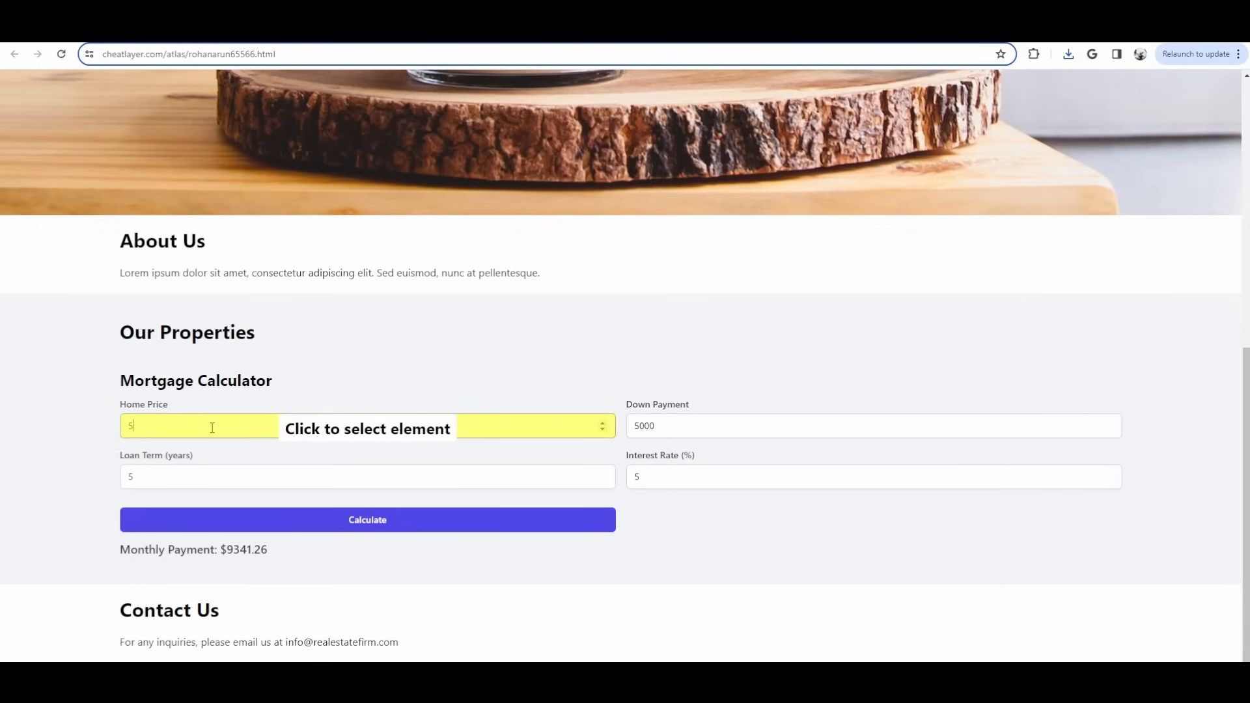
{"action": "type", "text": "98920"}
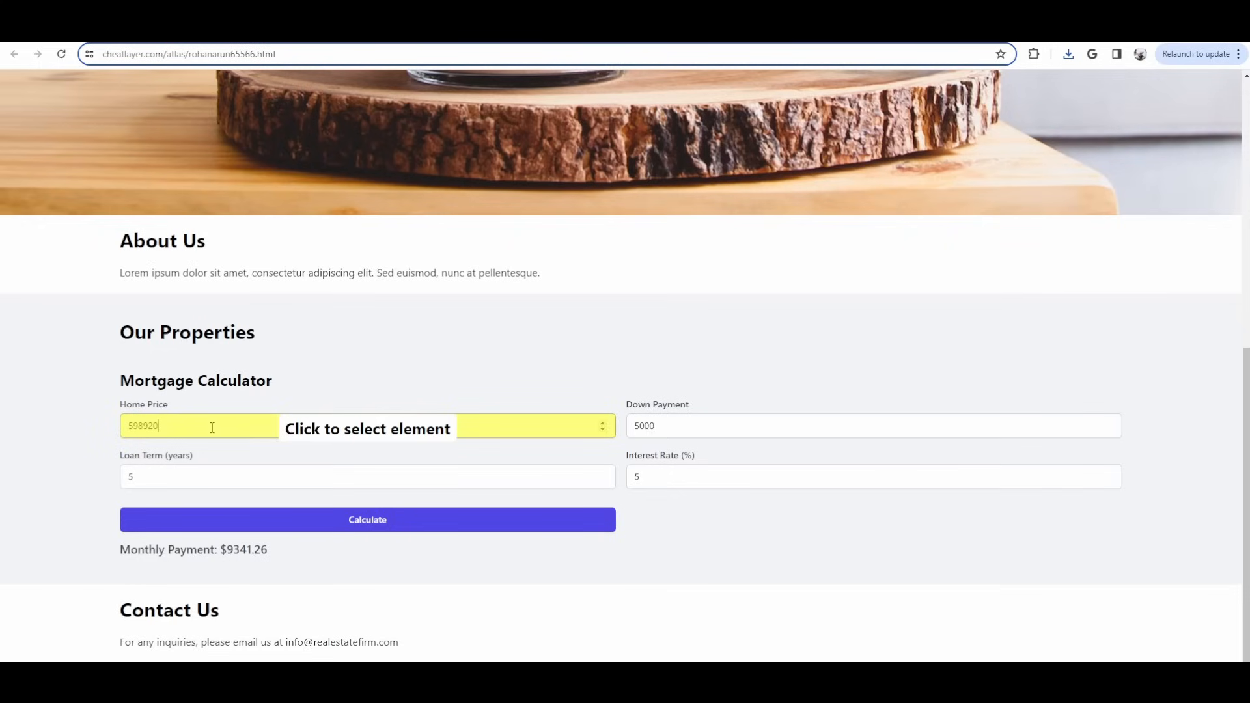
{"action": "left_click", "coordinate": [367, 519]}
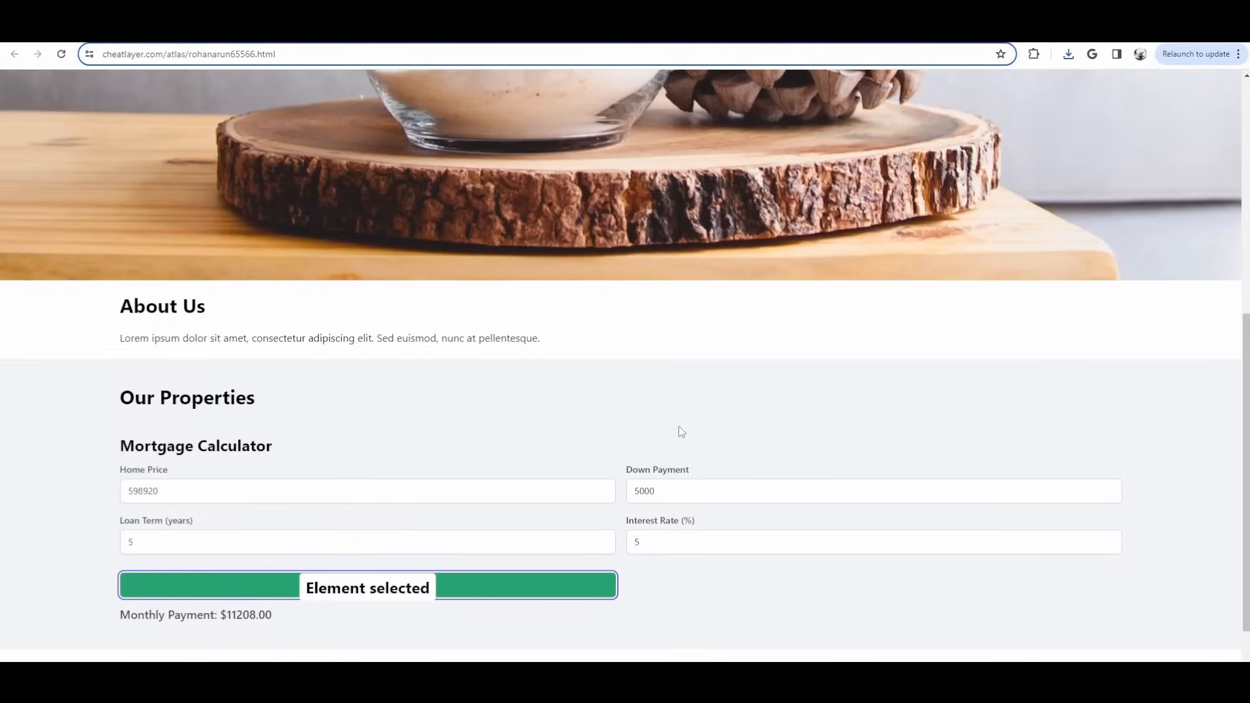
{"action": "mouse_move", "coordinate": [732, 421]}
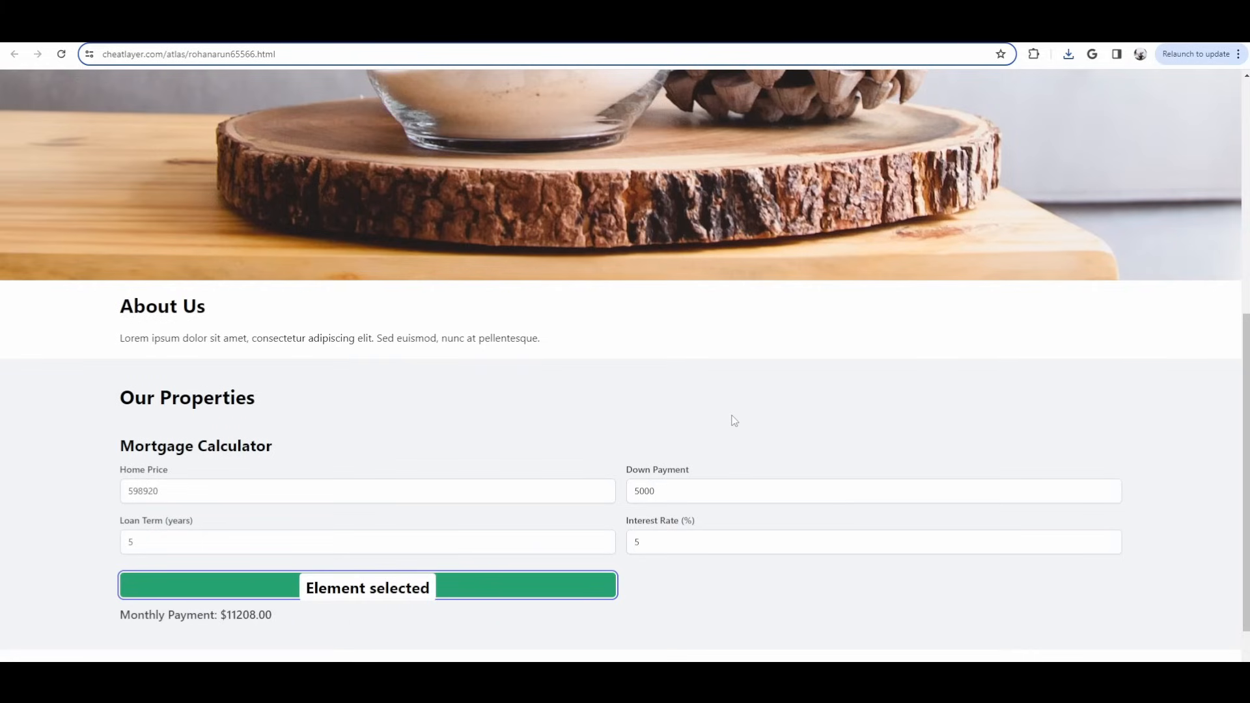
Send 'add an image of a bear walking through san francisco' for the About Us section.
{"action": "scroll", "scroll_direction": "down", "scroll_amount": 3}
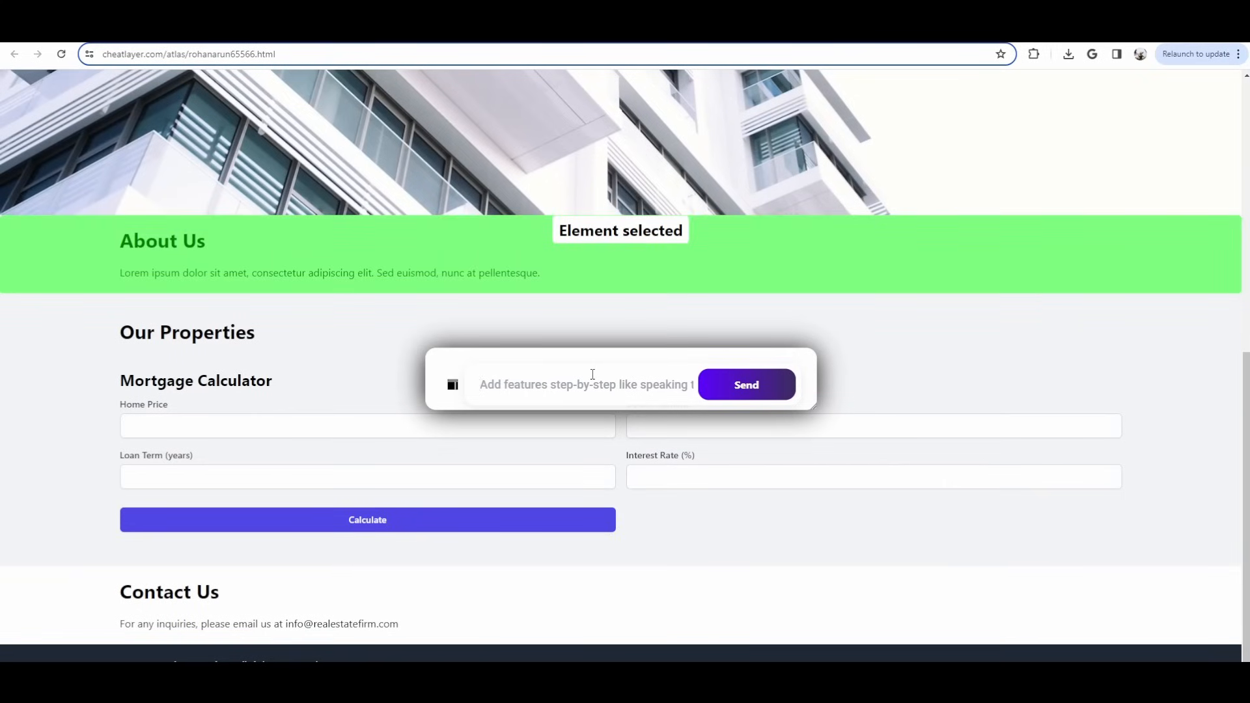
{"action": "type", "text": "add an"}
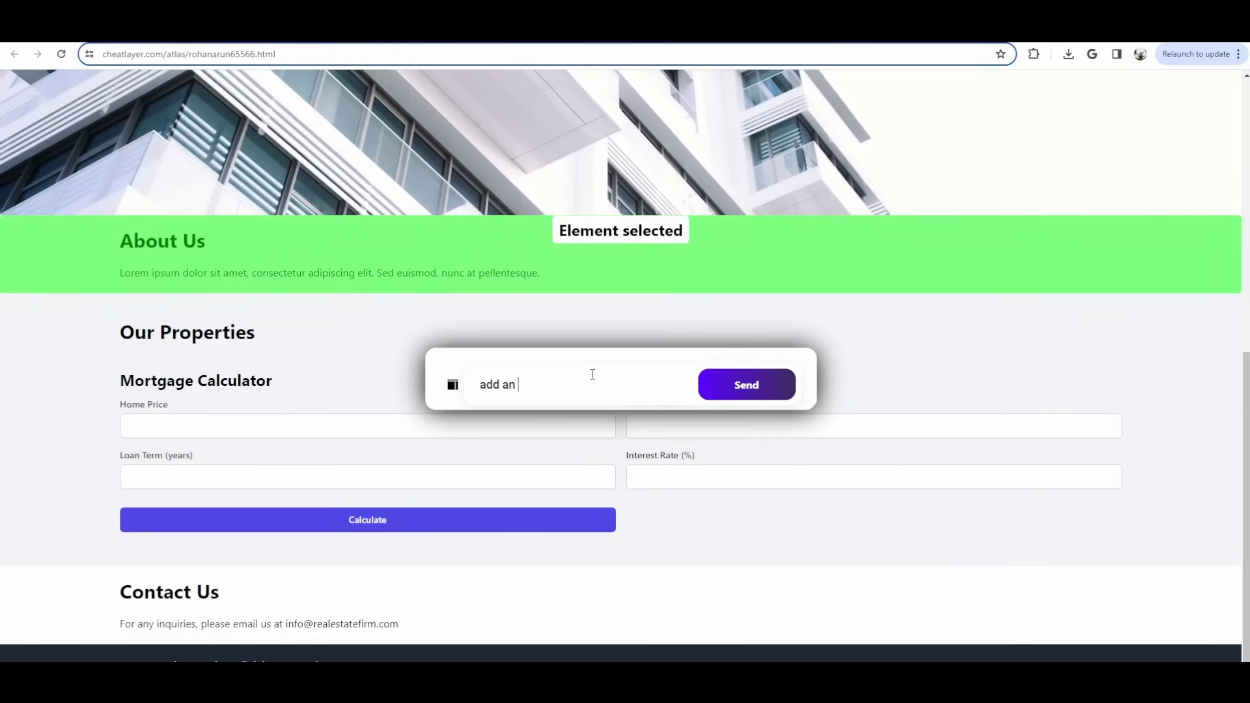
{"action": "type", "text": "image of a"}
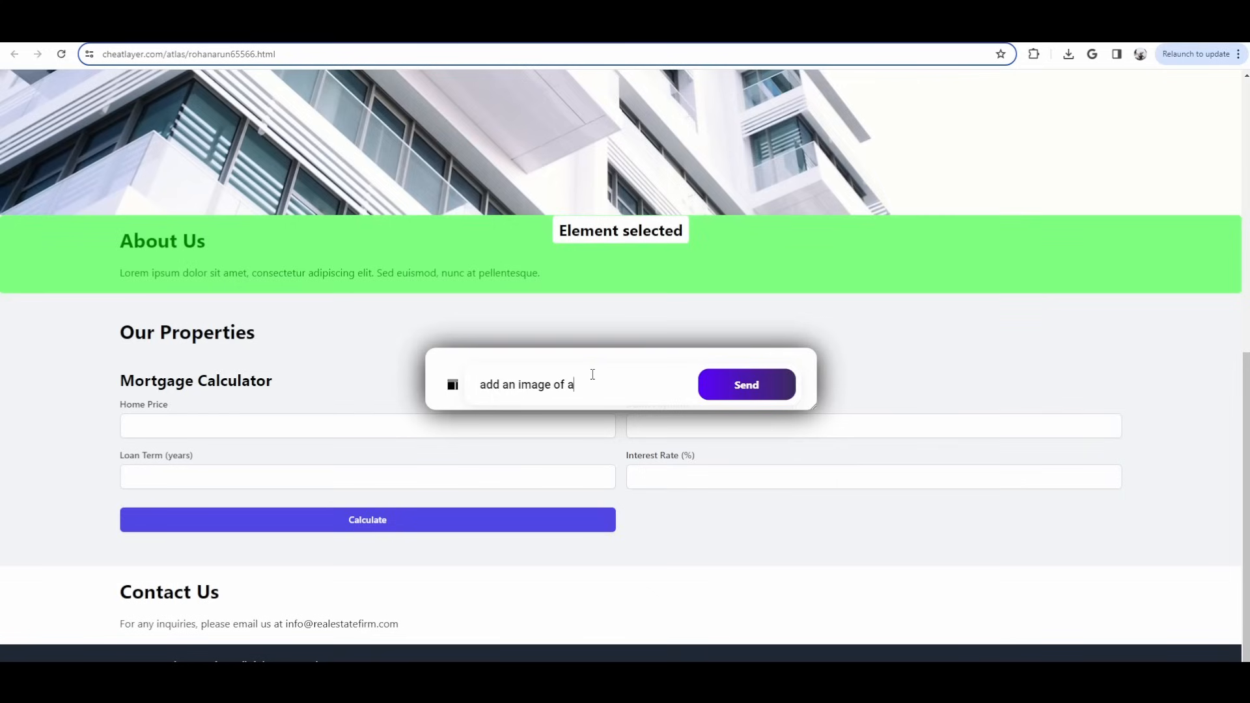
{"action": "type", "text": "bear walking through san francisco"}
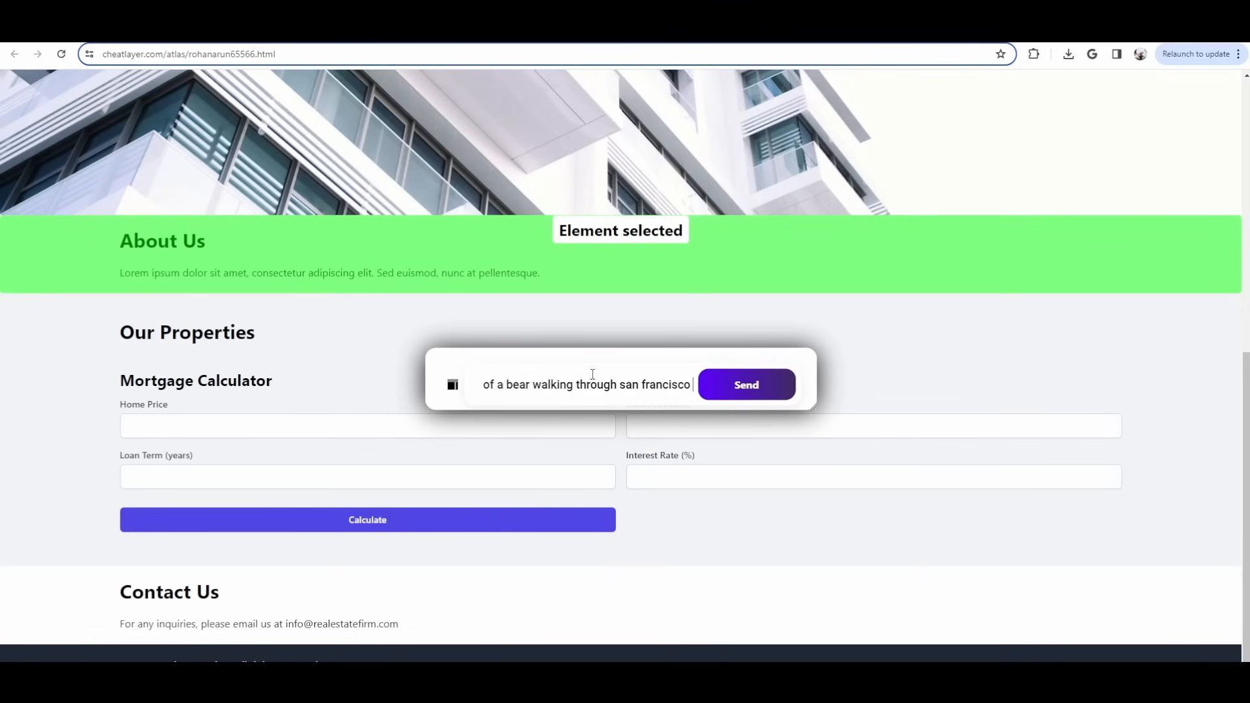
{"action": "left_click", "coordinate": [745, 384]}
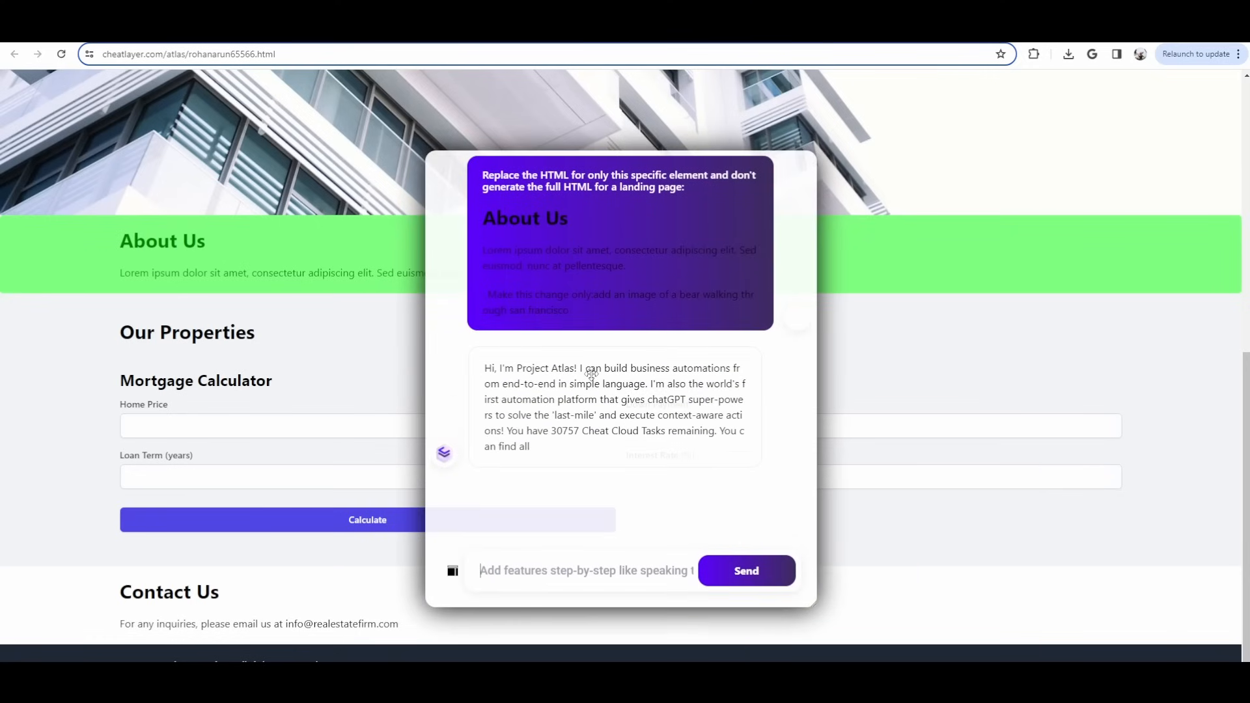
Save the updated HTML and view the bear image now in About Us.
{"action": "left_click", "coordinate": [745, 571]}
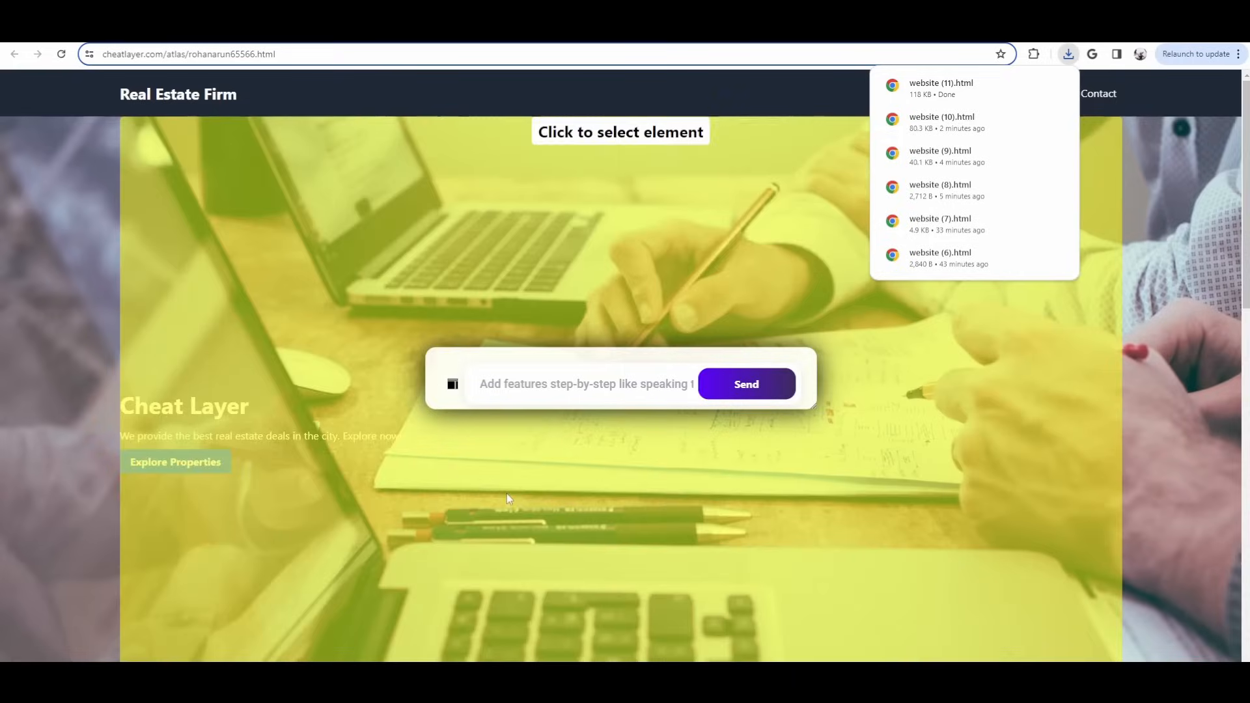
{"action": "scroll", "scroll_direction": "down", "scroll_amount": 3}
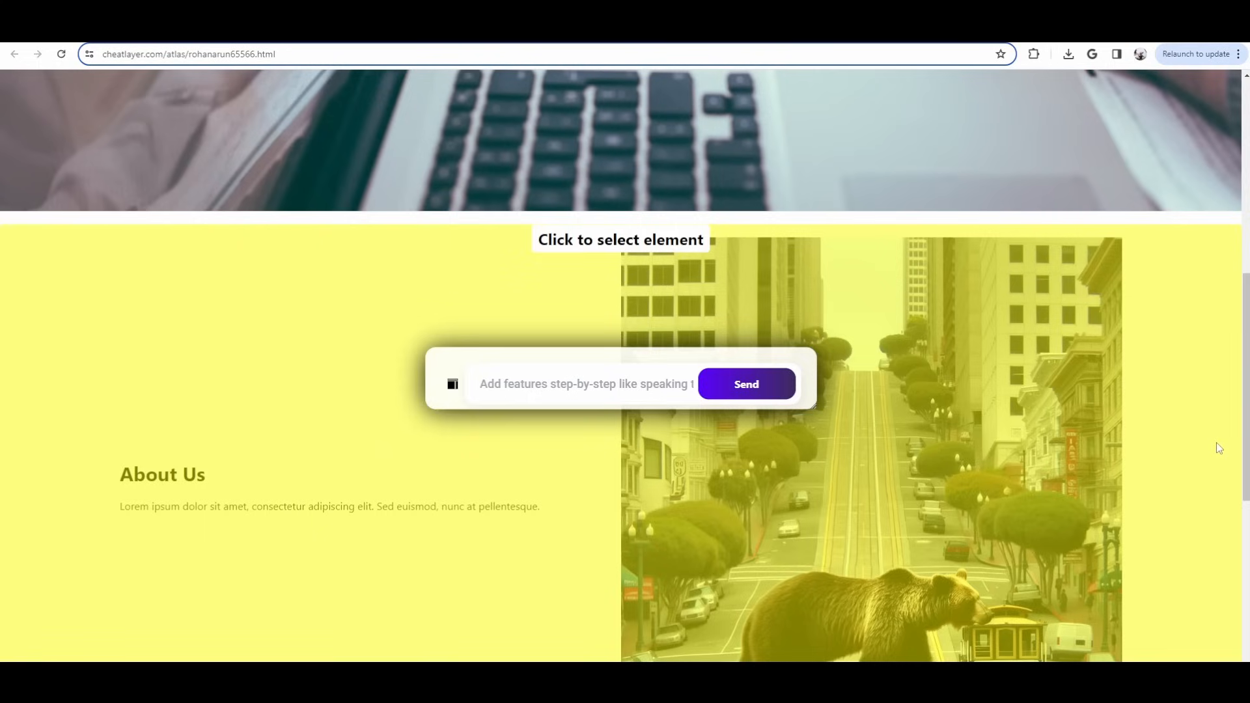
{"action": "mouse_move", "coordinate": [1209, 402]}
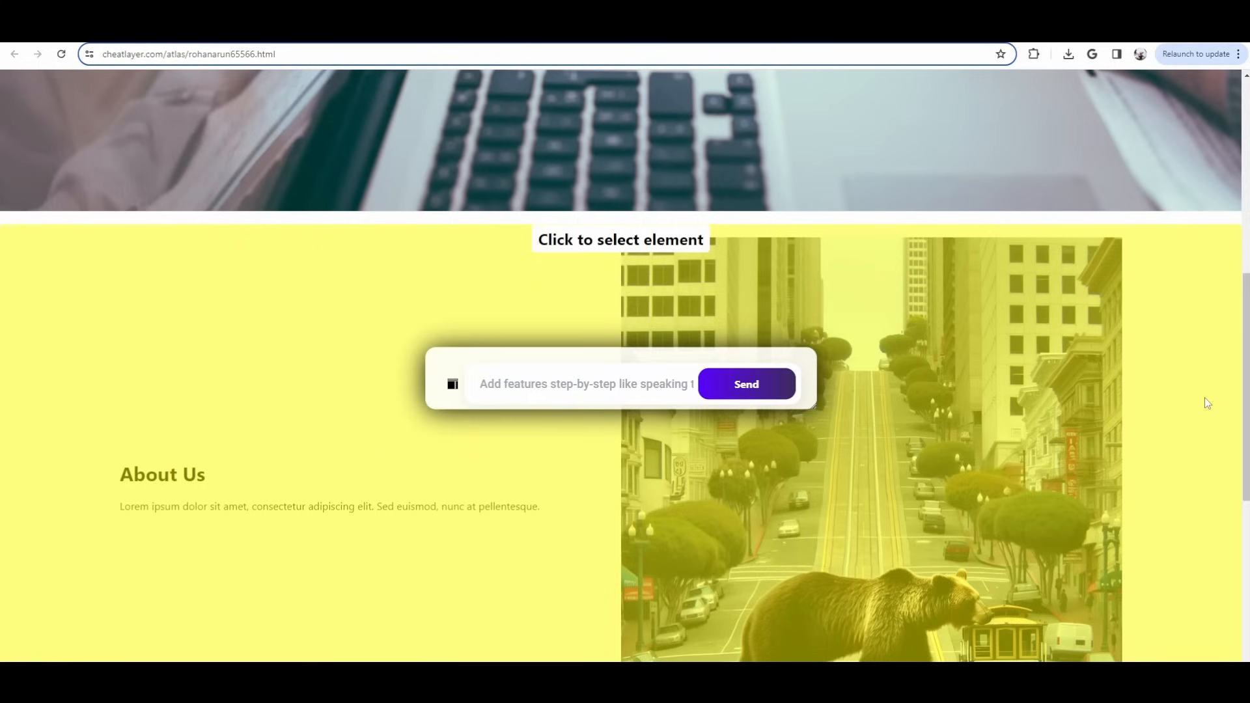
Send a request for a hero video of robots dancing around a fire spelling 'Cheat Layer'.
{"action": "scroll", "scroll_direction": "down", "scroll_amount": 3}
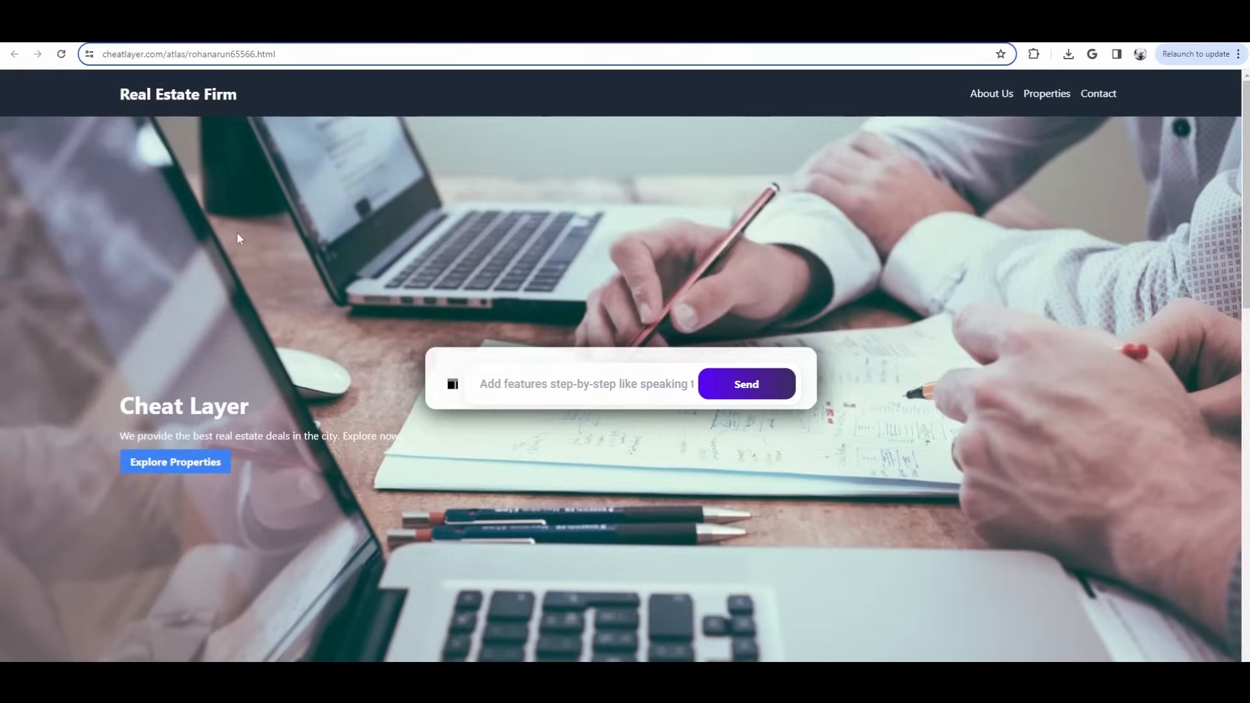
{"action": "type", "text": "a"}
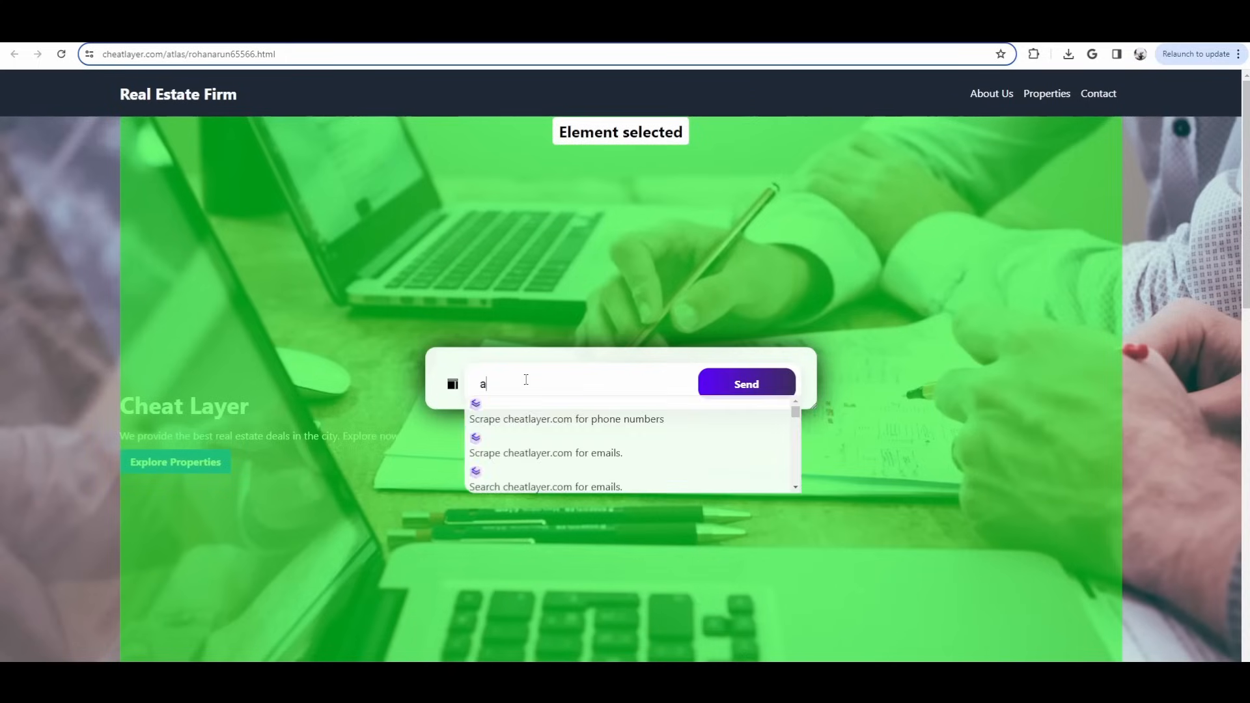
{"action": "type", "text": "dd a video of"}
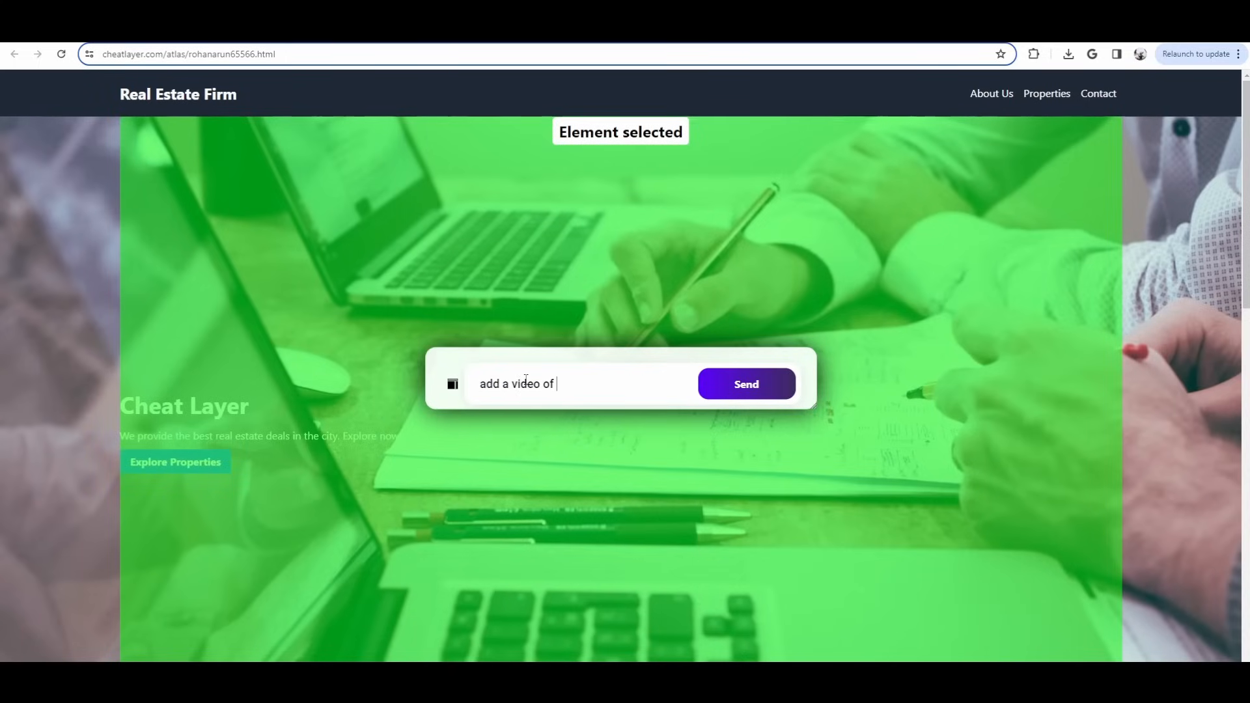
{"action": "type", "text": "robots dancing a"}
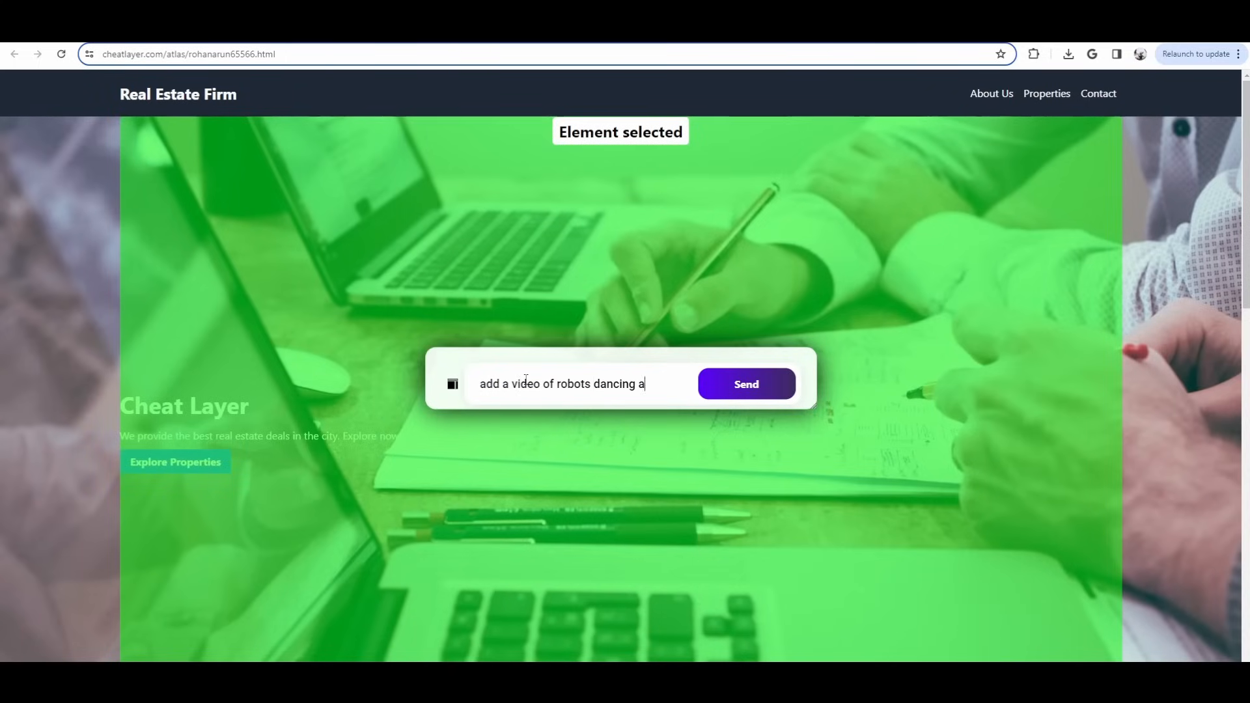
{"action": "type", "text": "round a fire with the flames forming"}
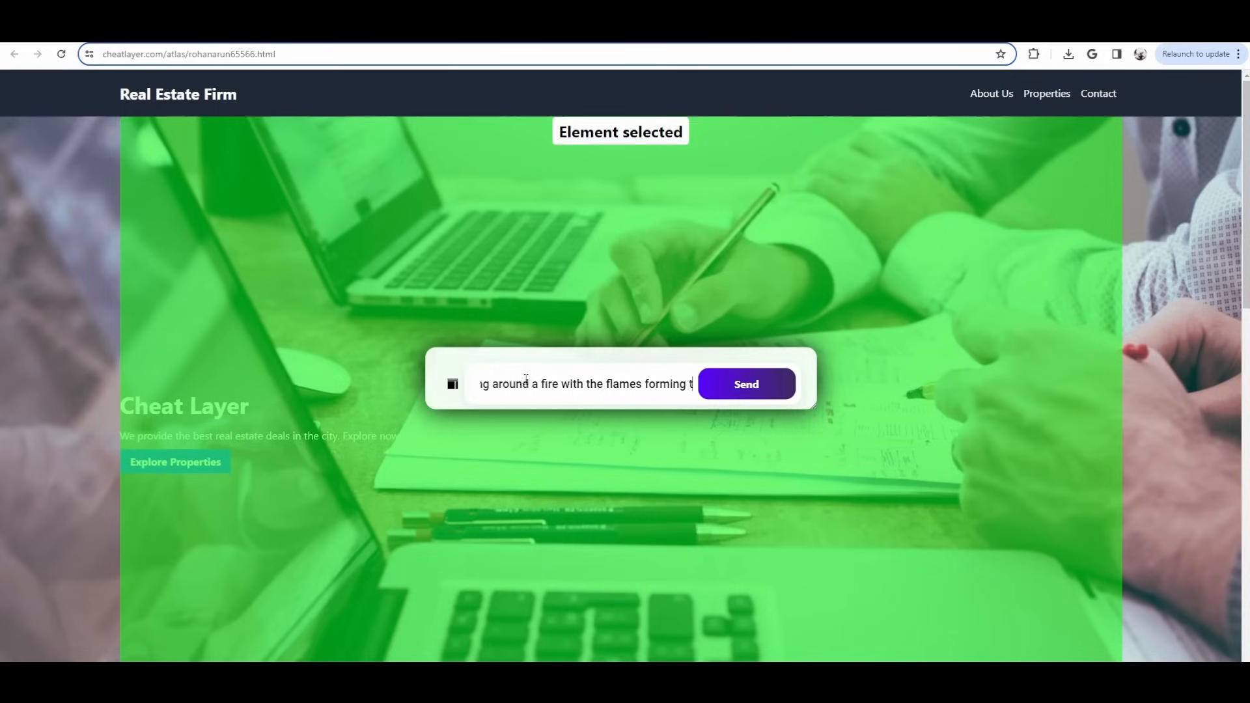
{"action": "type", "text": "the word"}
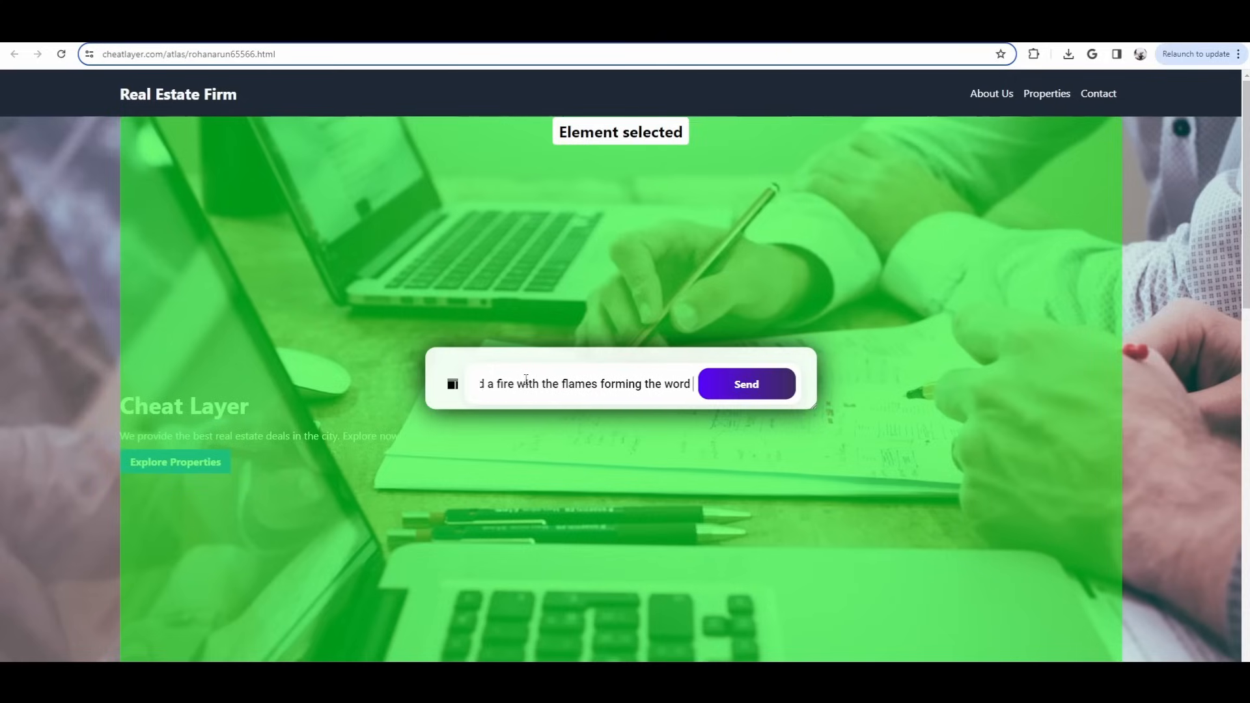
{"action": "type", "text": "Cheat Layer in t"}
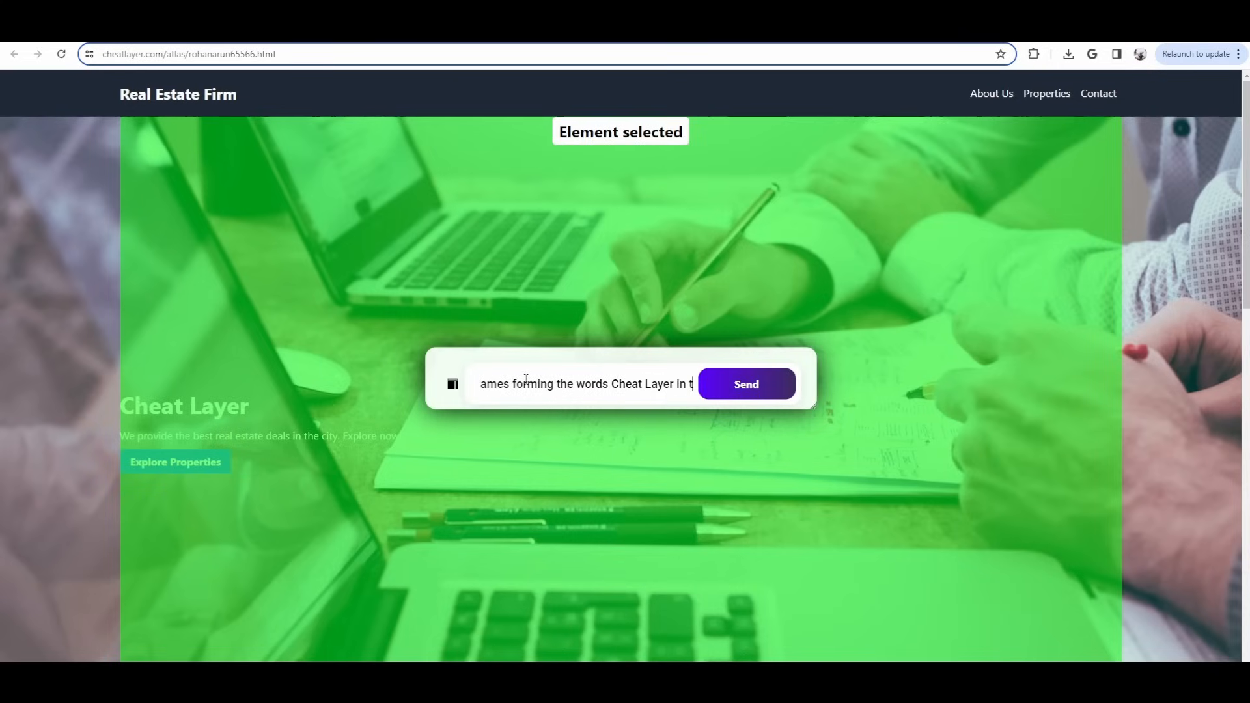
{"action": "left_click", "coordinate": [745, 383]}
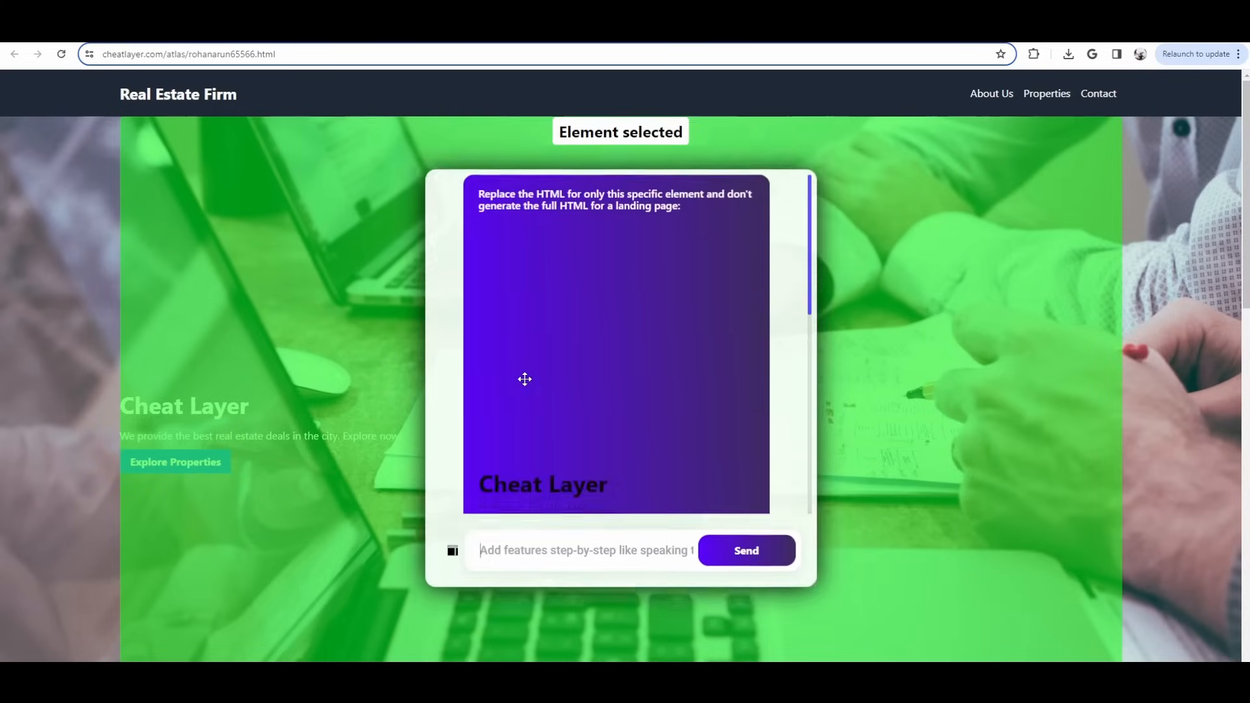
Let Atlas acknowledge the robot video request and save the current page code.
{"action": "left_click", "coordinate": [744, 549]}
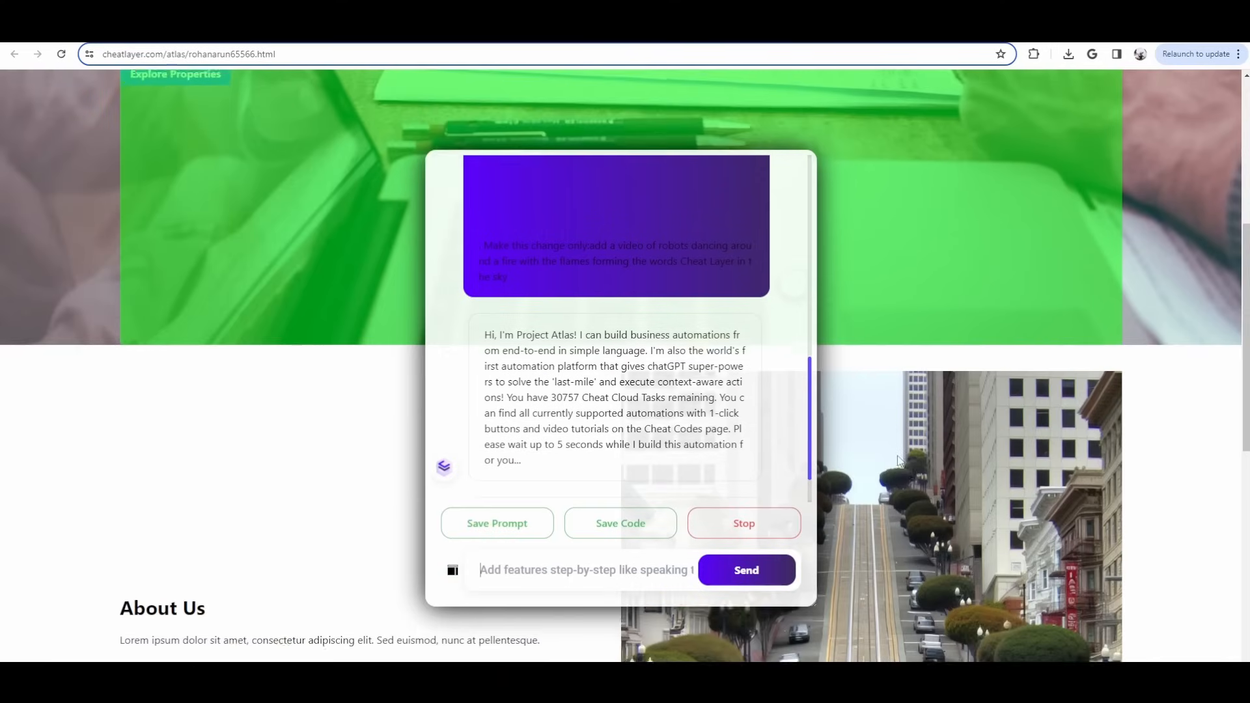
{"action": "scroll", "scroll_direction": "down", "scroll_amount": 3}
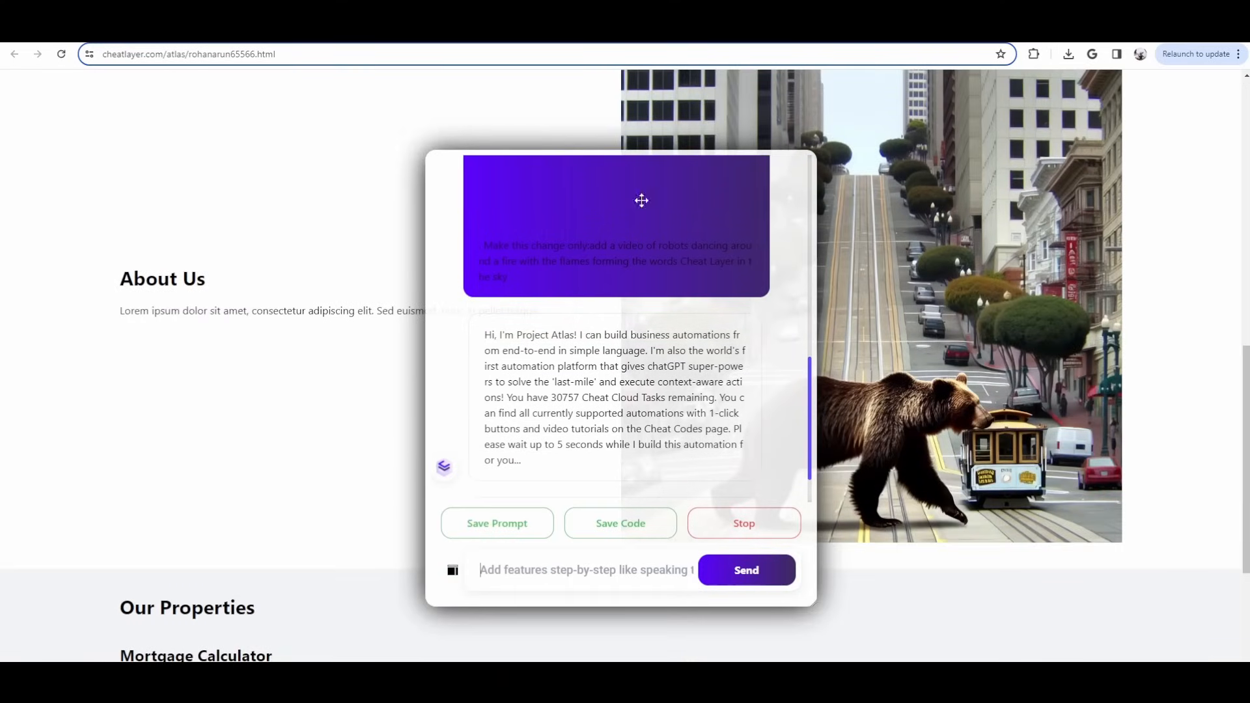
{"action": "mouse_move", "coordinate": [1127, 470]}
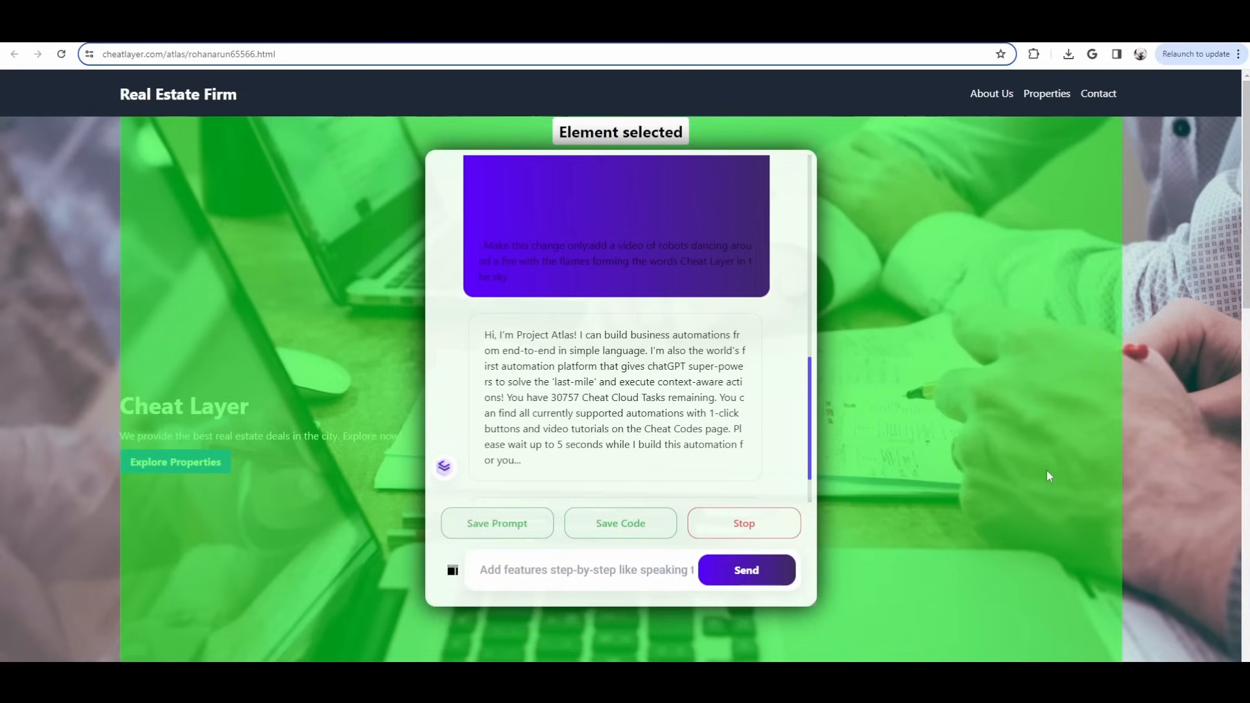
{"action": "left_click", "coordinate": [586, 569]}
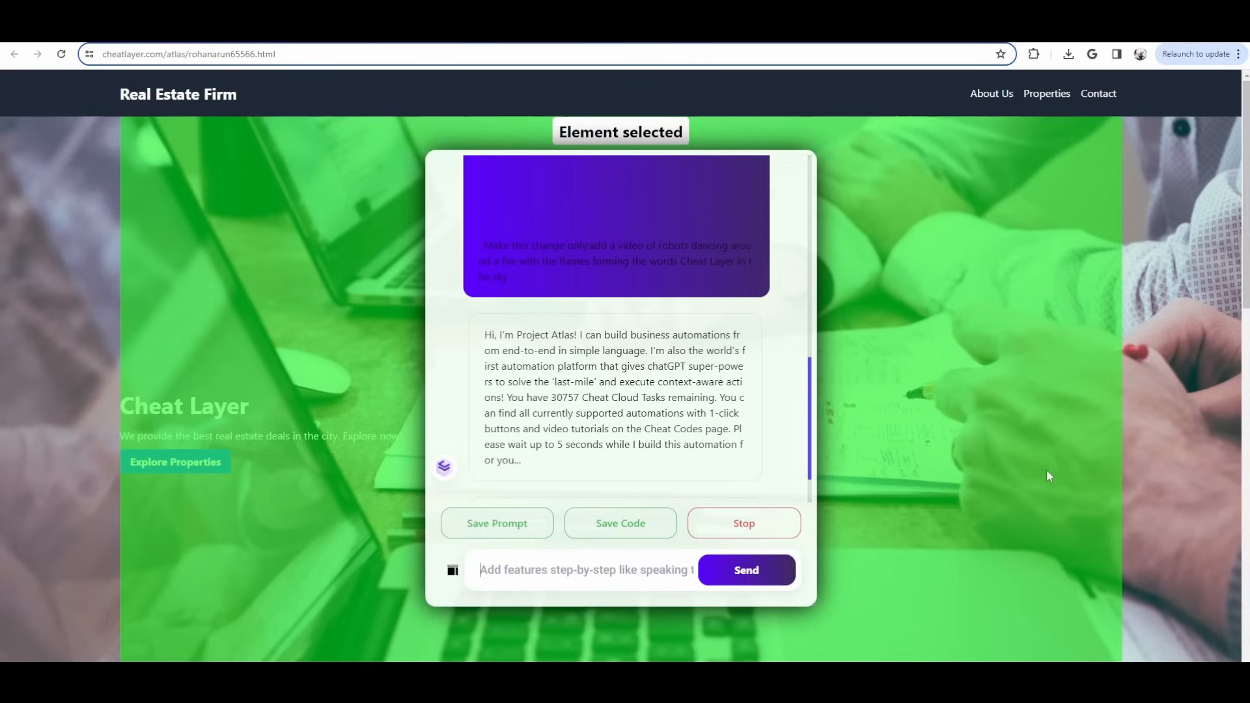
{"action": "mouse_move", "coordinate": [1161, 442]}
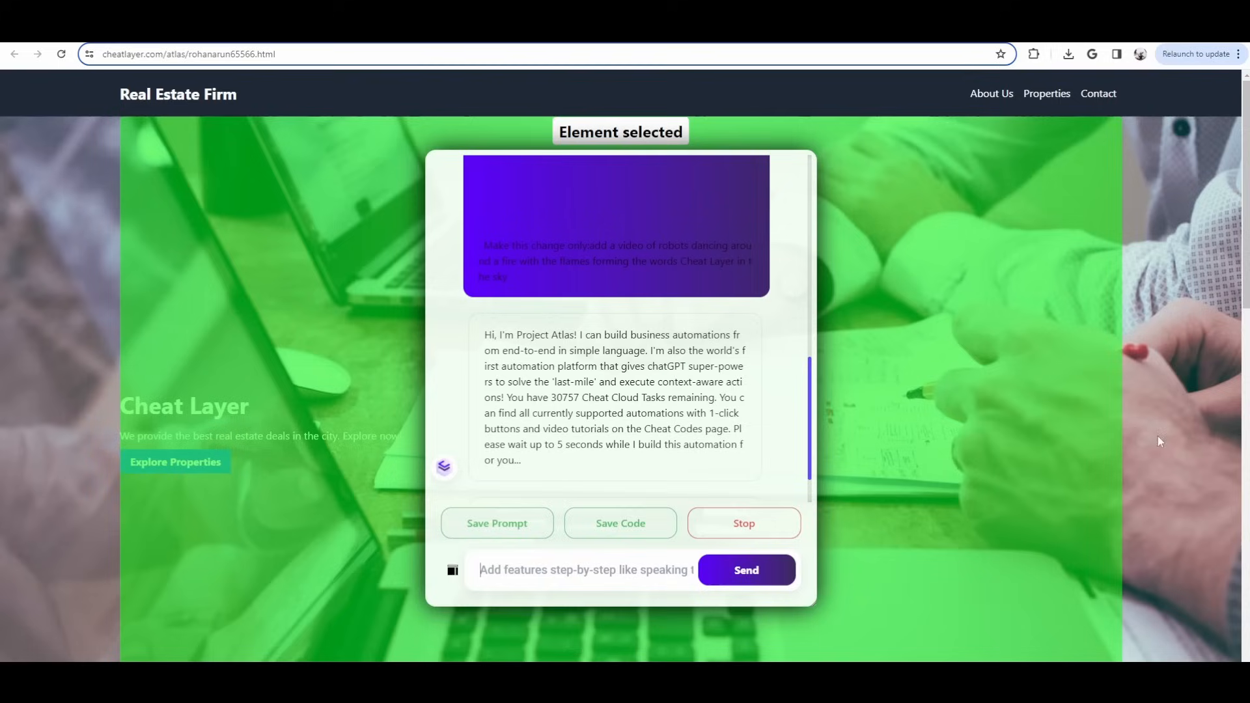
{"action": "mouse_move", "coordinate": [642, 192]}
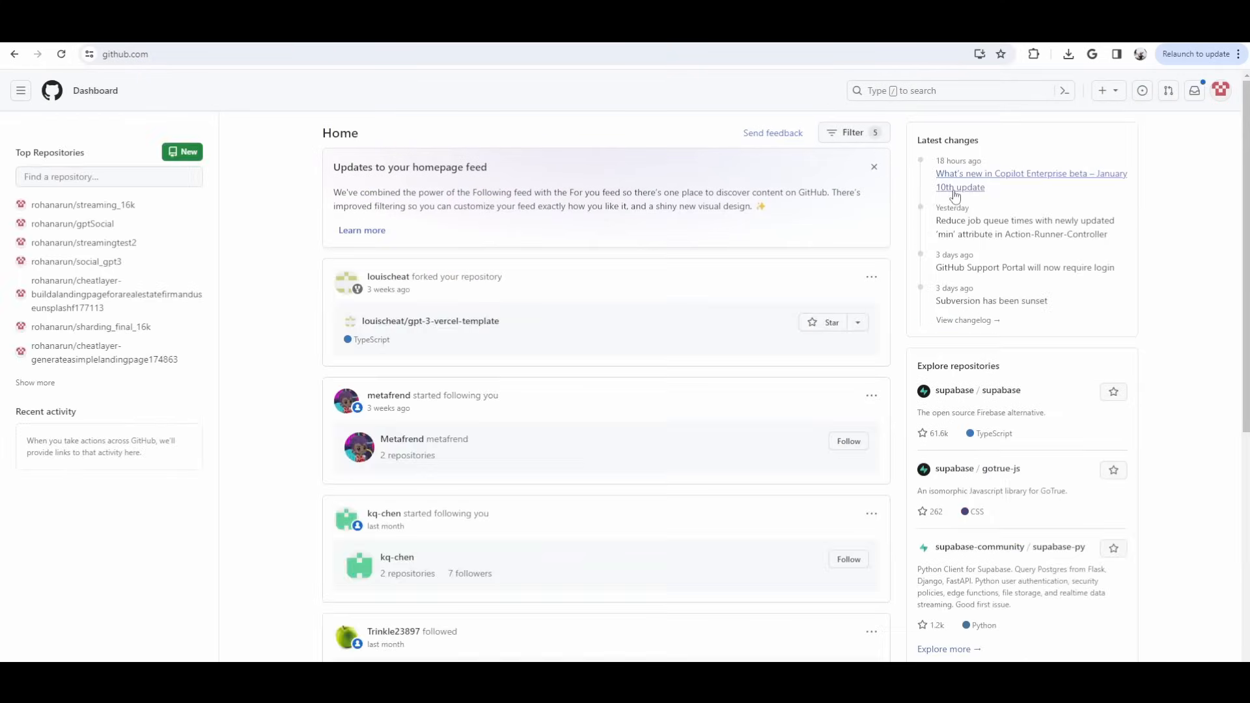
Navigate from the avatar menu to GitHub Developer settings, Tokens (classic).
{"action": "left_click", "coordinate": [1222, 90]}
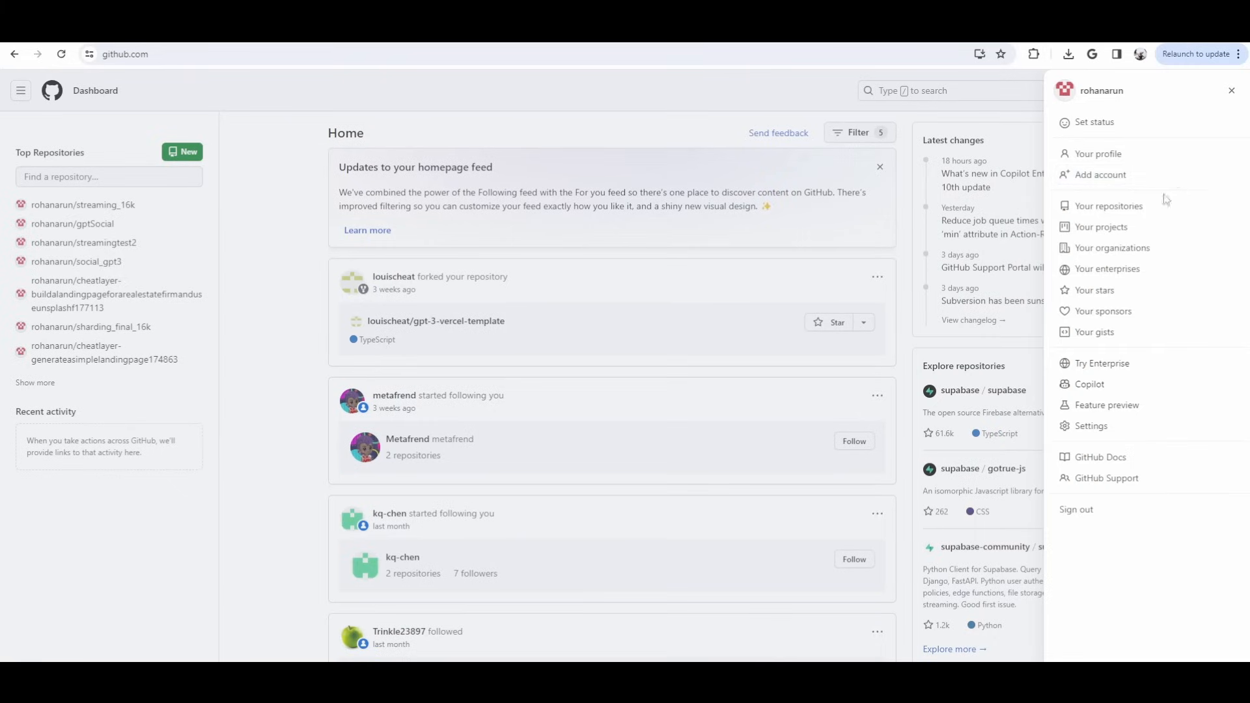
{"action": "mouse_move", "coordinate": [1217, 164]}
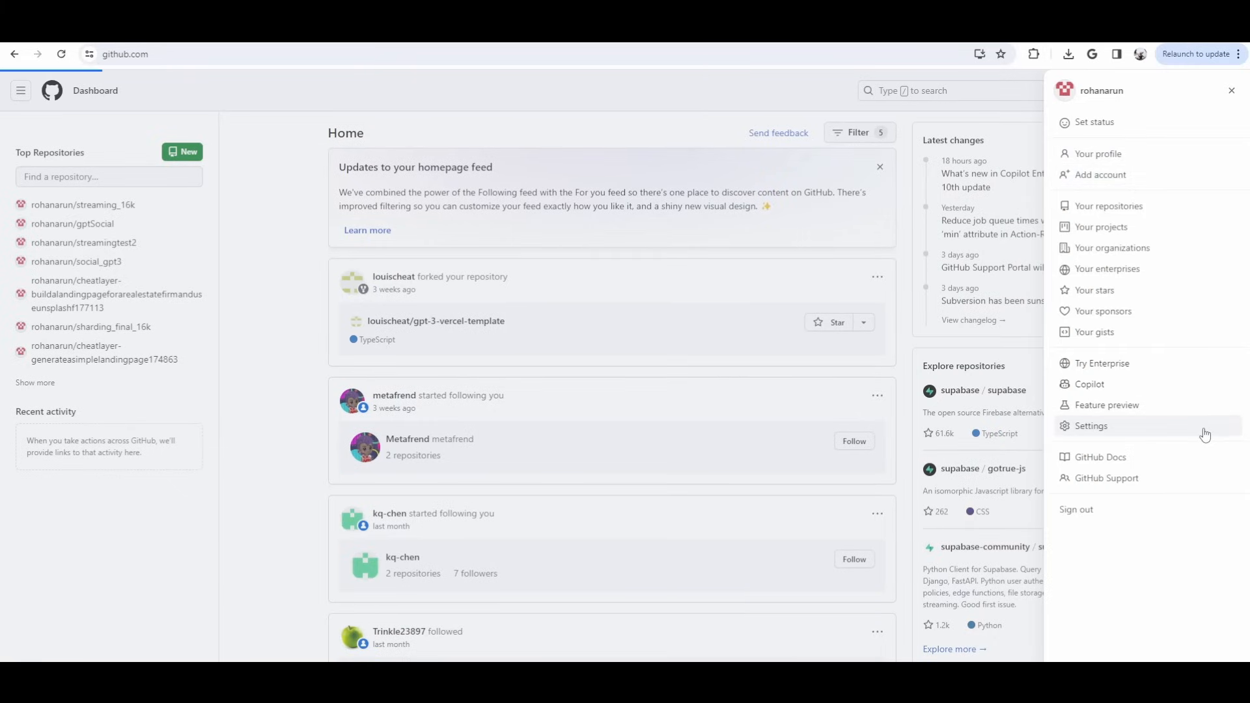
{"action": "left_click", "coordinate": [1092, 426]}
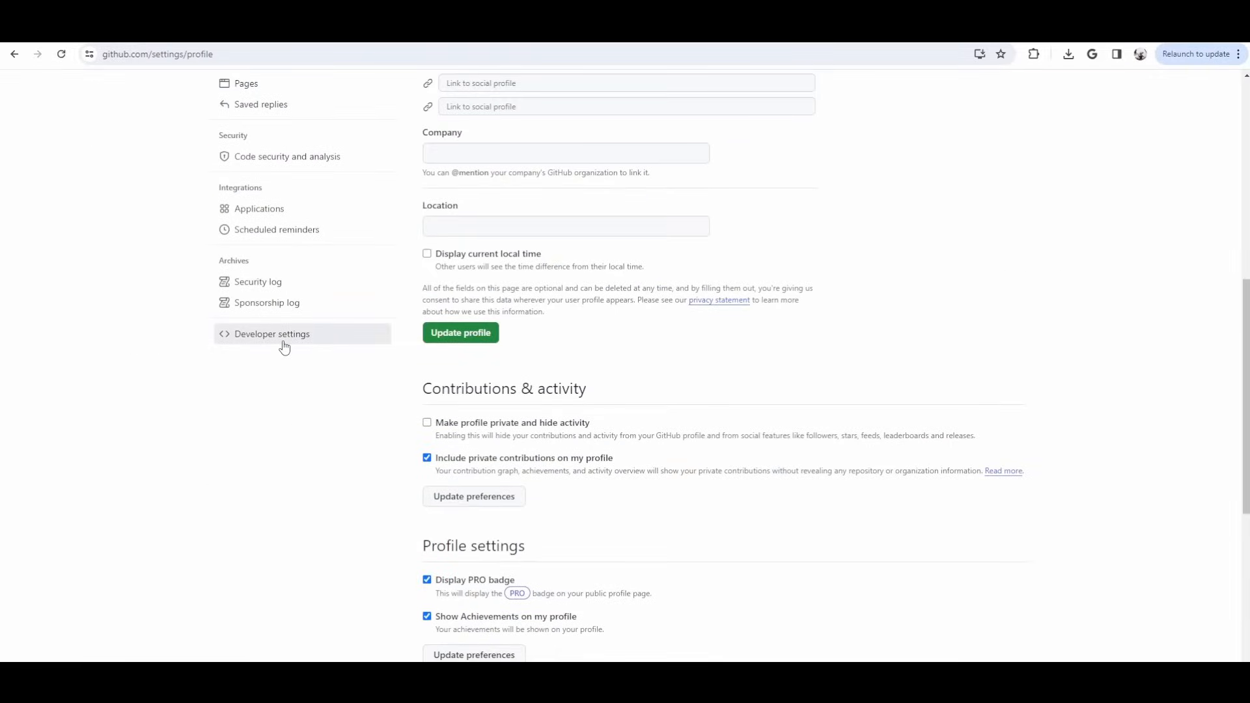
{"action": "left_click", "coordinate": [272, 333]}
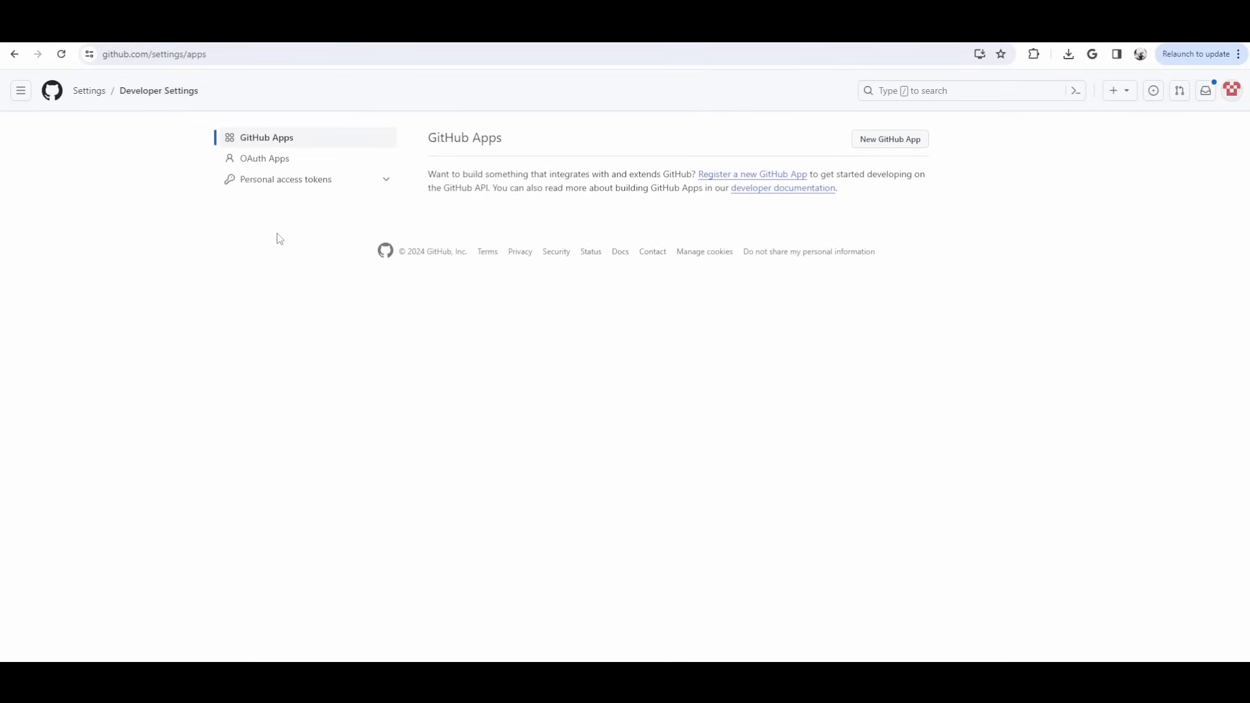
{"action": "left_click", "coordinate": [286, 179]}
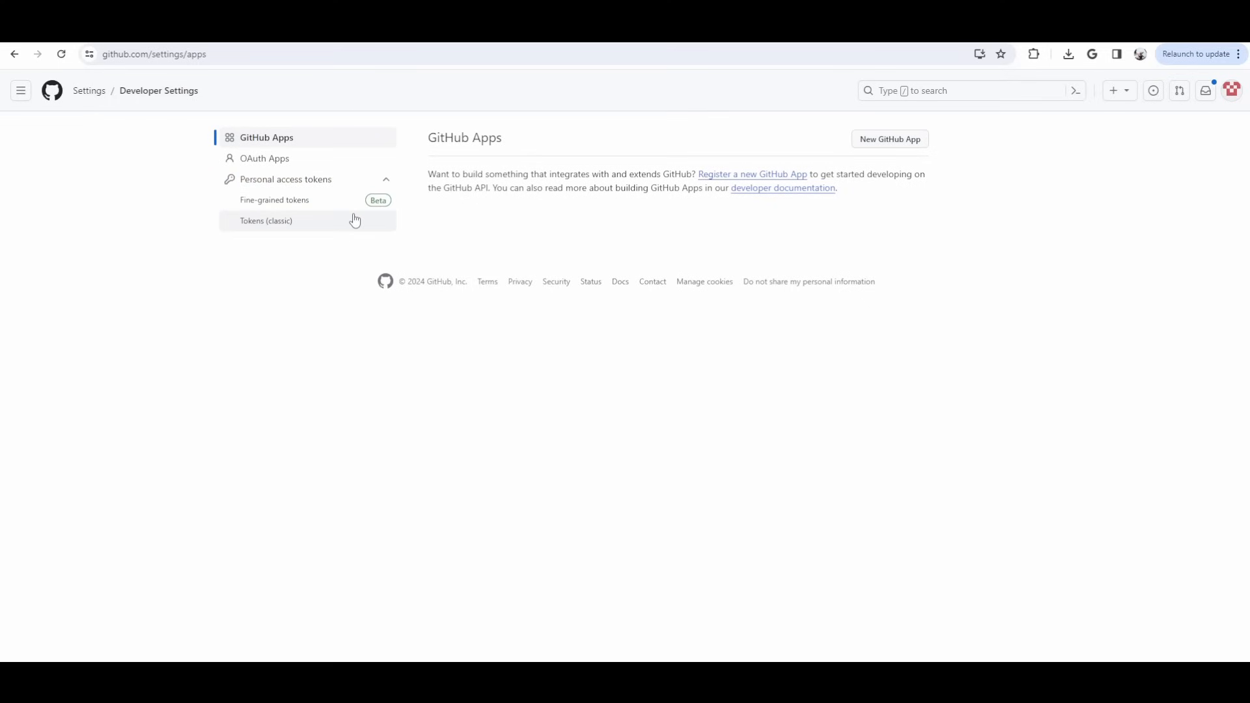
{"action": "left_click", "coordinate": [266, 221]}
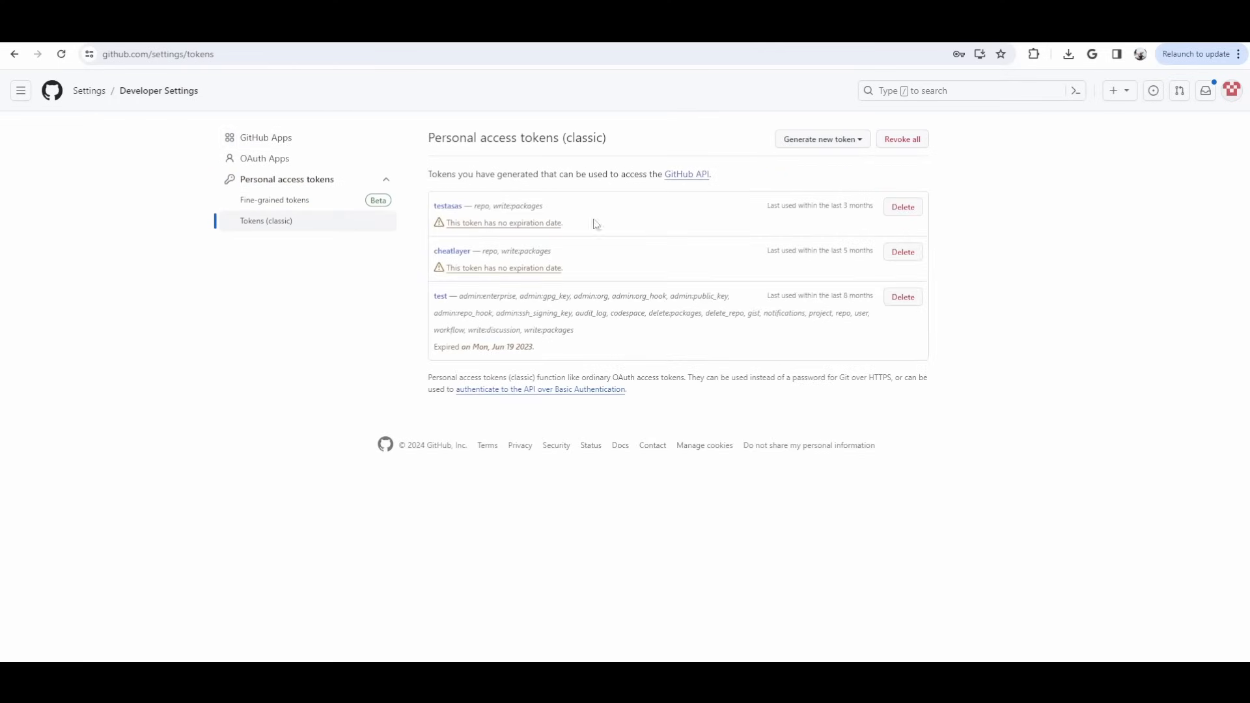
Start a new classic personal access token and begin its note with 'cheat'.
{"action": "left_click", "coordinate": [822, 139]}
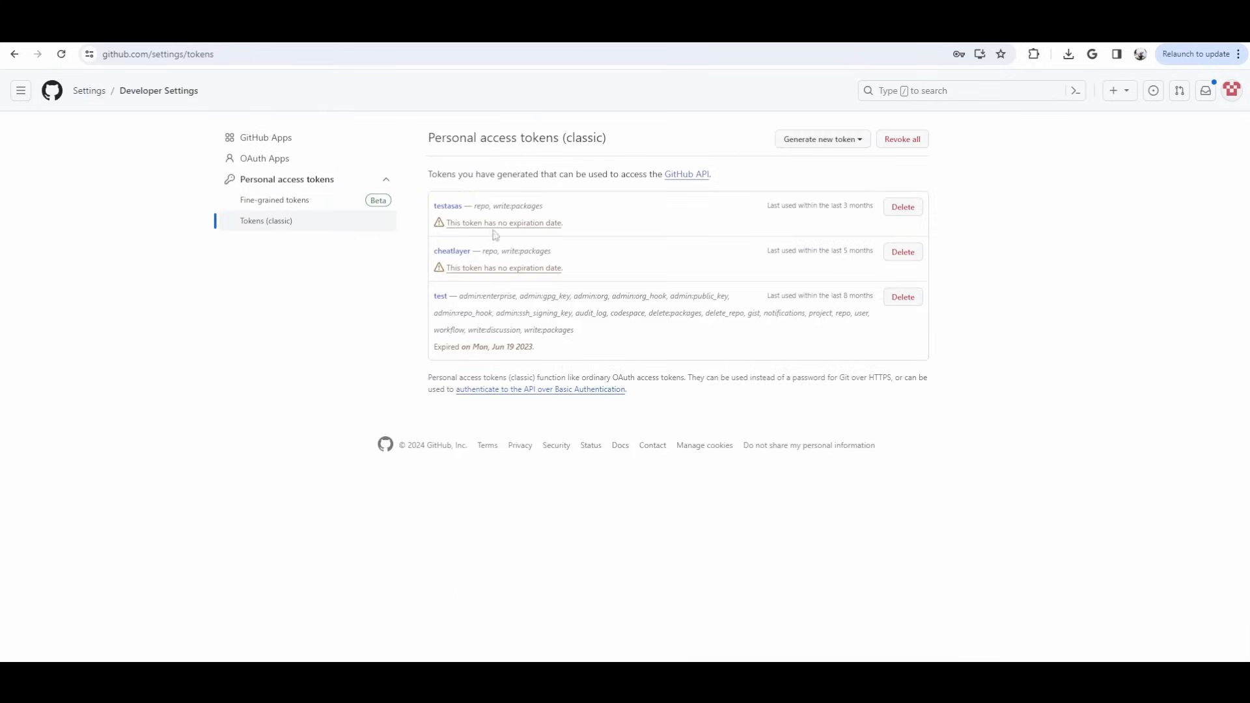
{"action": "left_click", "coordinate": [819, 140]}
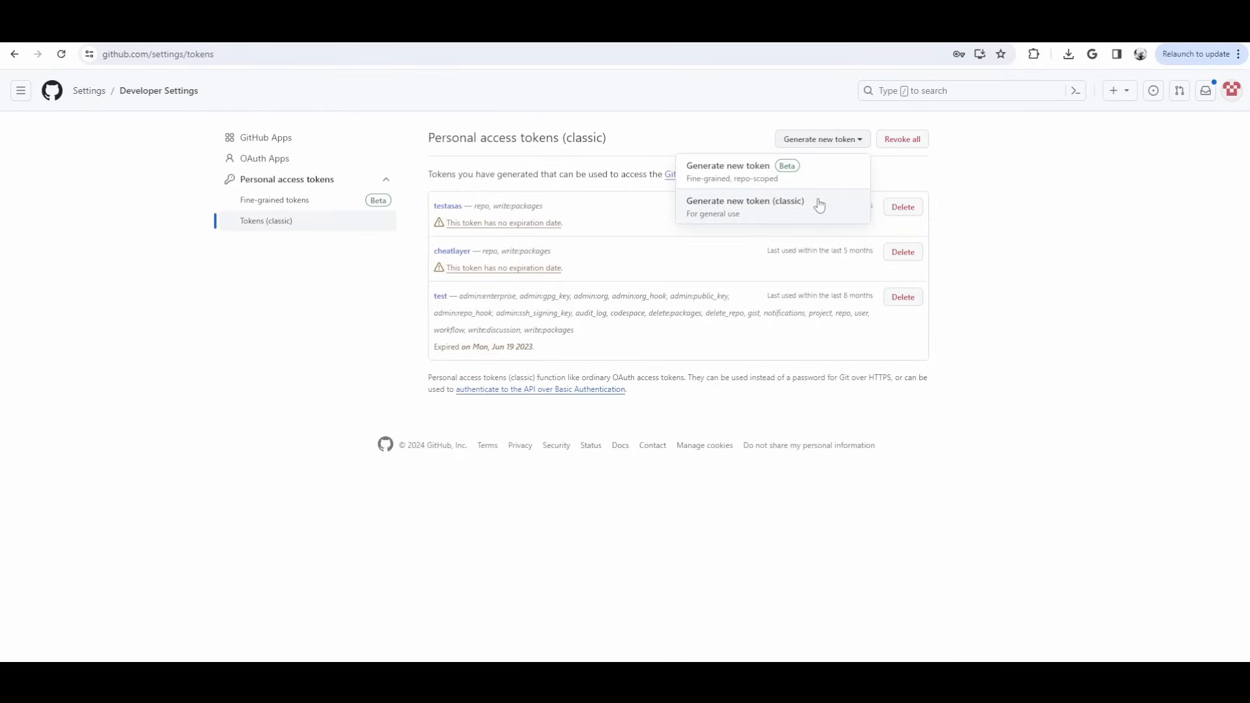
{"action": "left_click", "coordinate": [745, 201]}
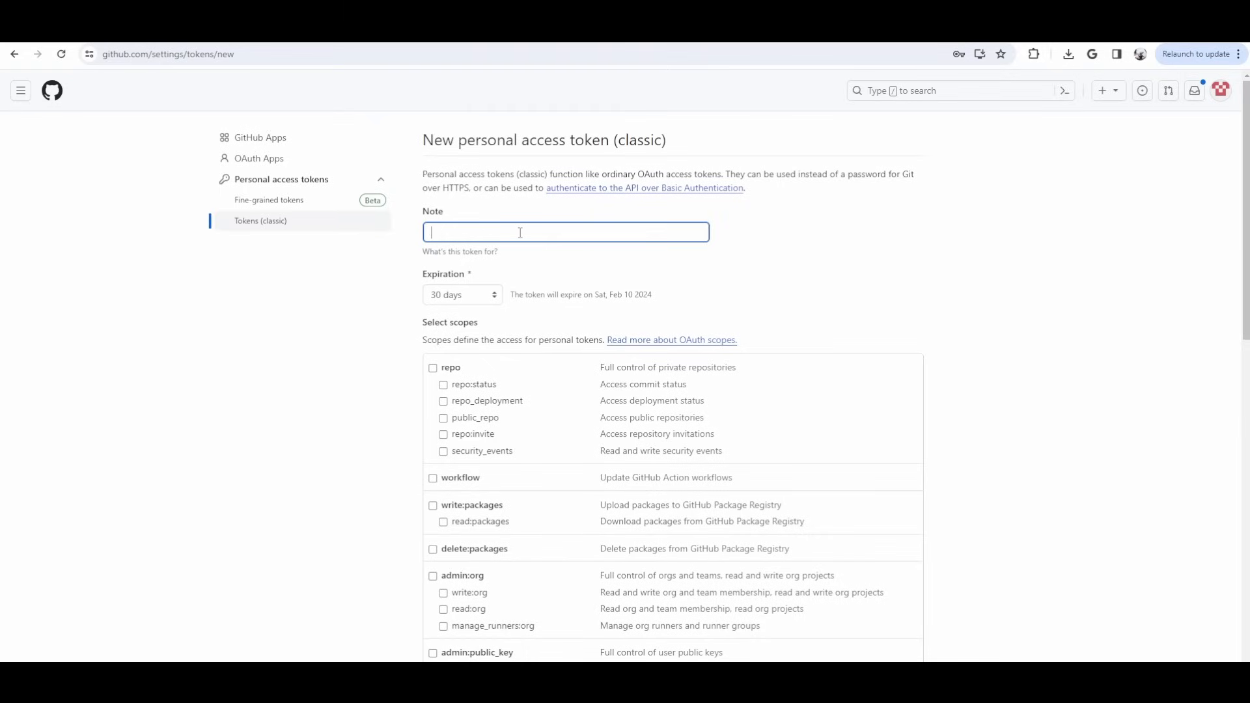
{"action": "type", "text": "cheatlayer.com/atlas/rohanarun65566.html"}
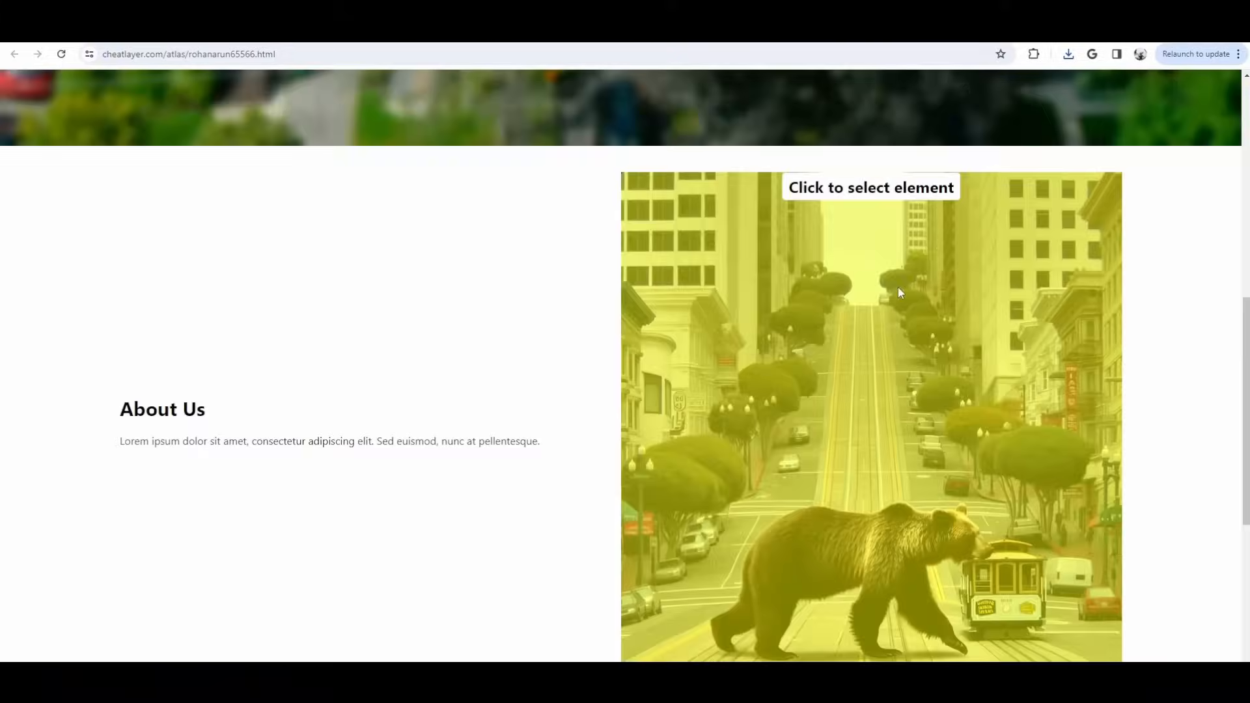
{"action": "scroll", "scroll_direction": "down", "scroll_amount": 3}
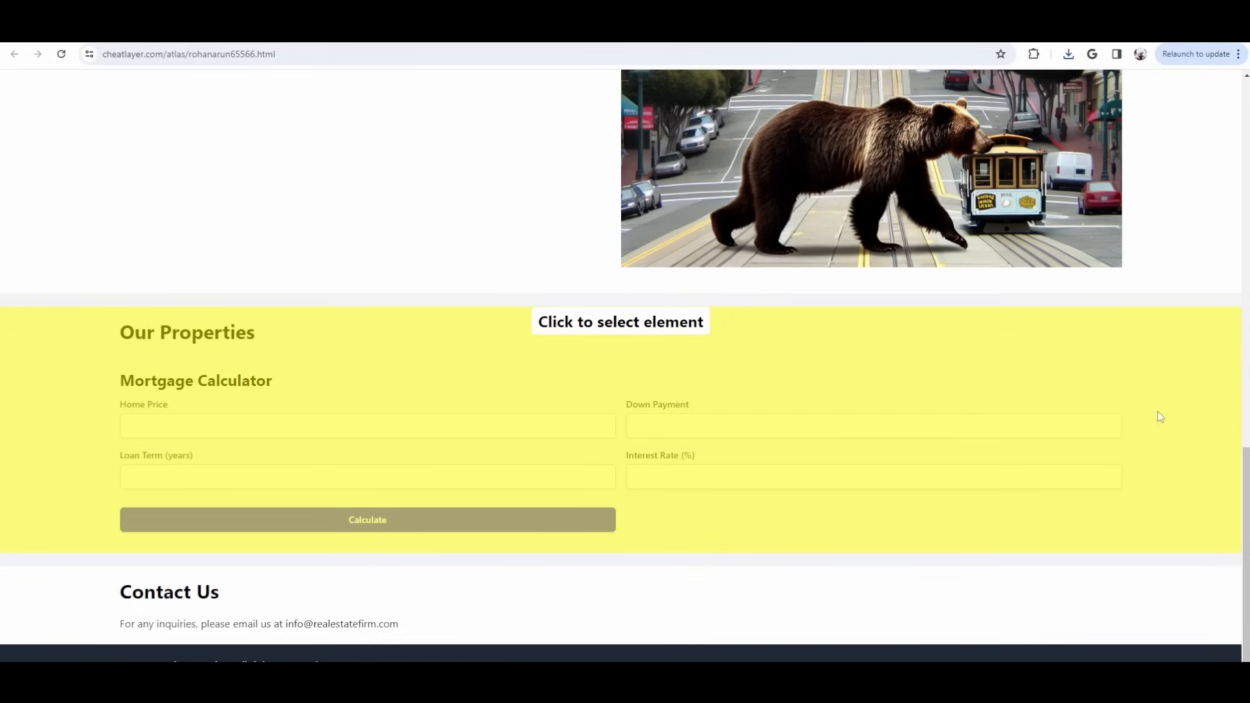
{"action": "scroll", "scroll_direction": "up", "scroll_amount": 3}
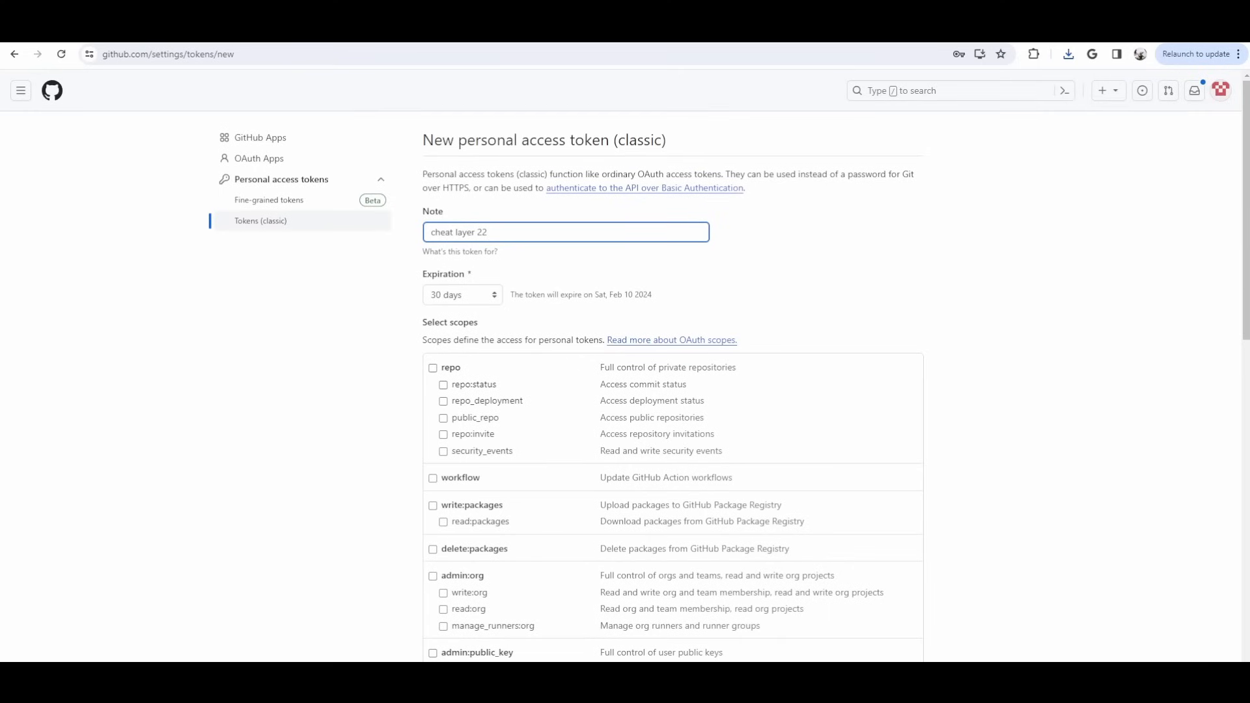
Generate a no-expiration token with repo scope and copy its value.
{"action": "left_click", "coordinate": [461, 294]}
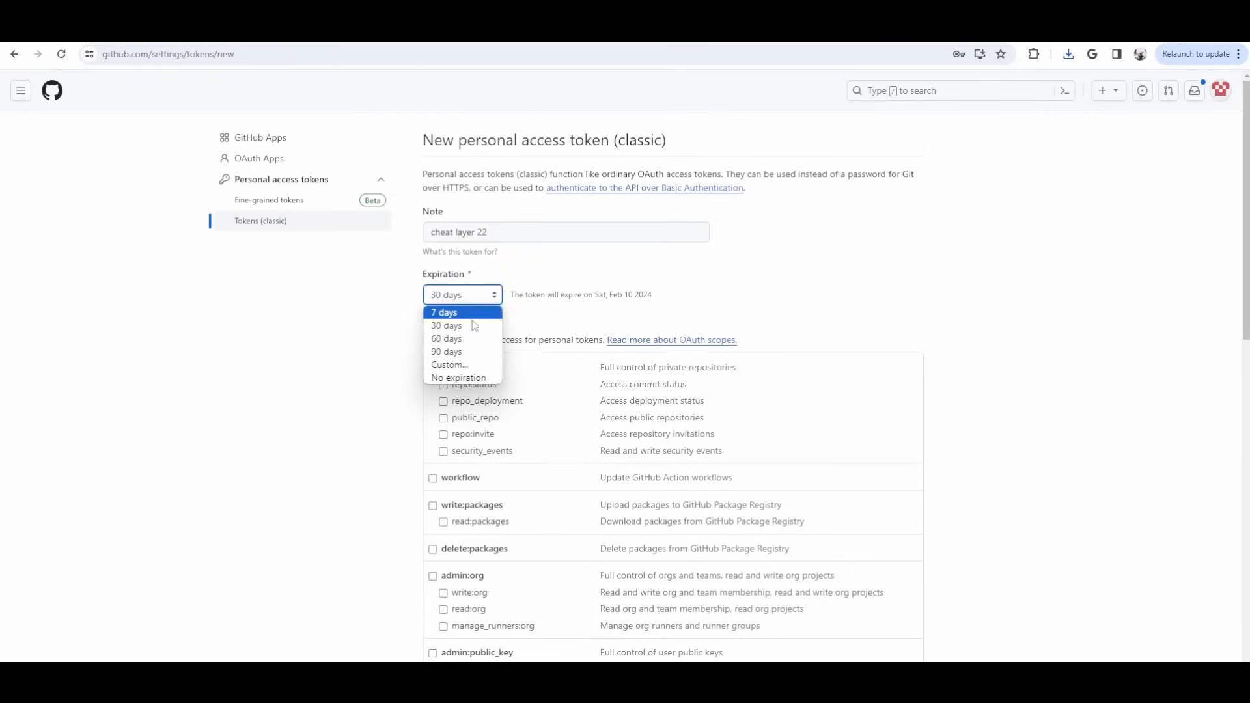
{"action": "left_click", "coordinate": [458, 377]}
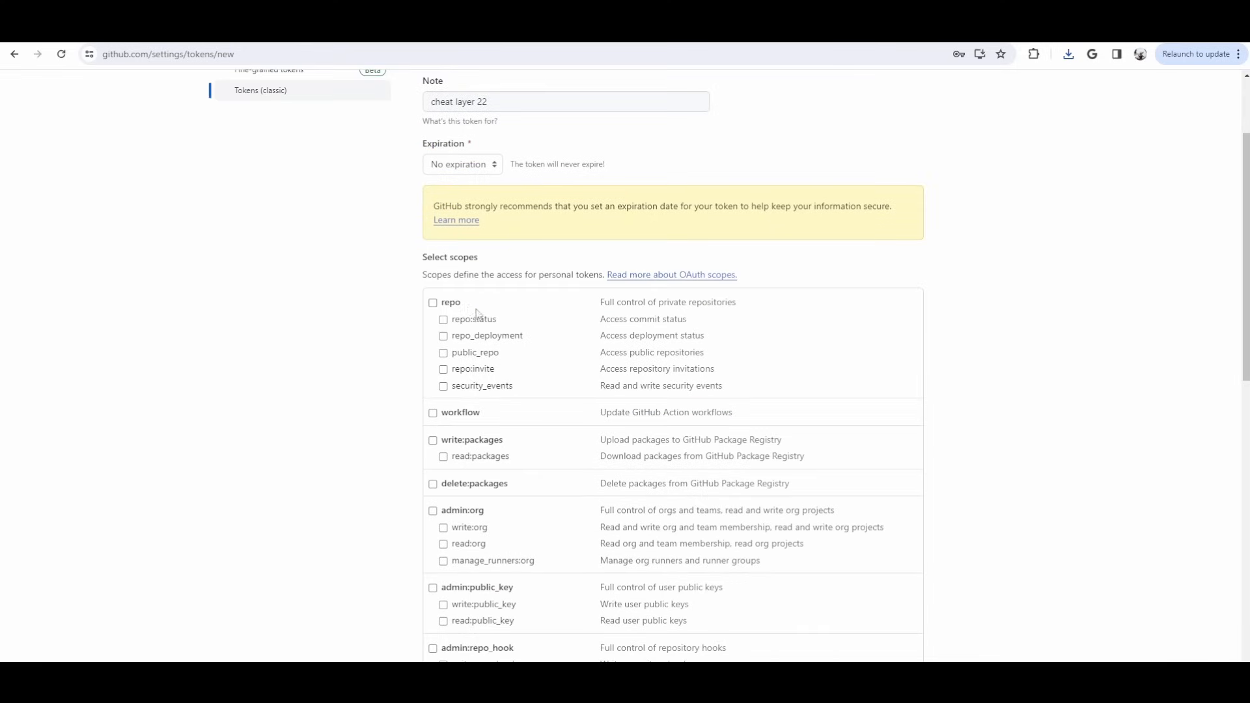
{"action": "left_click", "coordinate": [433, 302]}
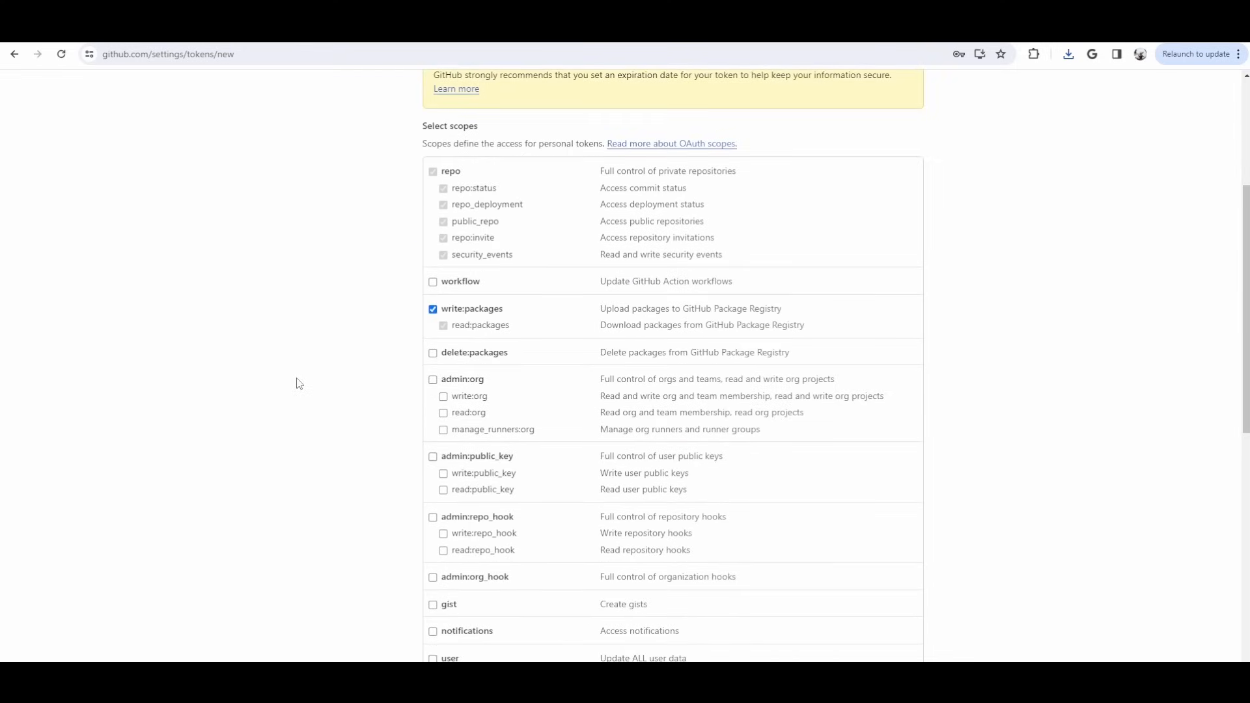
{"action": "scroll", "scroll_direction": "down", "scroll_amount": 3}
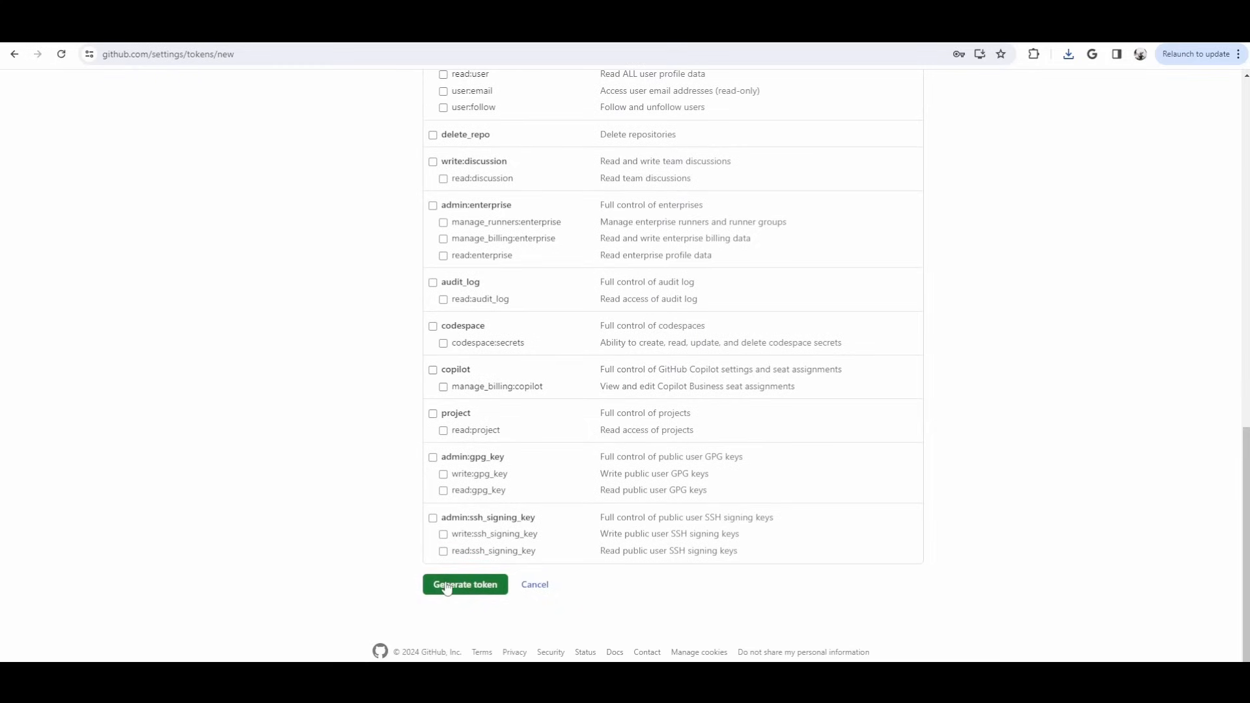
{"action": "left_click", "coordinate": [464, 585]}
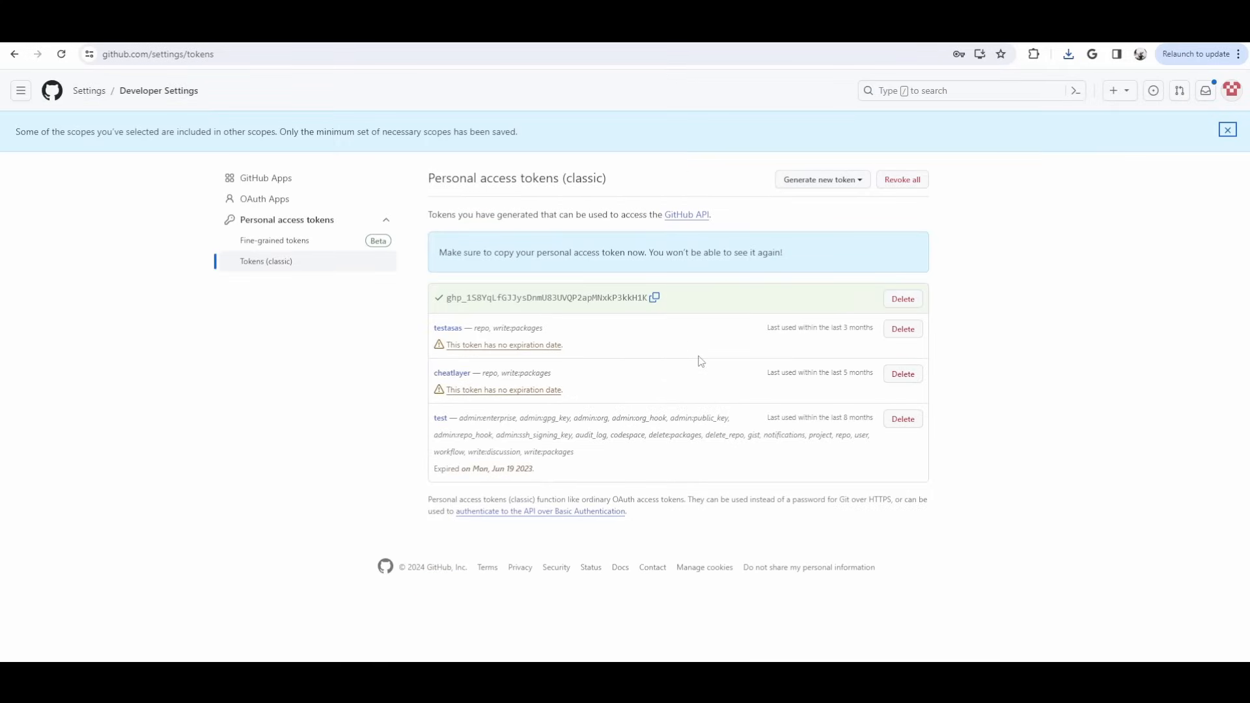
{"action": "left_click", "coordinate": [655, 297]}
{"action": "type", "text": "cheatlayer.com/agents_dashboard?plan=WorkflowAutomation"}
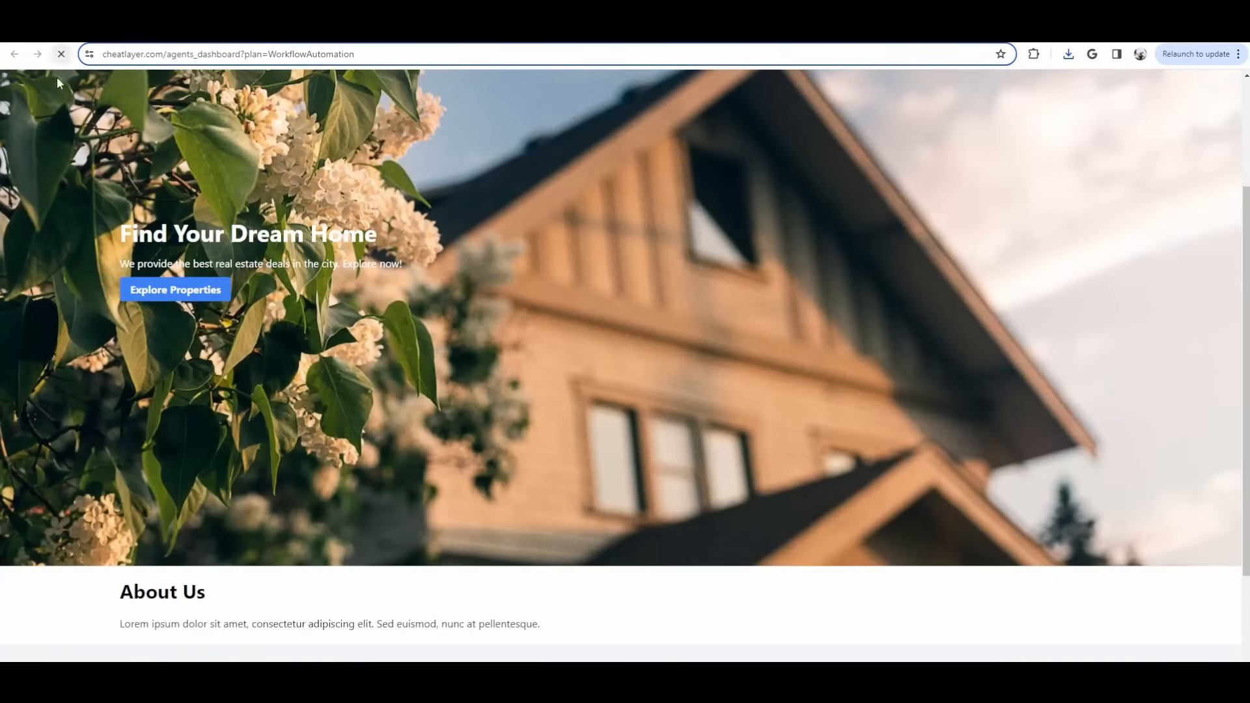
Add the pasted GitHub token in Agent Settings and confirm it.
{"action": "left_click", "coordinate": [78, 190]}
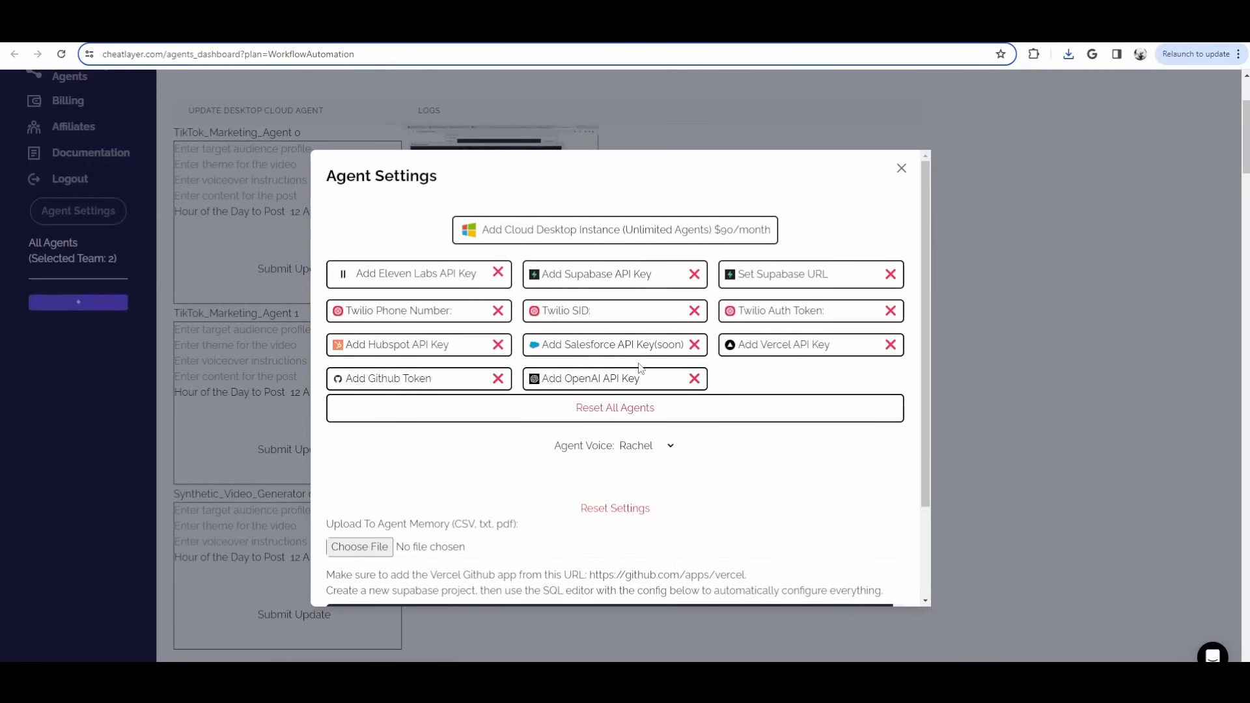
{"action": "left_click", "coordinate": [388, 378]}
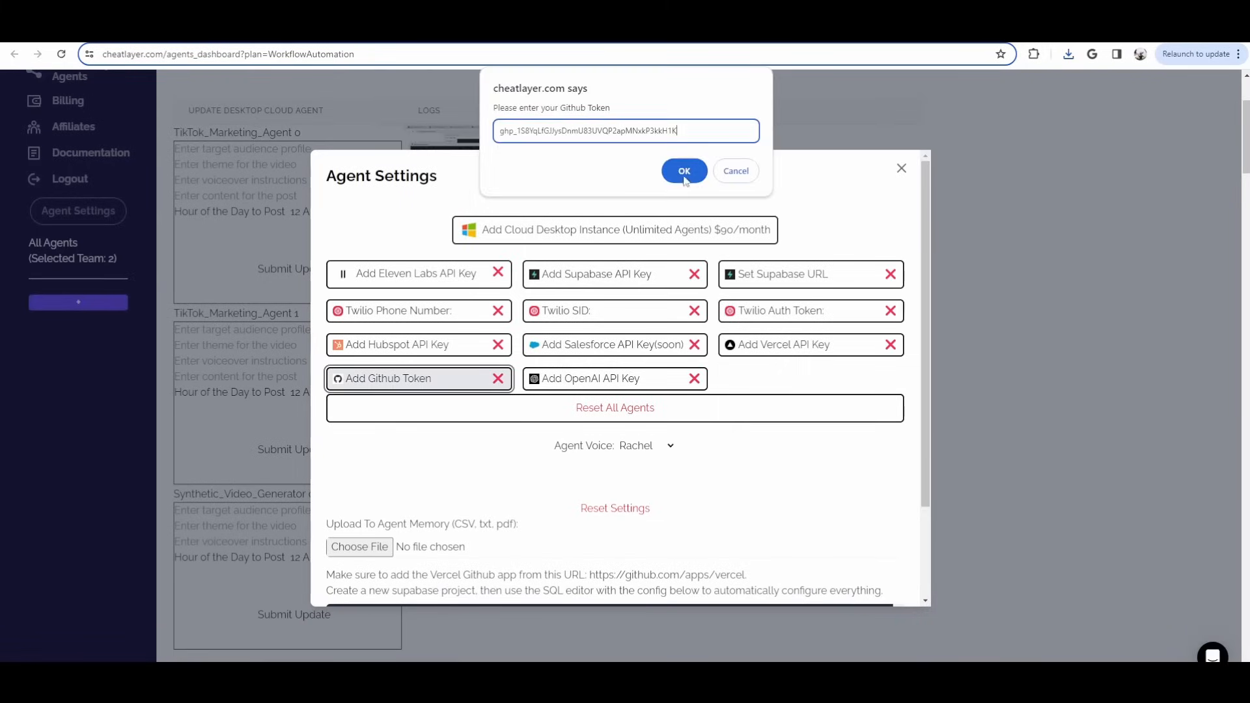
{"action": "left_click", "coordinate": [684, 171]}
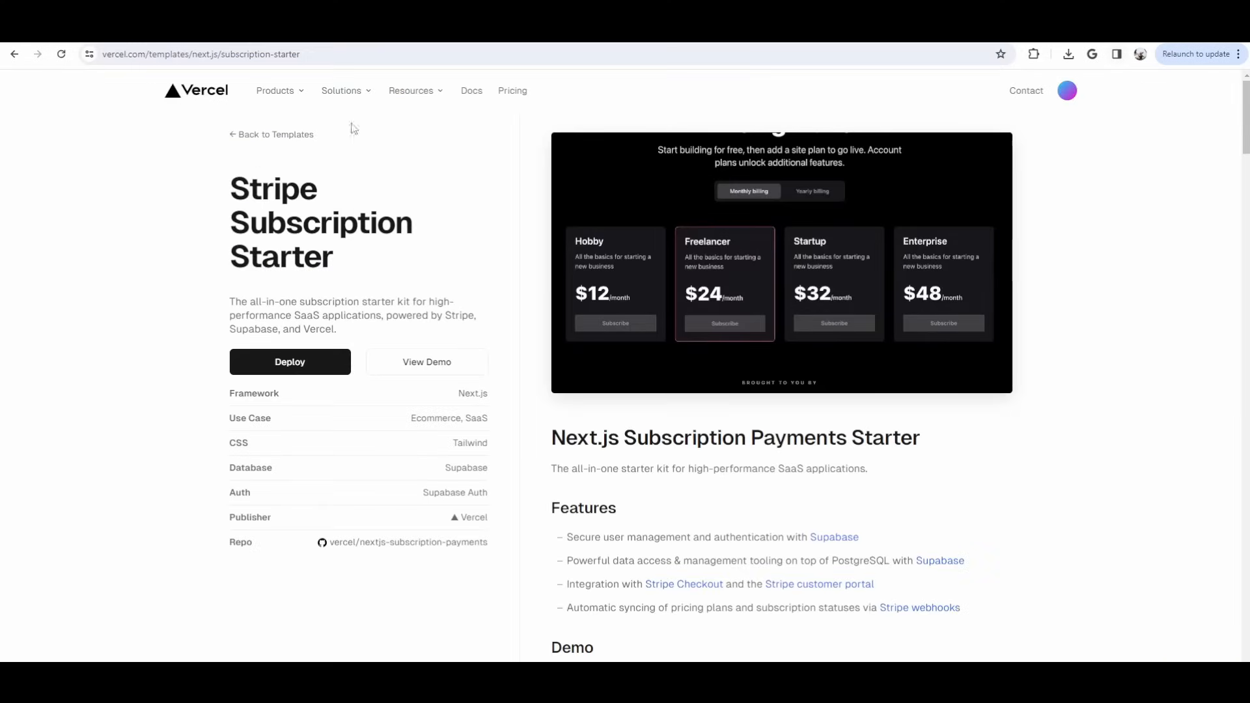
Go to the Tokens page in the Vercel account settings.
{"action": "left_click", "coordinate": [1066, 90]}
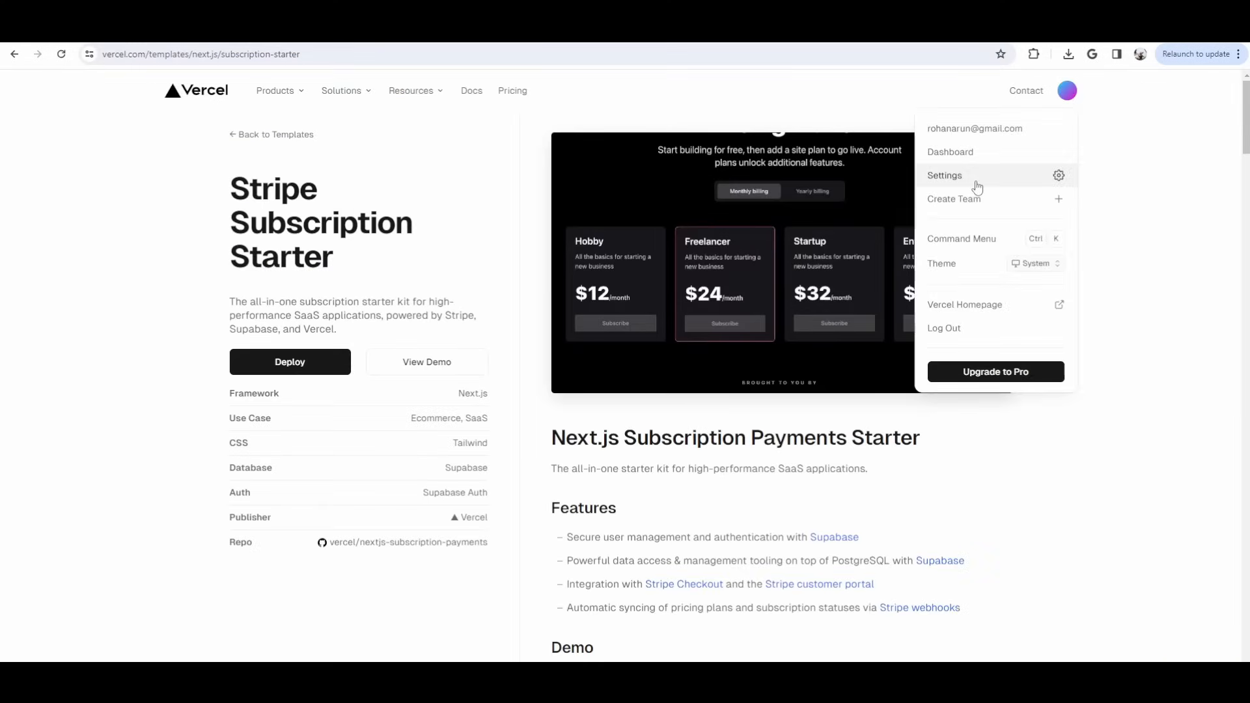
{"action": "left_click", "coordinate": [944, 174]}
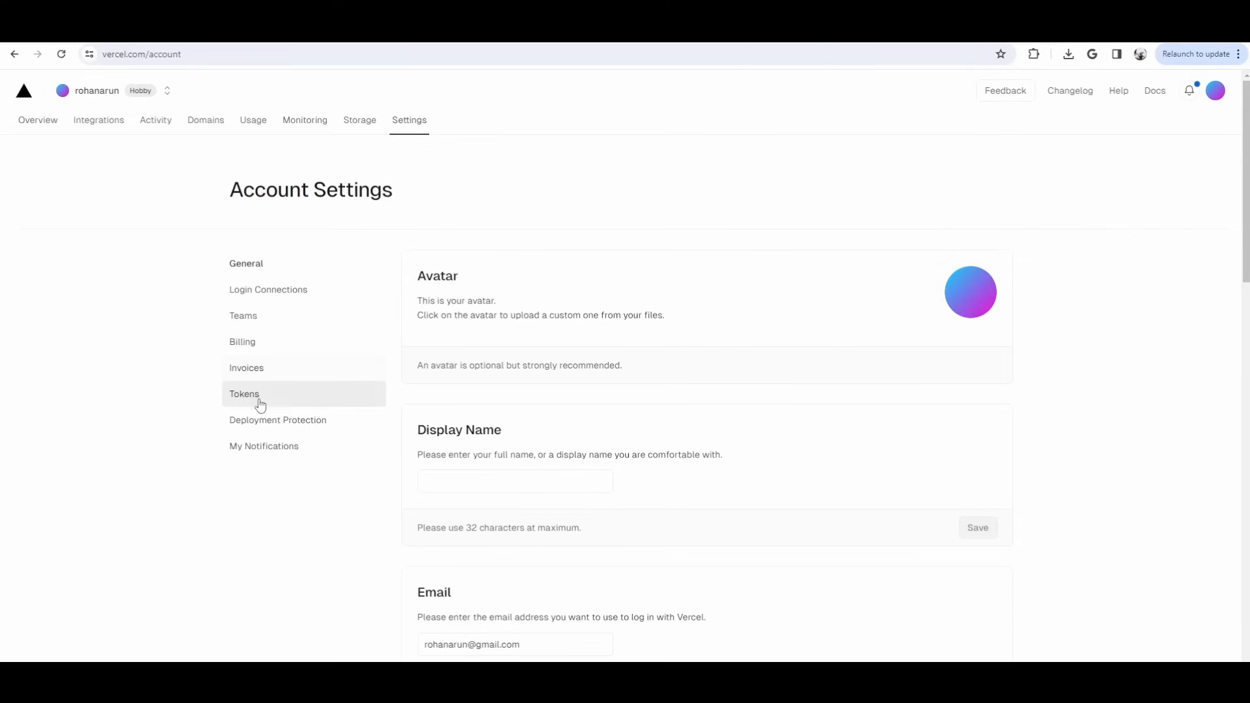
{"action": "left_click", "coordinate": [244, 394]}
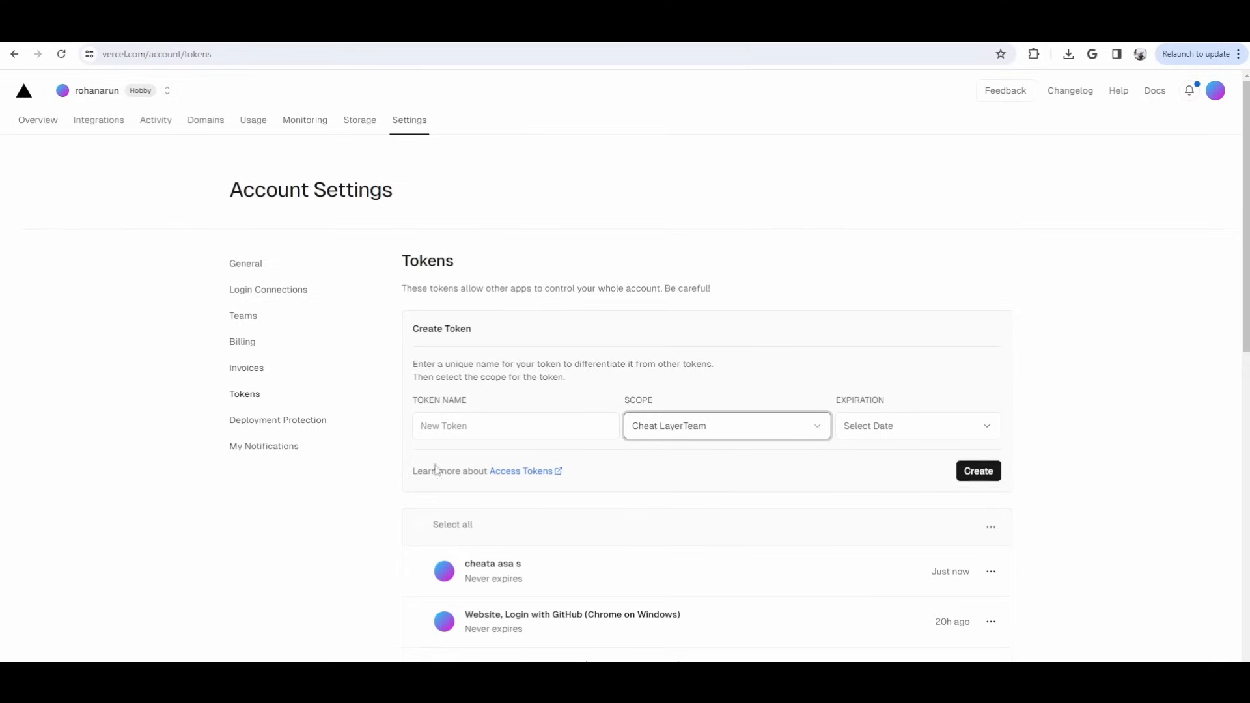
Create a No Expiration token named 'cheat asdasda' and copy its value.
{"action": "type", "text": "cheat asd"}
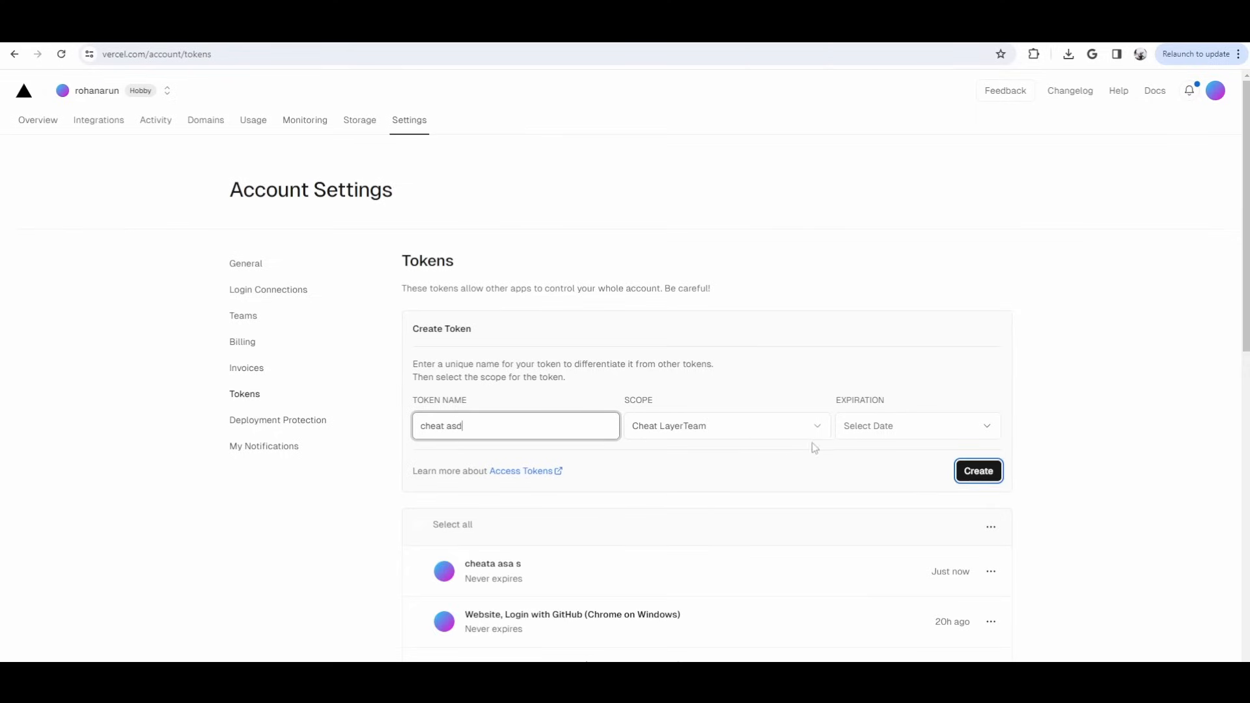
{"action": "left_click", "coordinate": [915, 424]}
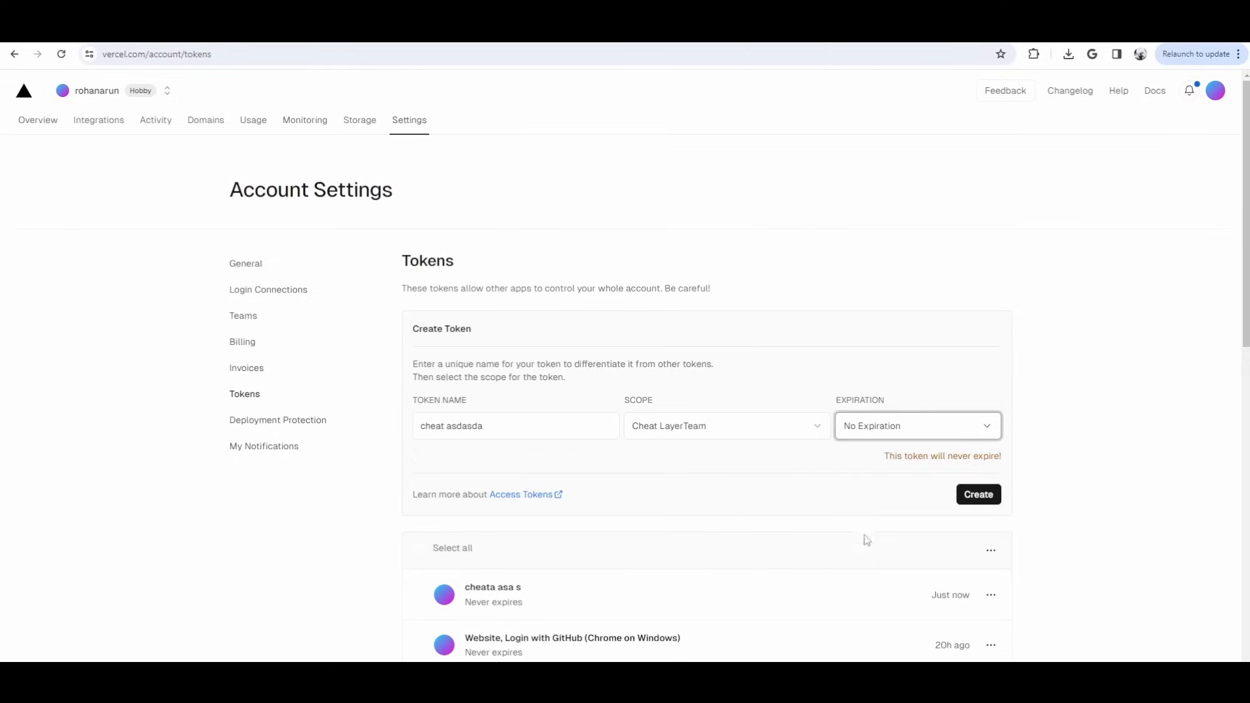
{"action": "left_click", "coordinate": [978, 495]}
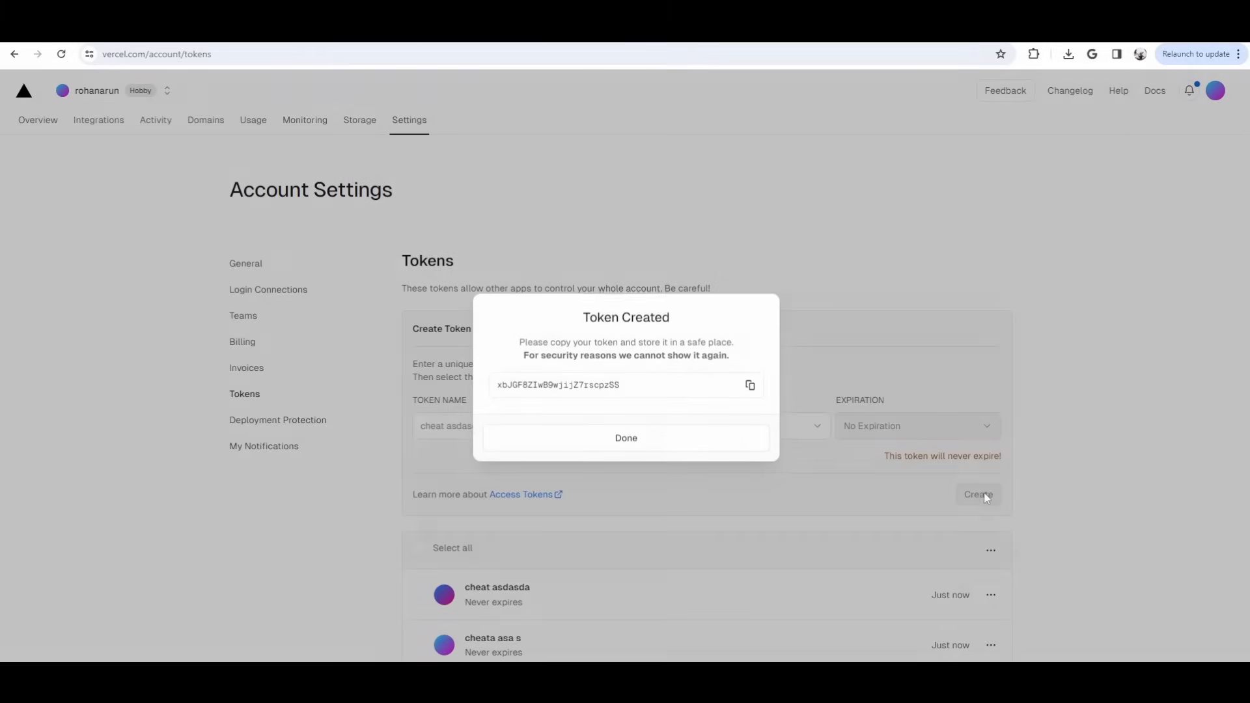
{"action": "left_click", "coordinate": [626, 437]}
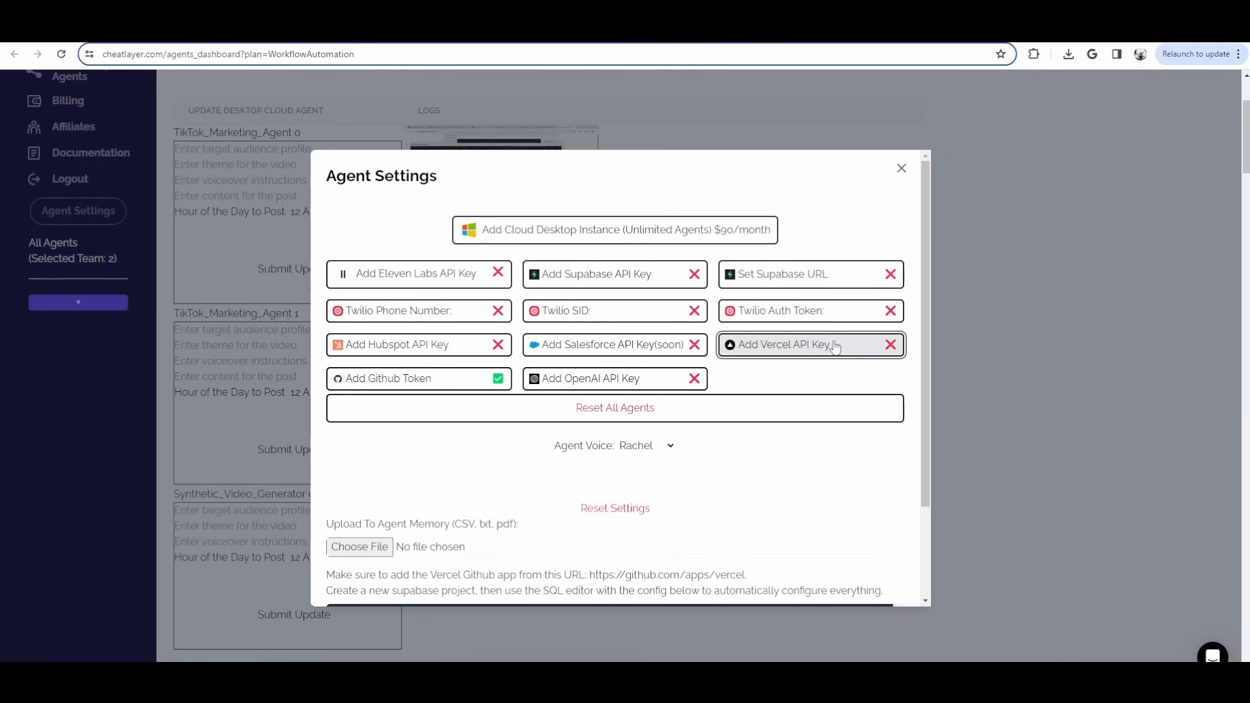
Save the pasted Vercel API key and close the Agent Settings dialog.
{"action": "left_click", "coordinate": [810, 344]}
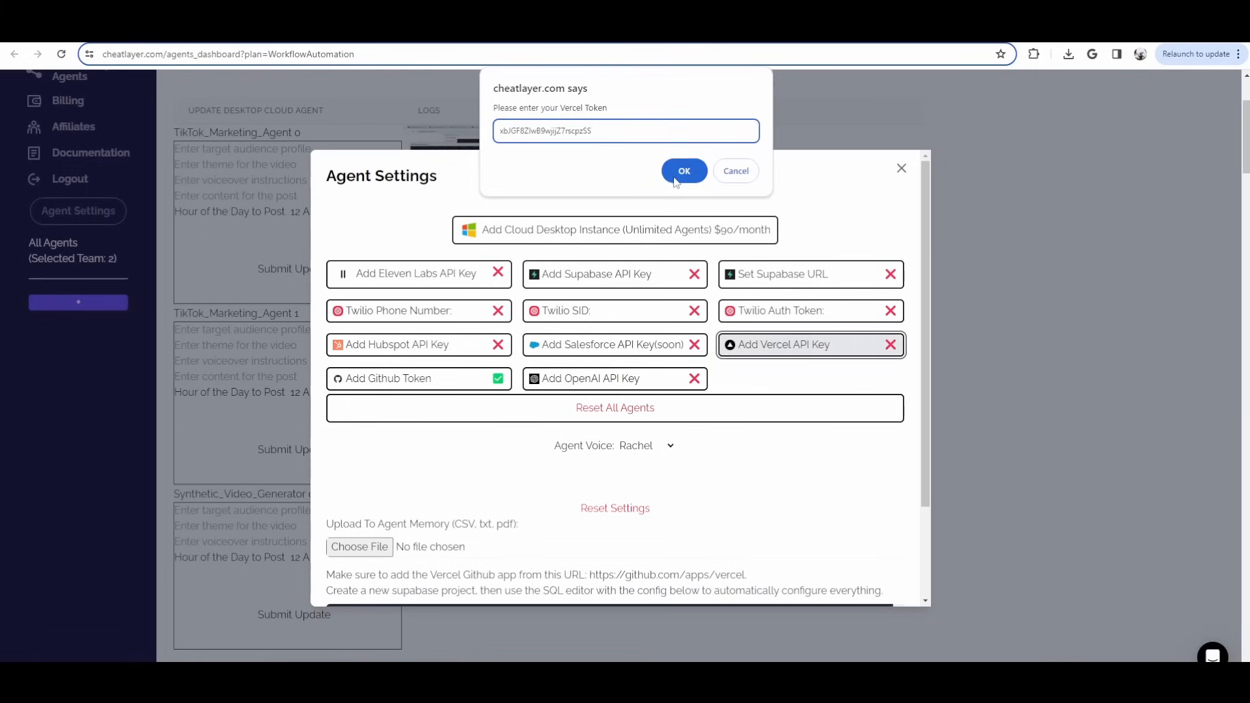
{"action": "left_click", "coordinate": [684, 171]}
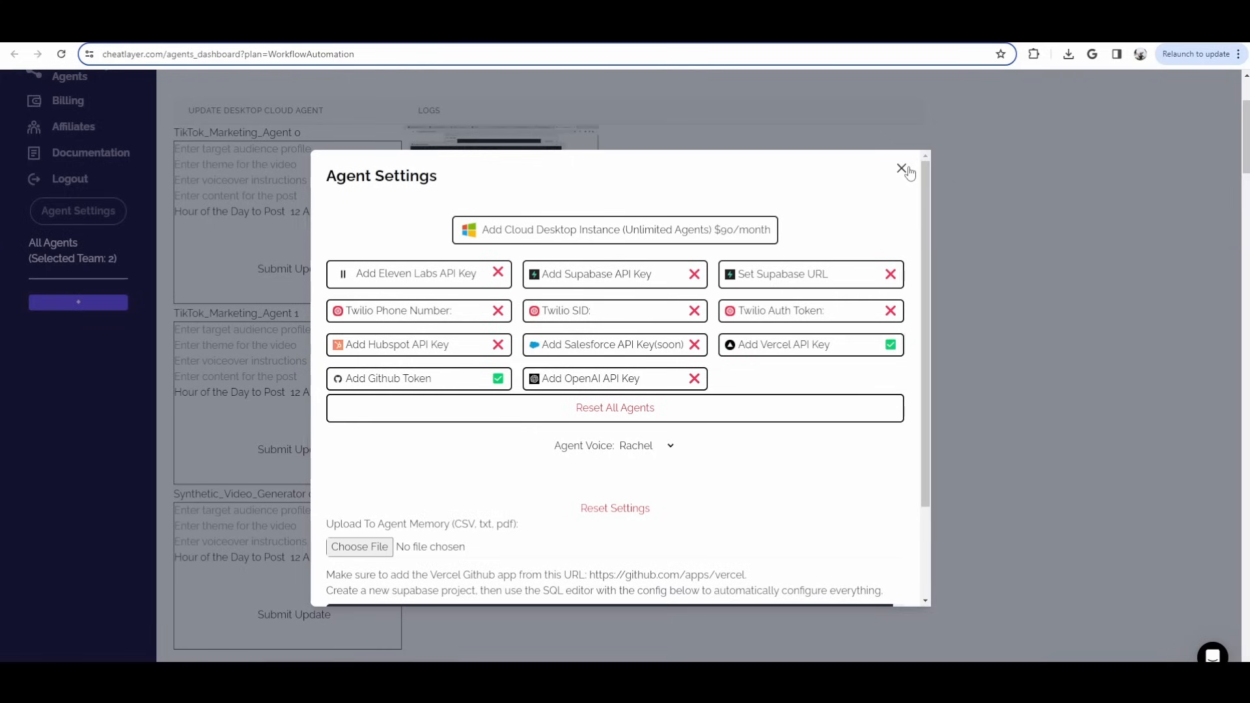
{"action": "left_click", "coordinate": [901, 170]}
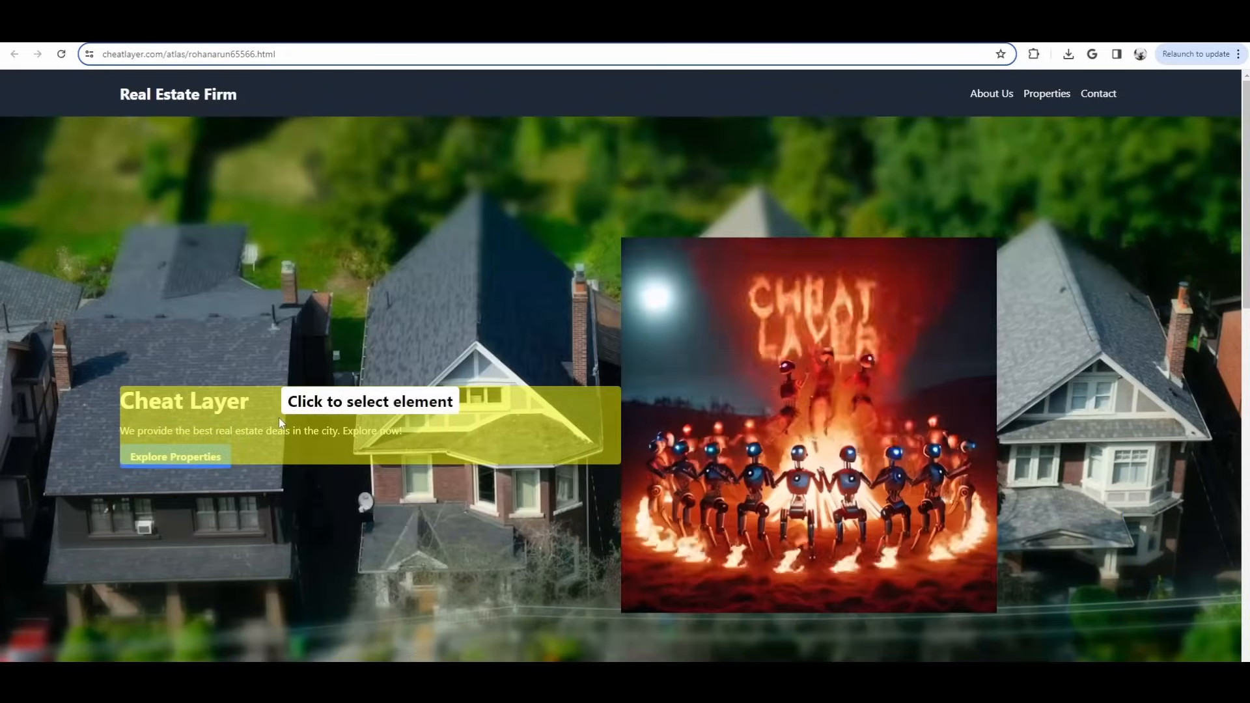
Select the About Us paragraph on the landing page for editing.
{"action": "scroll", "scroll_direction": "down", "scroll_amount": 3}
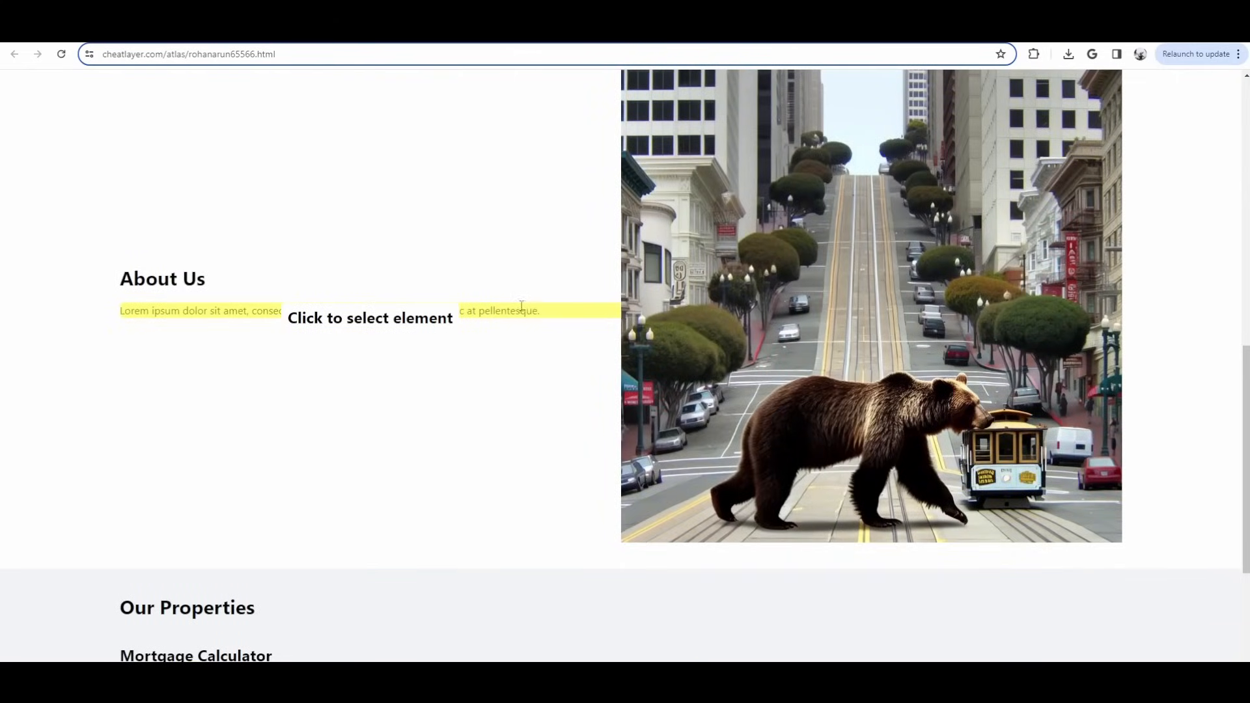
{"action": "left_click", "coordinate": [368, 310]}
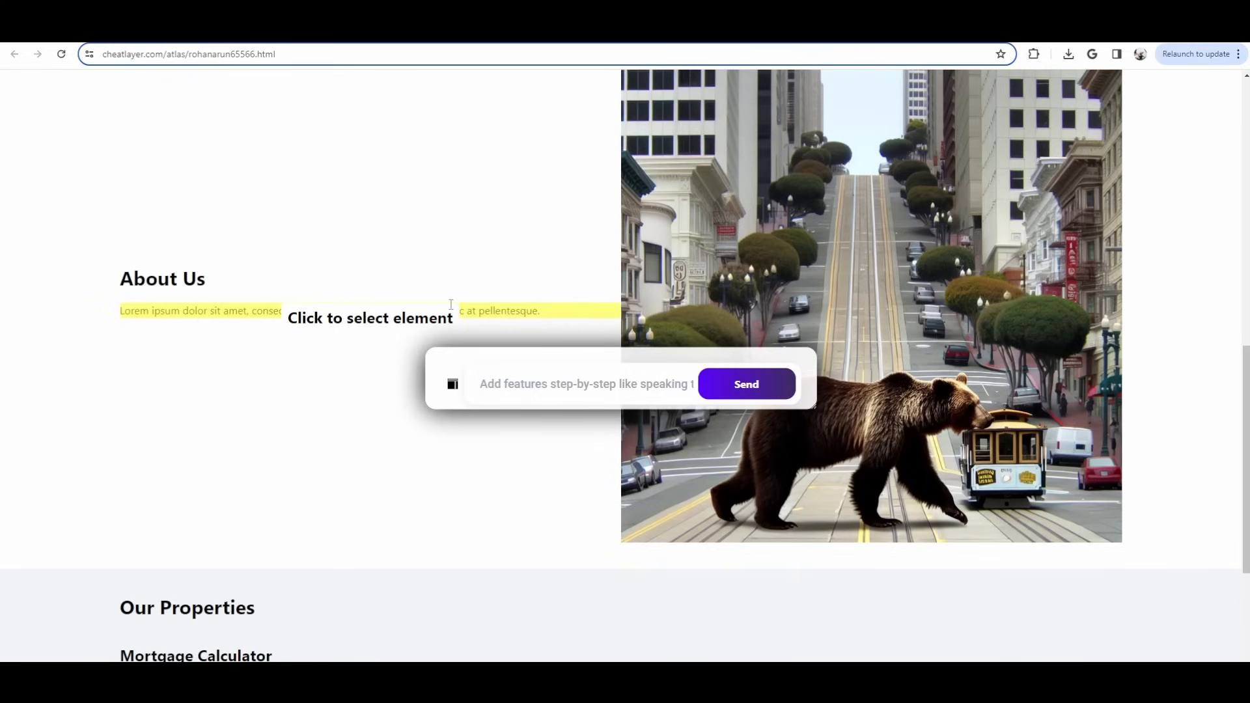
Send the request: change this to say we are a small startup helping build online businesses.
{"action": "type", "text": "C"}
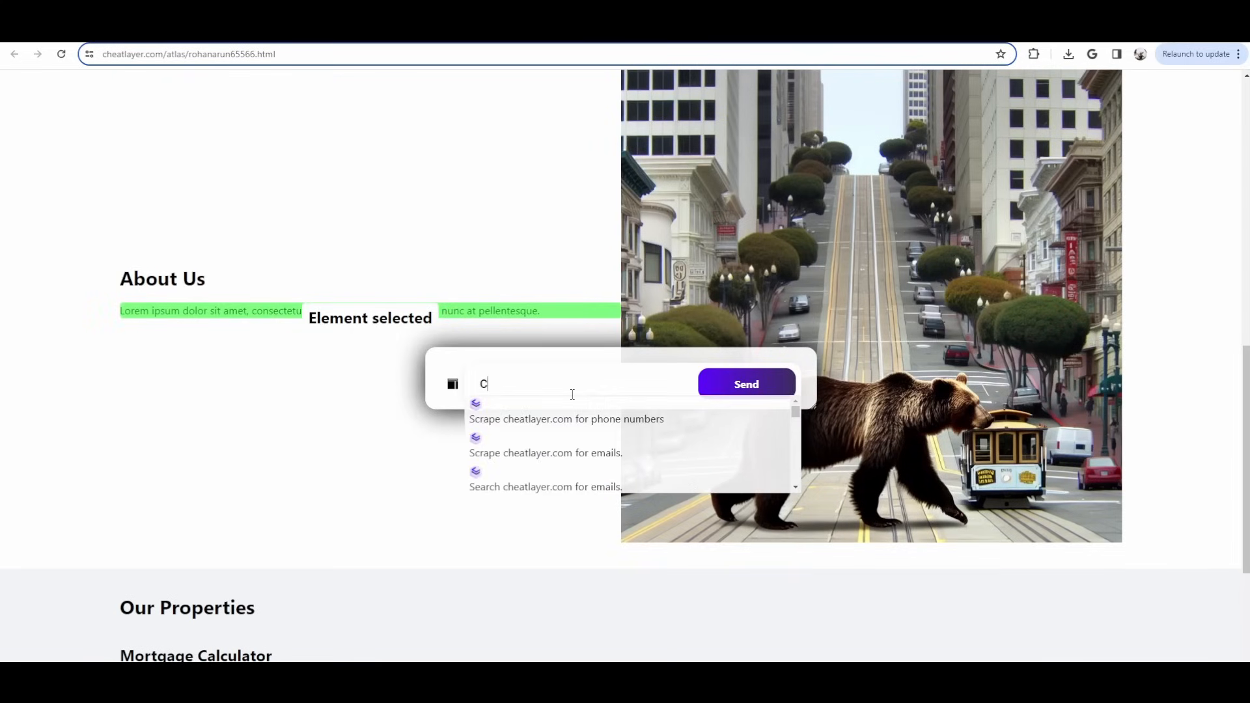
{"action": "type", "text": "hange this to say"}
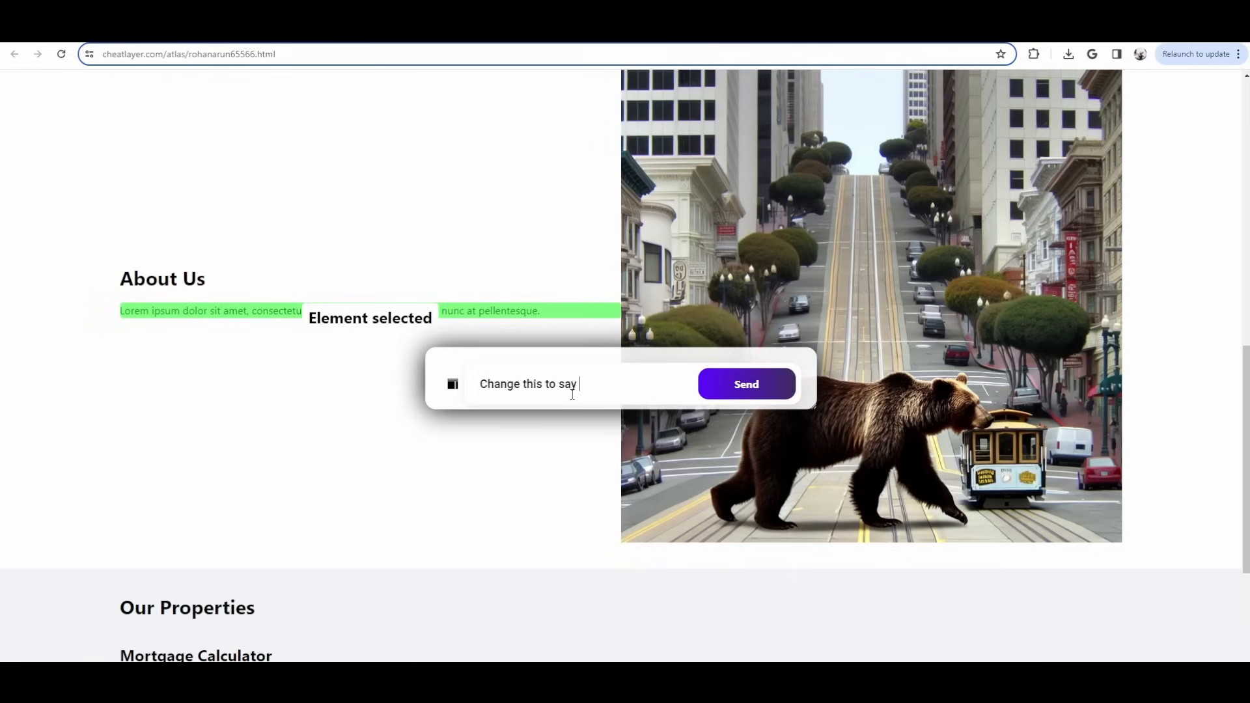
{"action": "type", "text": "we are a small"}
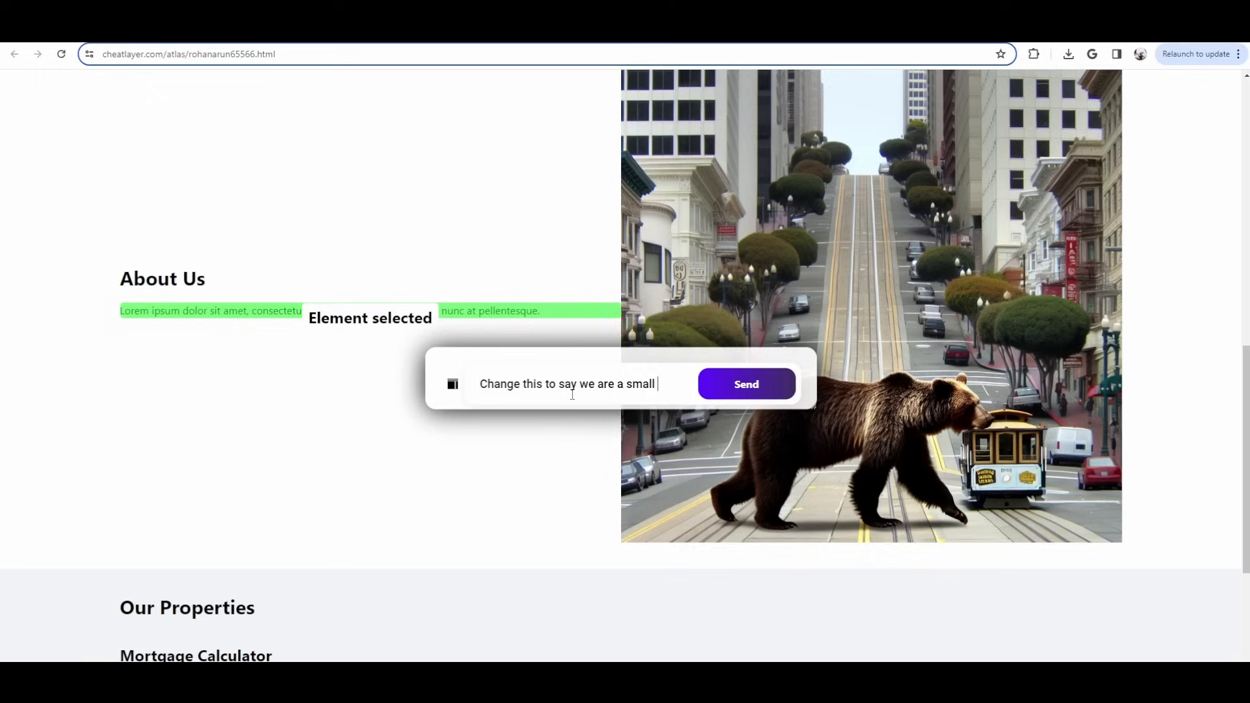
{"action": "type", "text": "startup founded during the"}
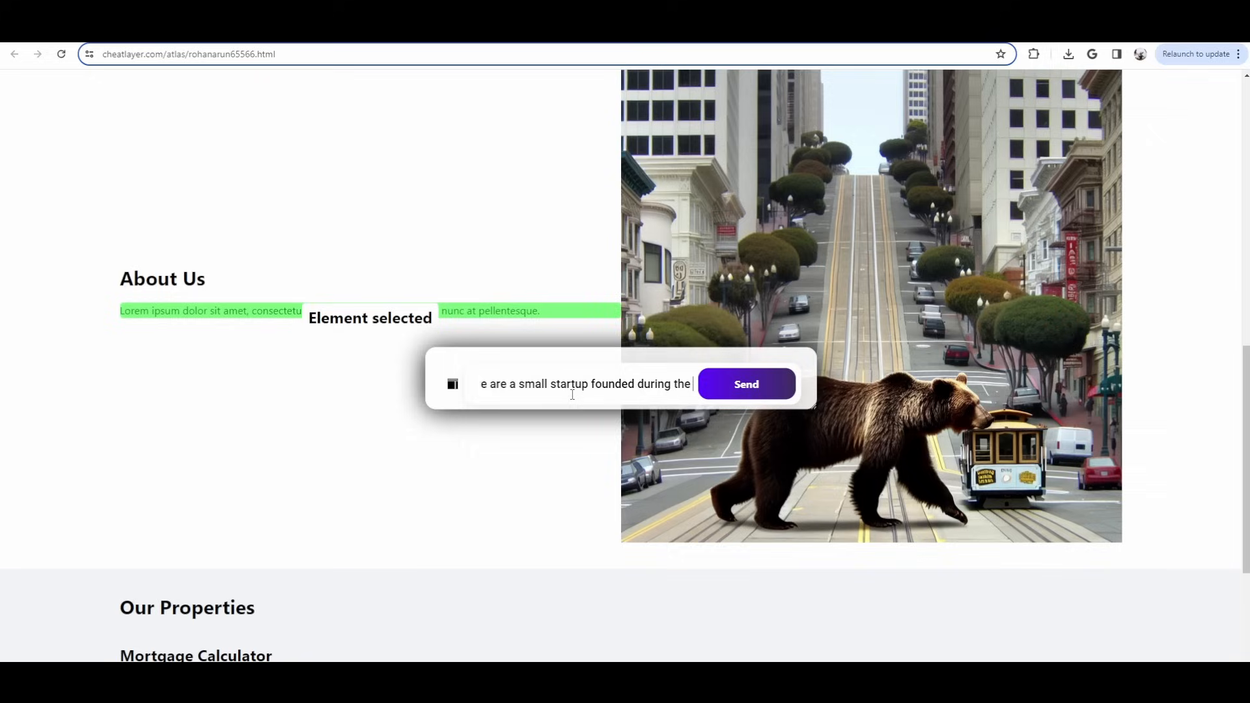
{"action": "type", "text": "pandm"}
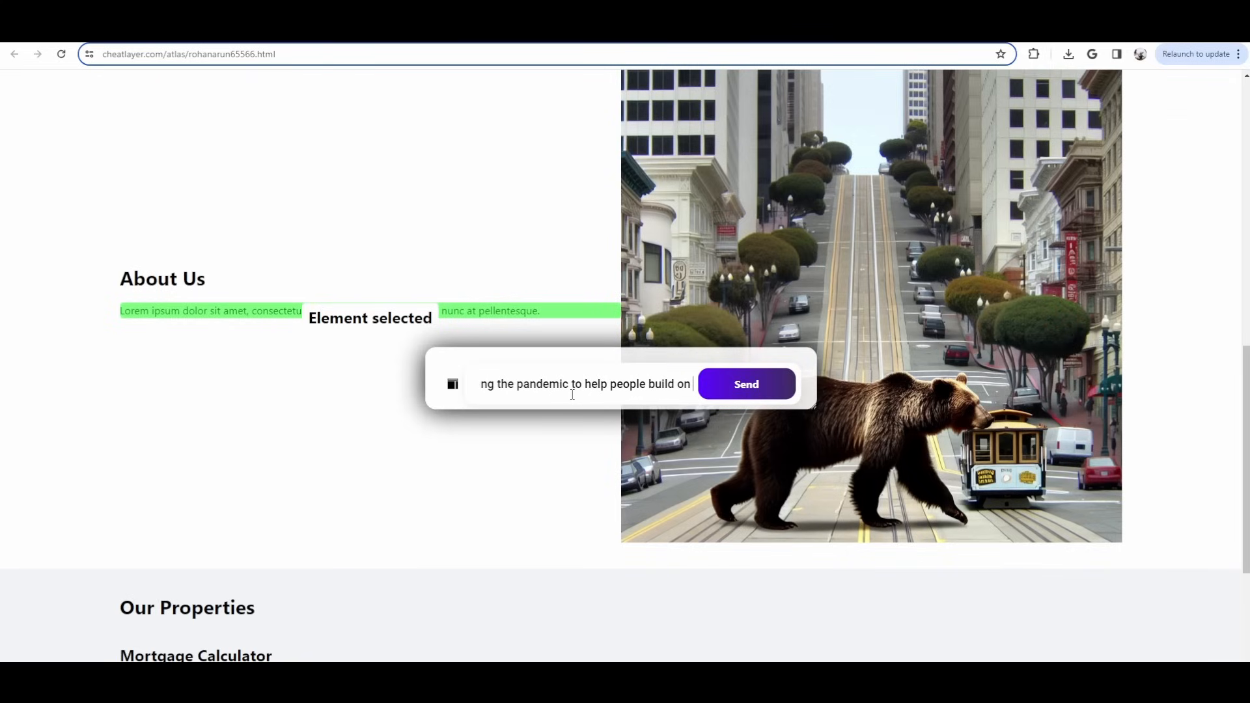
{"action": "type", "text": "online businesses."}
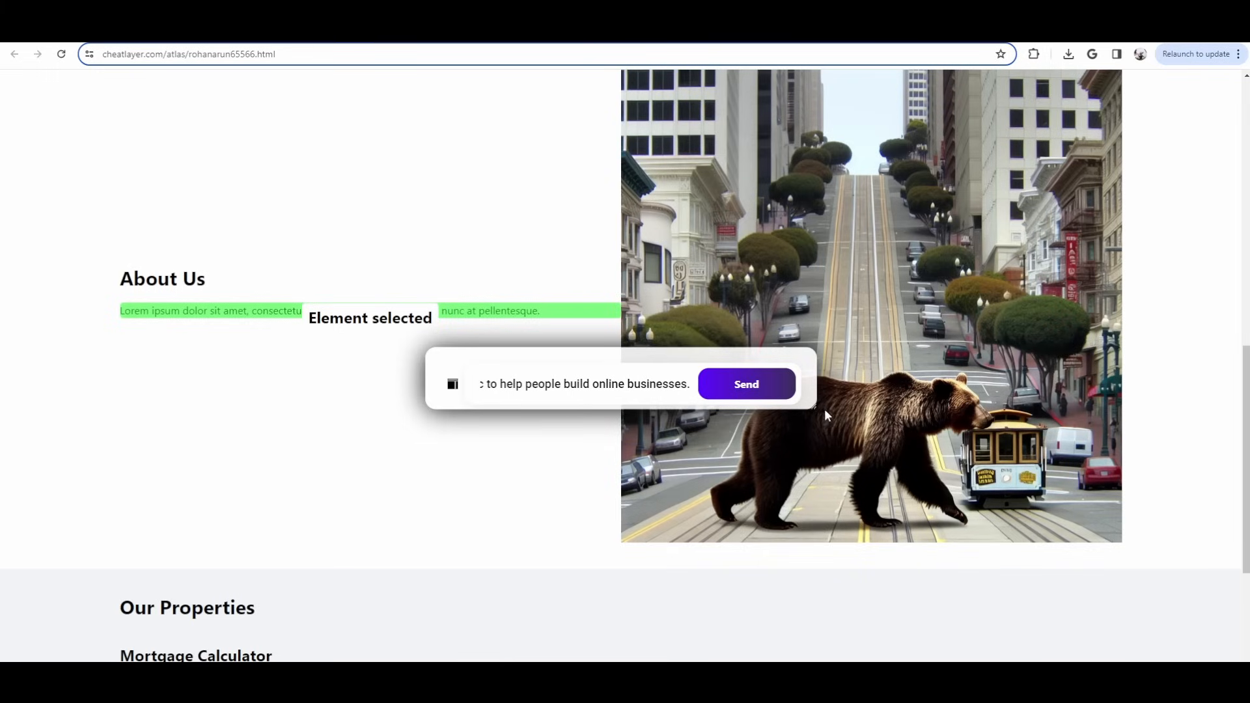
{"action": "left_click", "coordinate": [745, 383]}
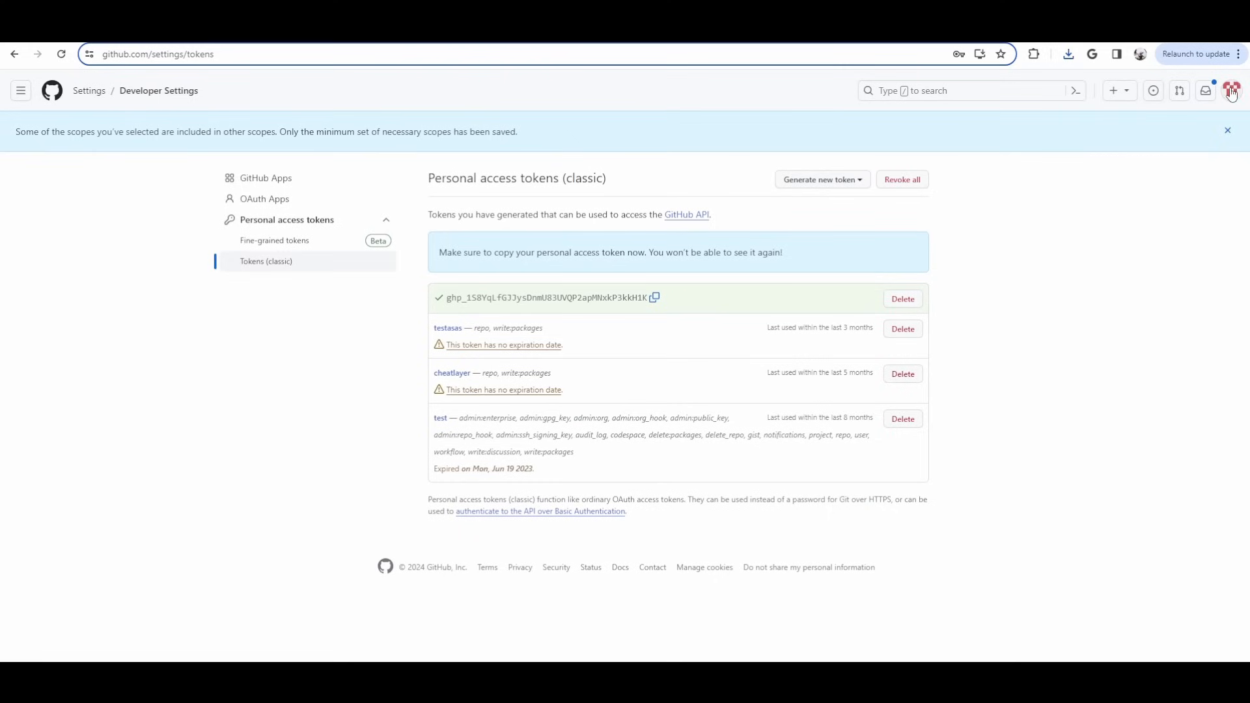
Open the most recently updated cheatlayer repository from Your repositories.
{"action": "left_click", "coordinate": [1231, 90]}
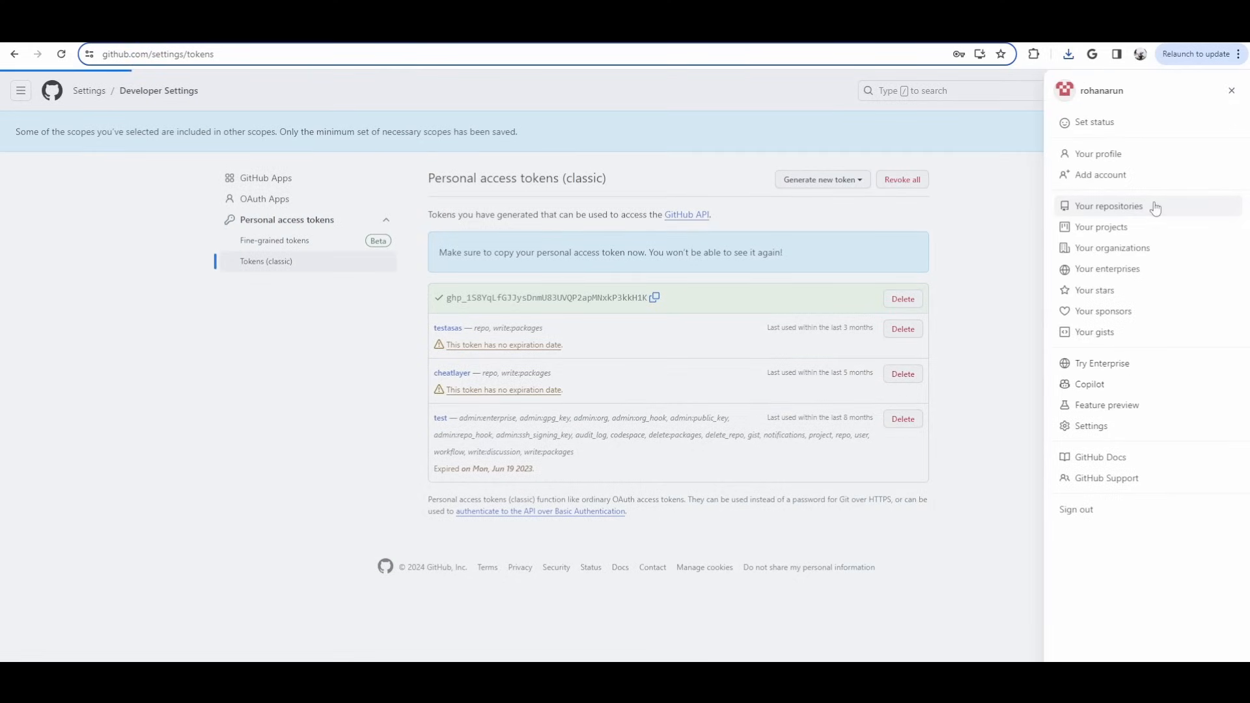
{"action": "left_click", "coordinate": [1108, 205]}
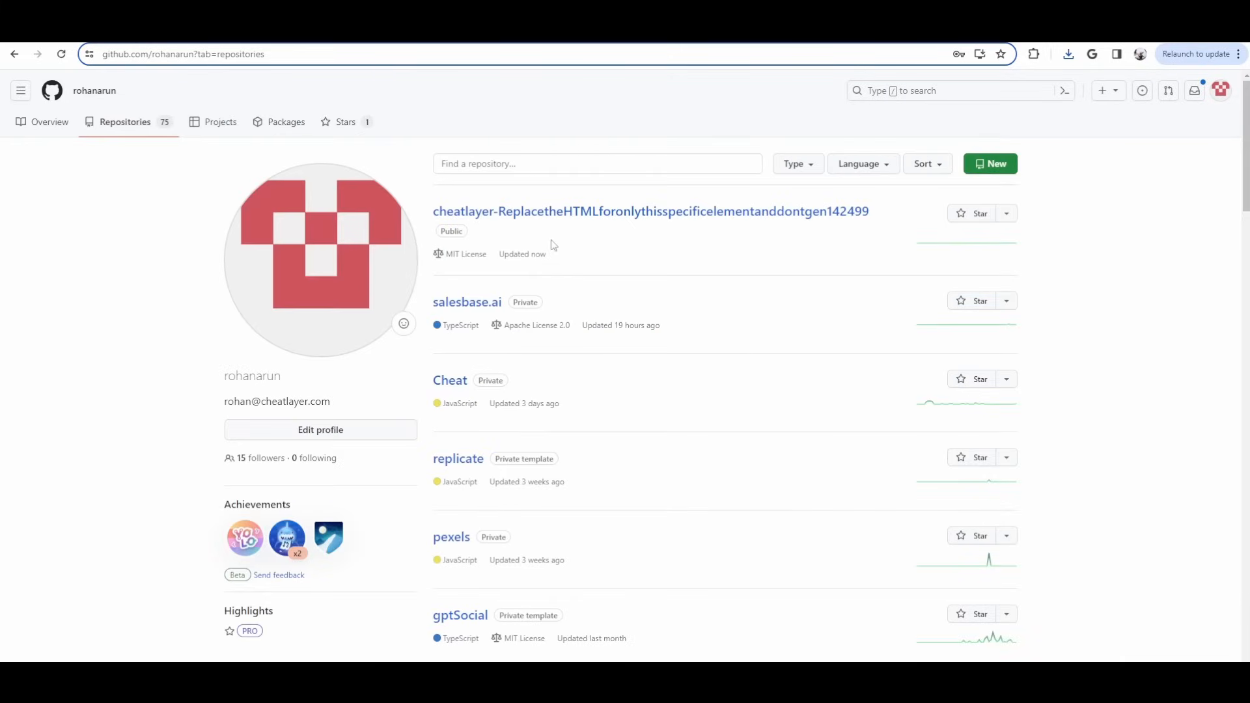
{"action": "left_click", "coordinate": [650, 211]}
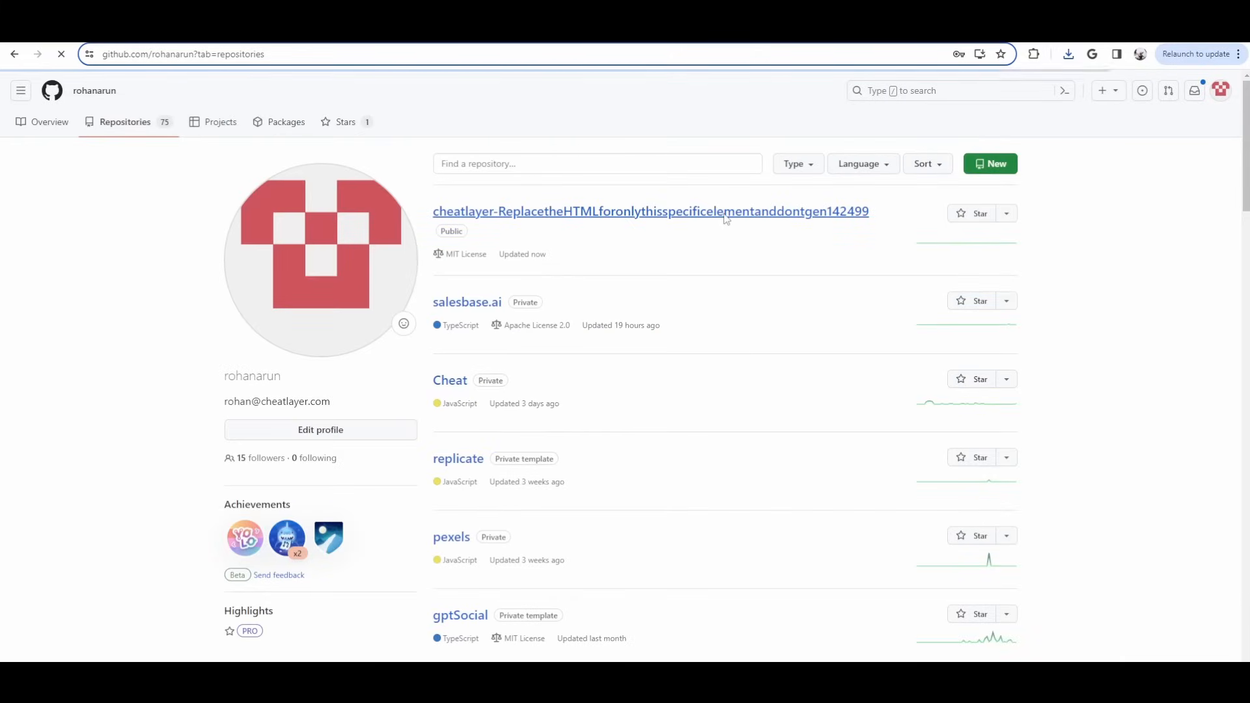
{"action": "left_click", "coordinate": [650, 211]}
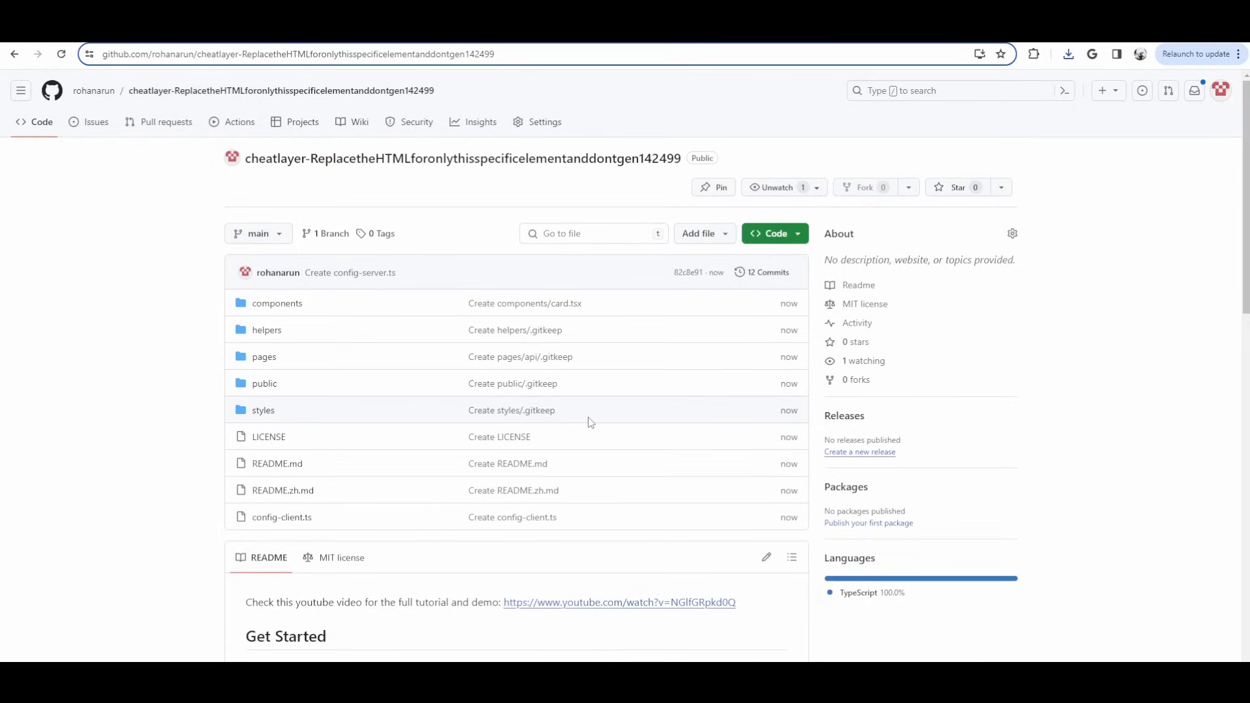
{"action": "mouse_move", "coordinate": [606, 393]}
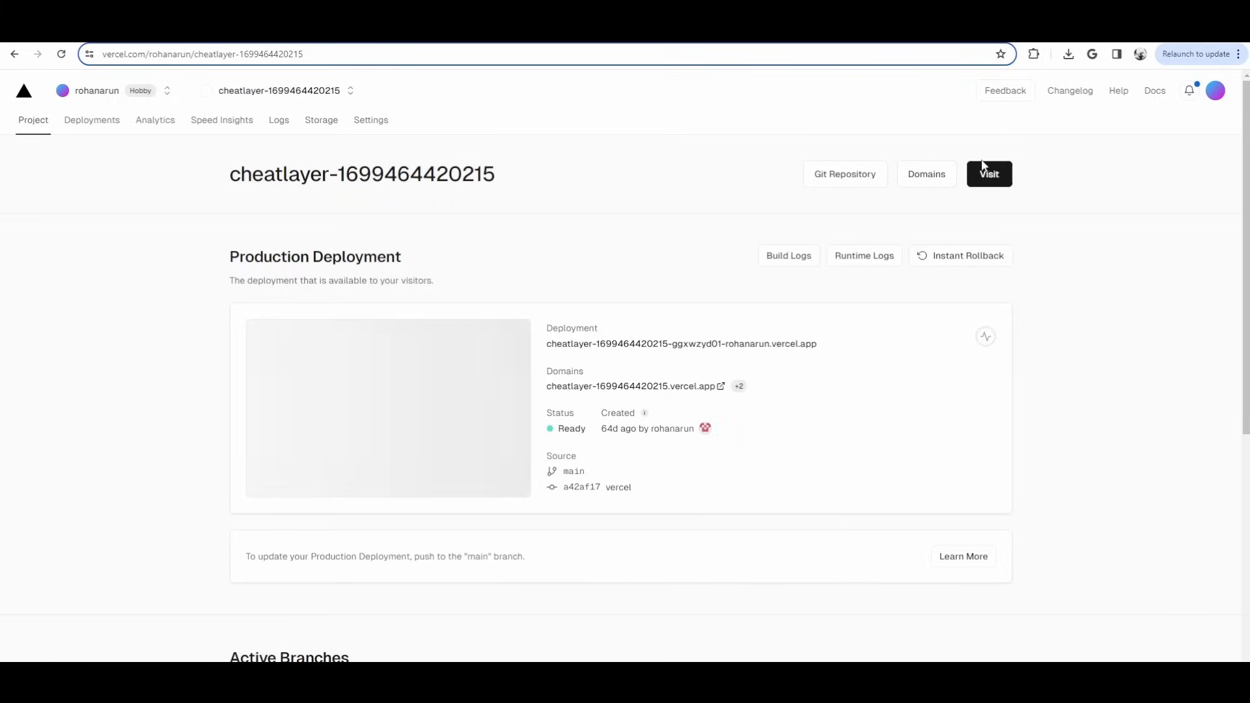
Visit the live deployed site and look over its listings and mortgage calculator.
{"action": "left_click", "coordinate": [989, 173]}
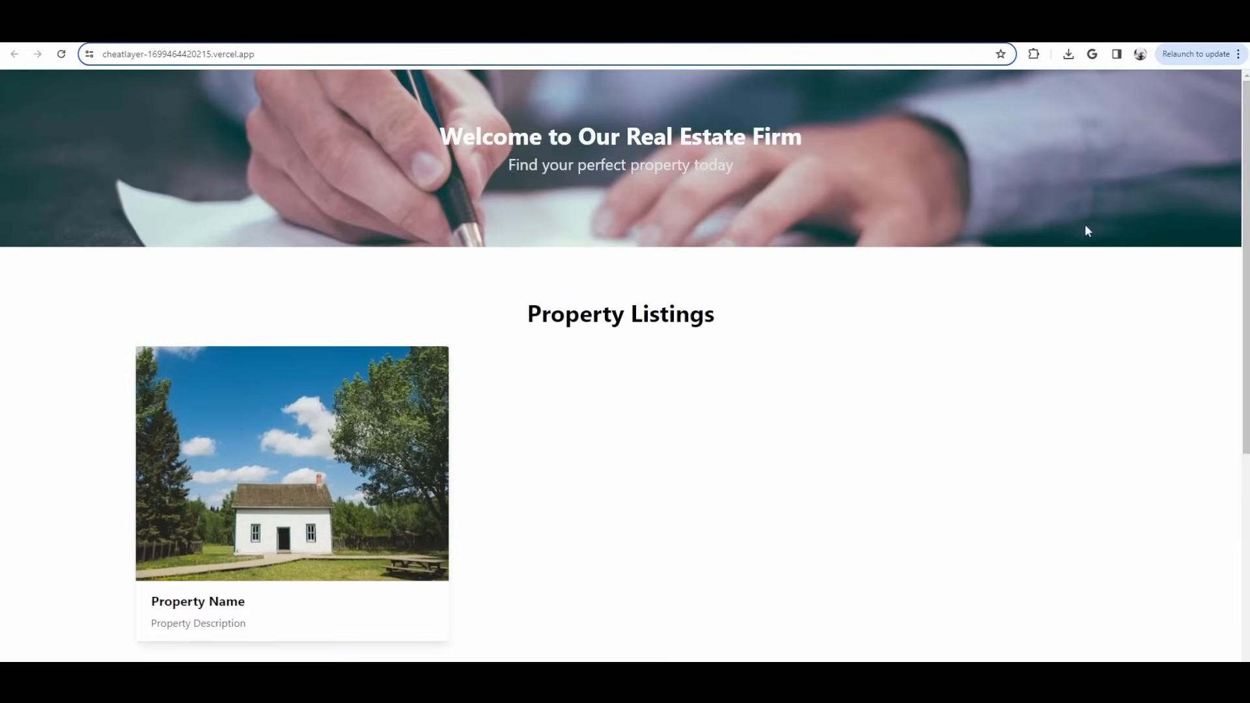
{"action": "scroll", "scroll_direction": "down", "scroll_amount": 3}
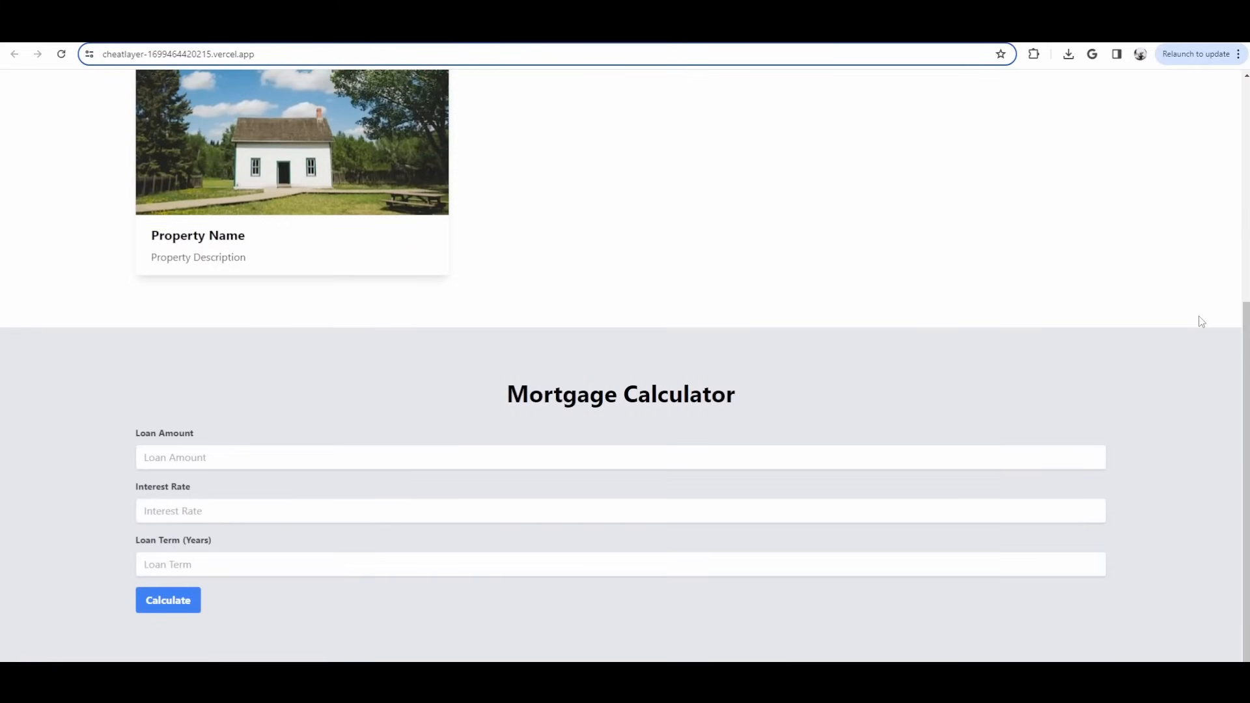
{"action": "scroll", "scroll_direction": "up", "scroll_amount": 3}
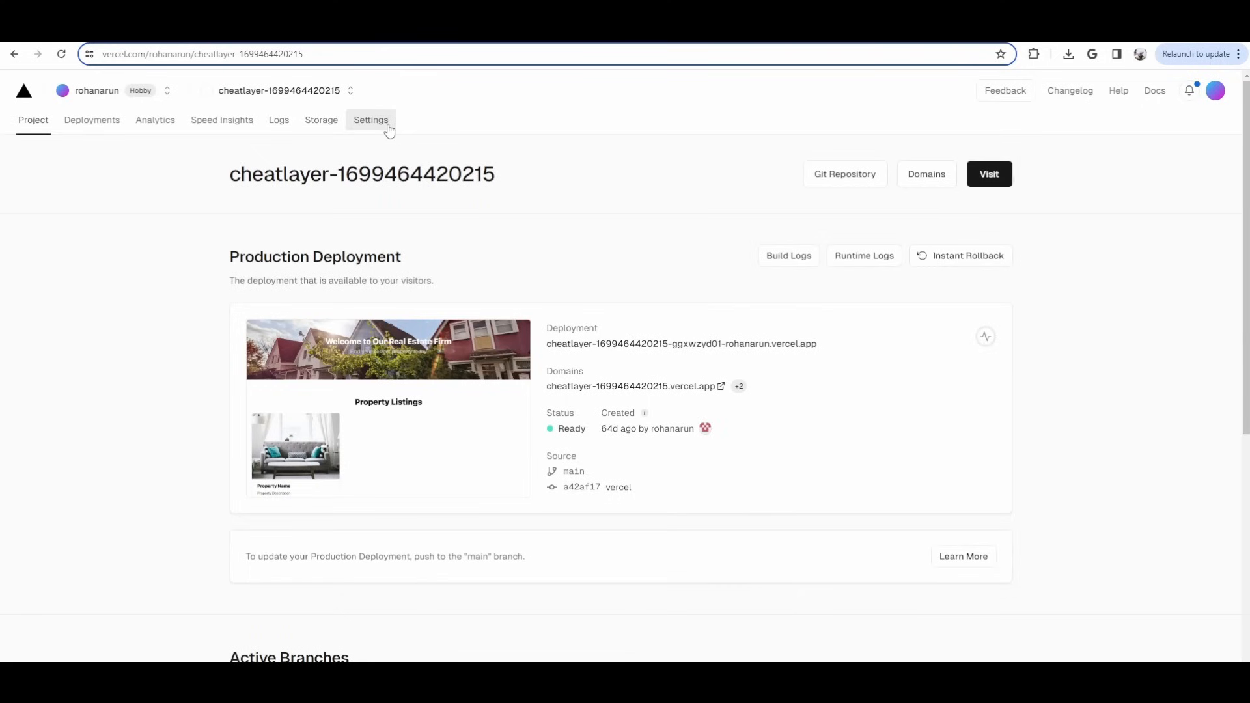
Show the project's Domains page with its vercel.app production domain.
{"action": "left_click", "coordinate": [371, 120]}
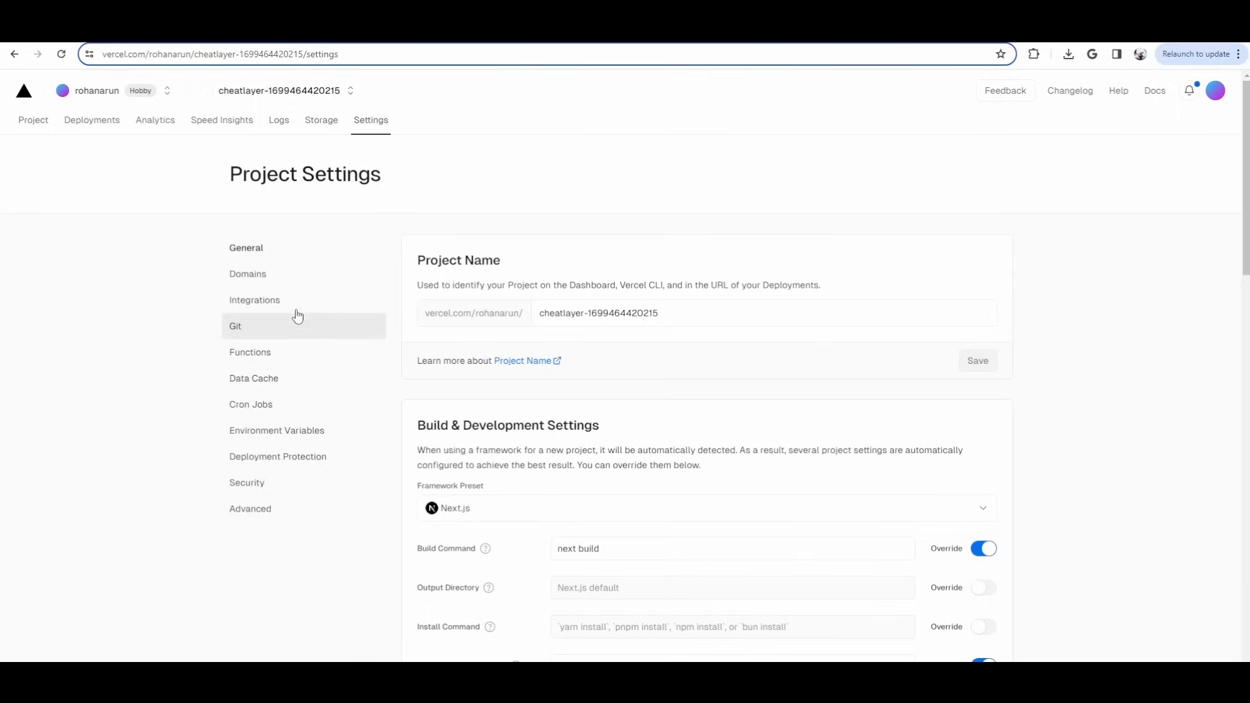
{"action": "left_click", "coordinate": [247, 274]}
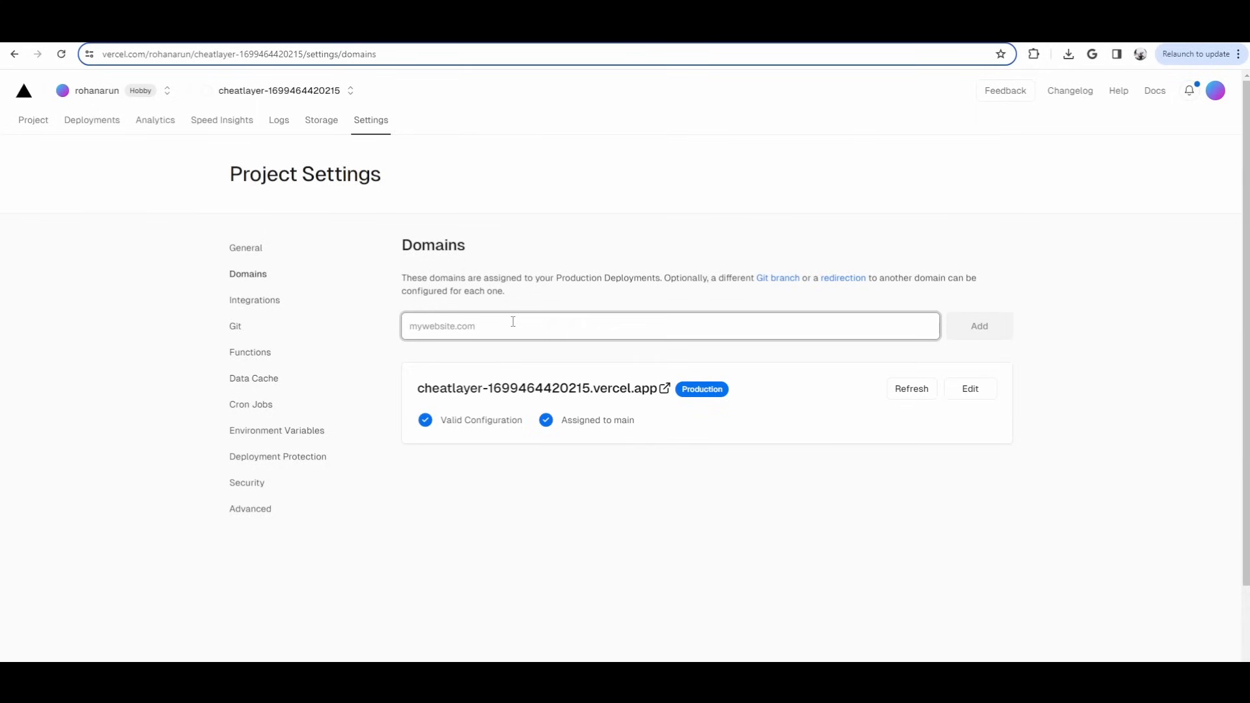
{"action": "mouse_move", "coordinate": [475, 390]}
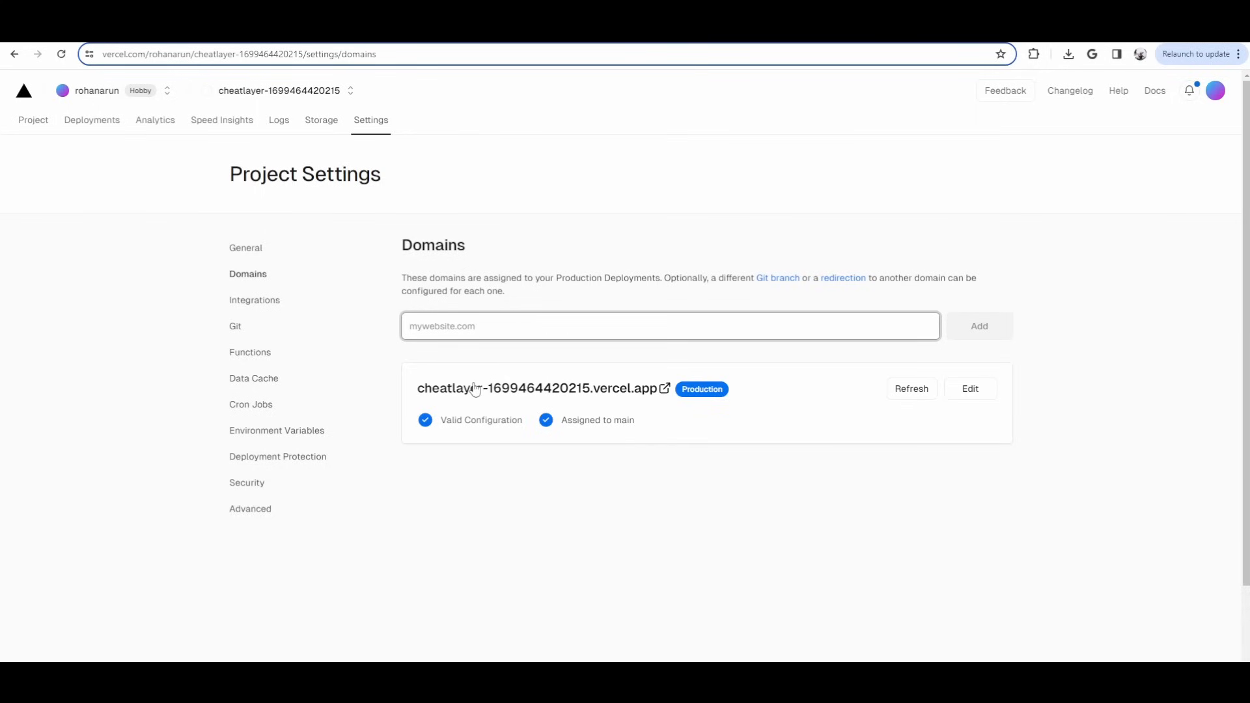
{"action": "mouse_move", "coordinate": [901, 222]}
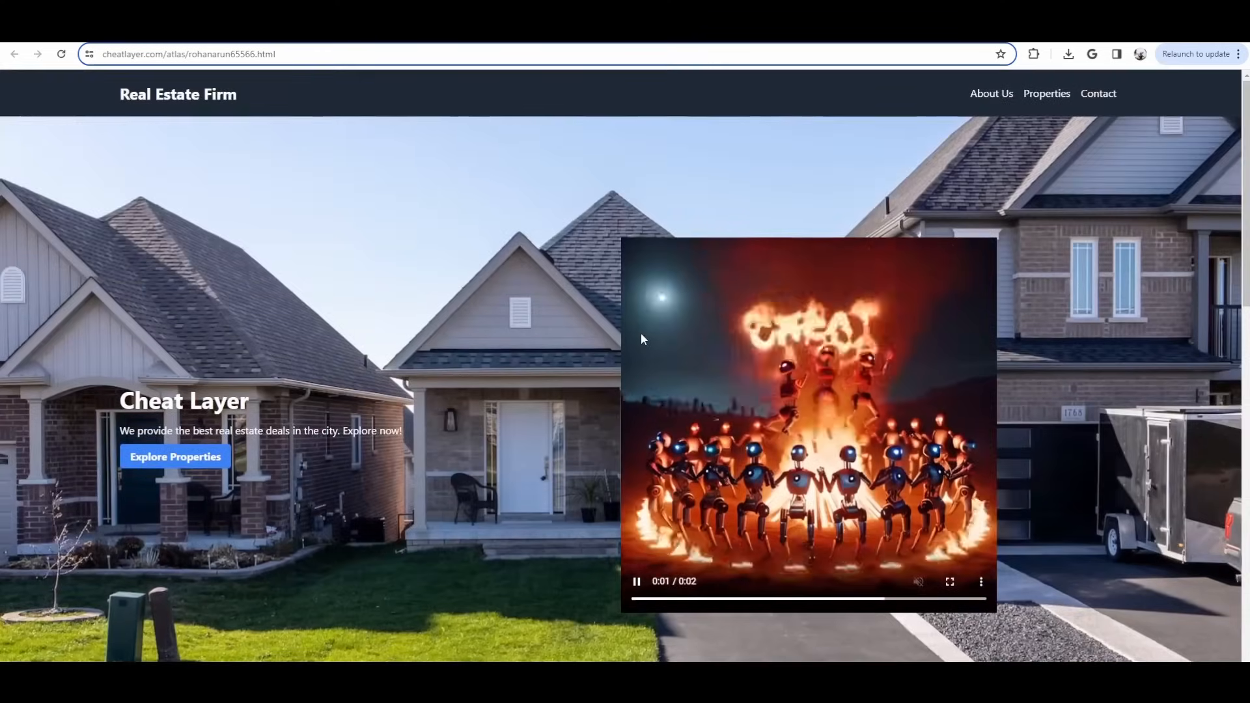
Play the embedded Cheat Layer video over the landing page hero.
{"action": "scroll", "scroll_direction": "down", "scroll_amount": 3}
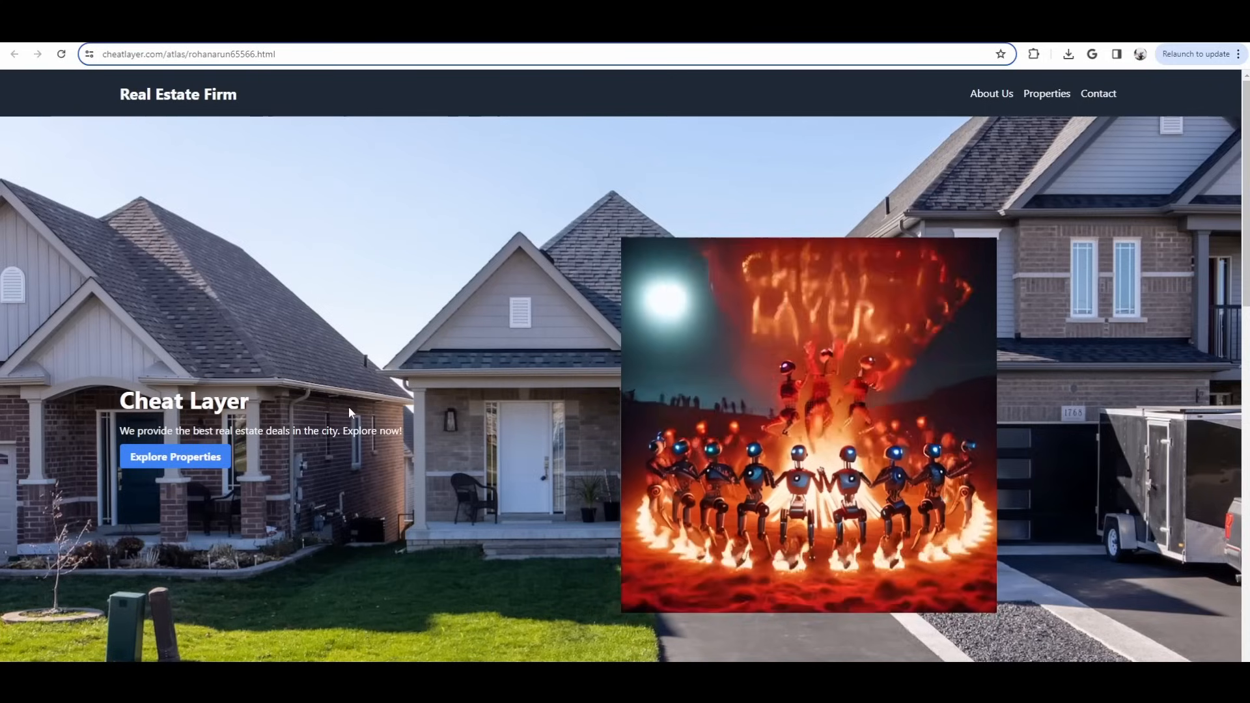
{"action": "left_click", "coordinate": [808, 422]}
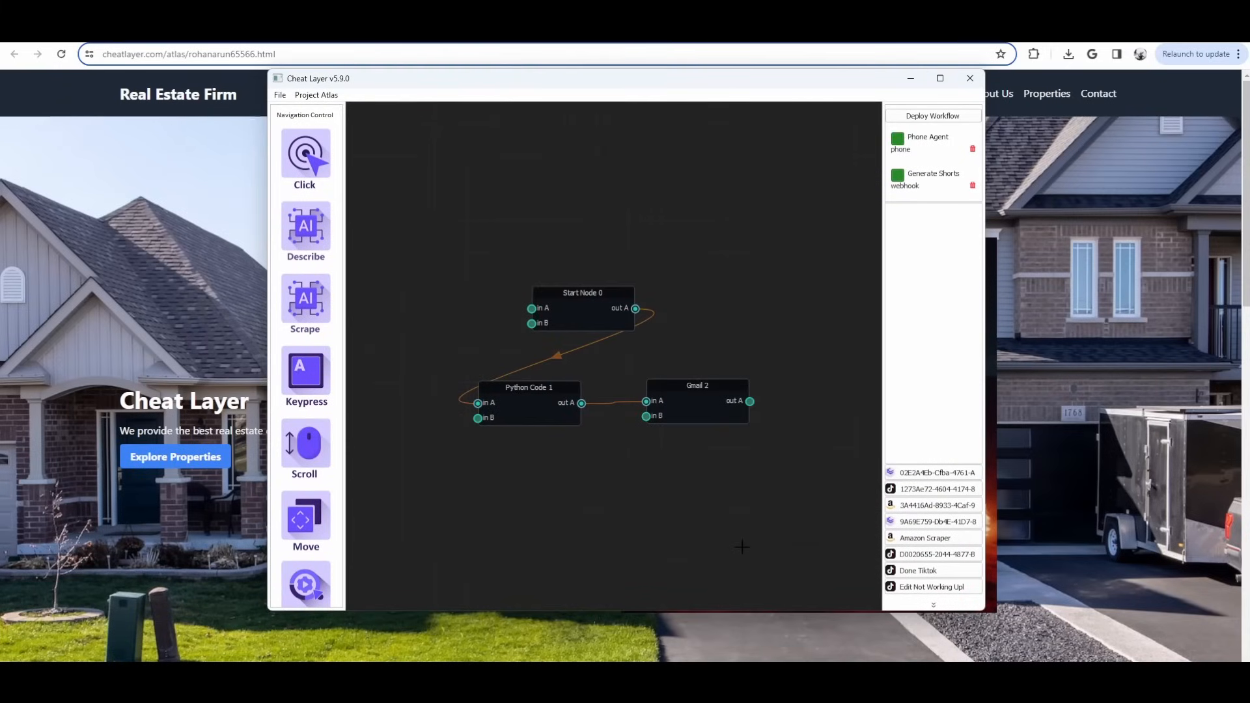
Send Project Atlas the request 'generate a landing page' for a real estate firm.
{"action": "left_click", "coordinate": [315, 95]}
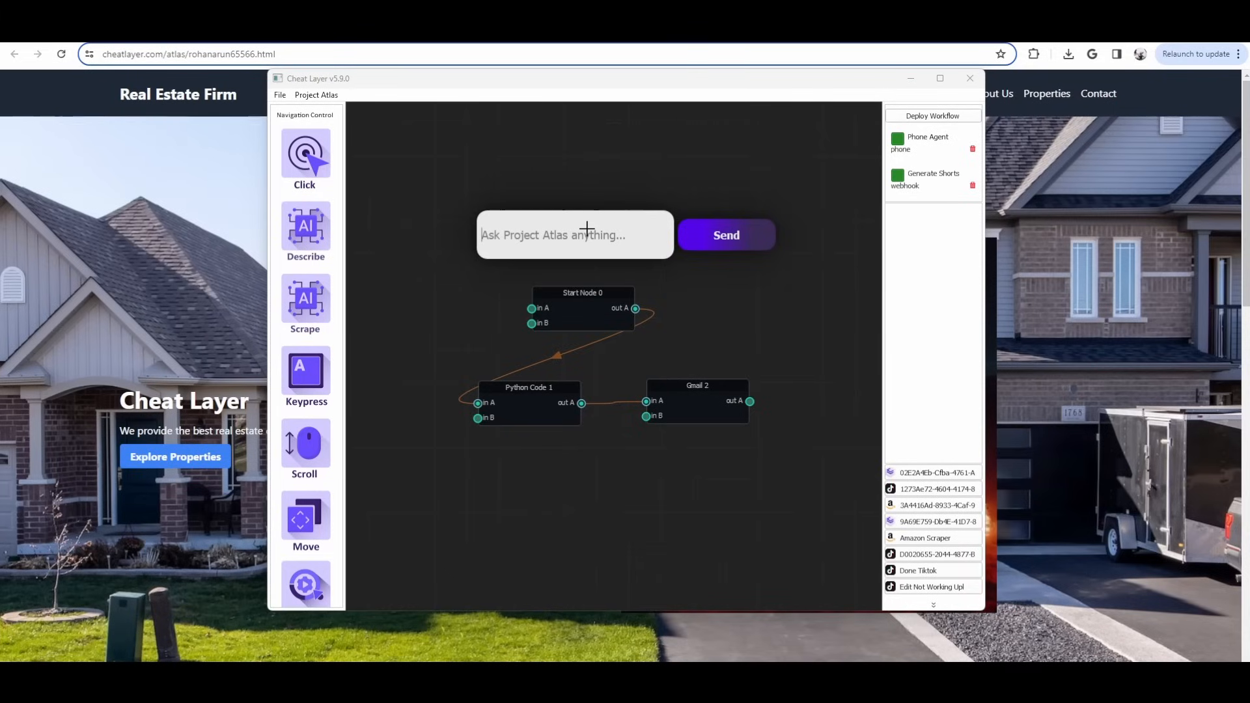
{"action": "type", "text": "generate a landing page"}
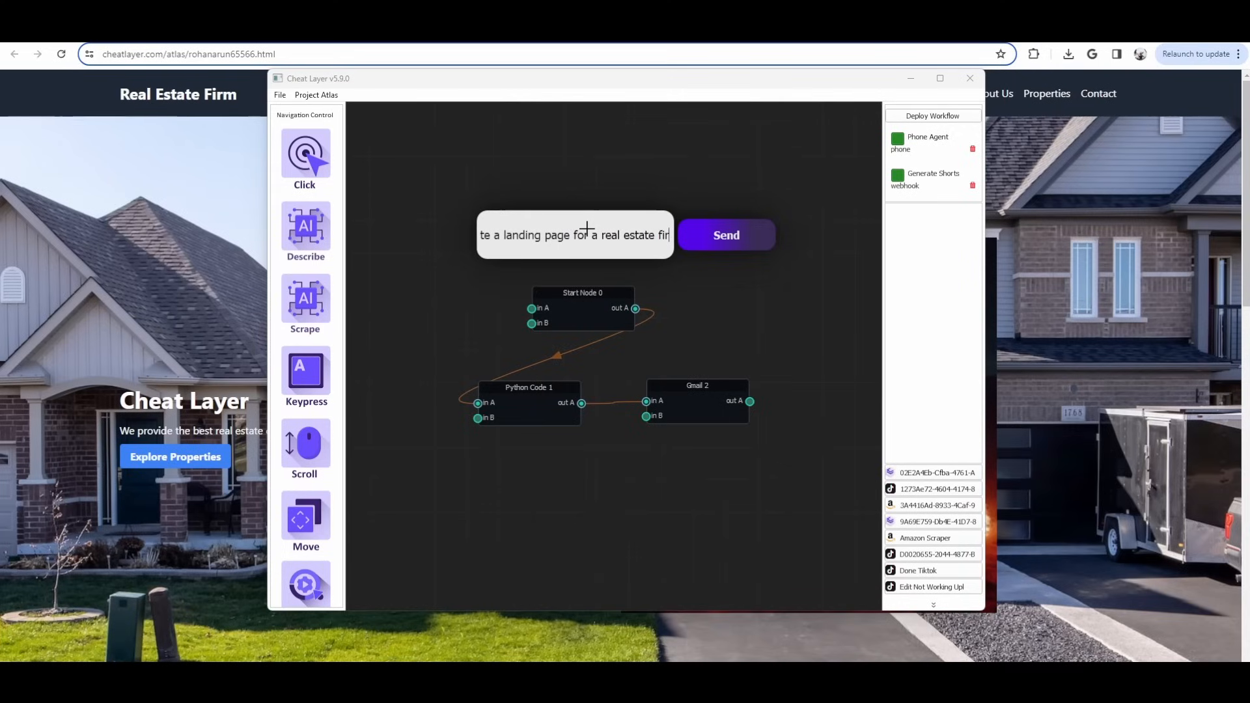
{"action": "left_click", "coordinate": [726, 236]}
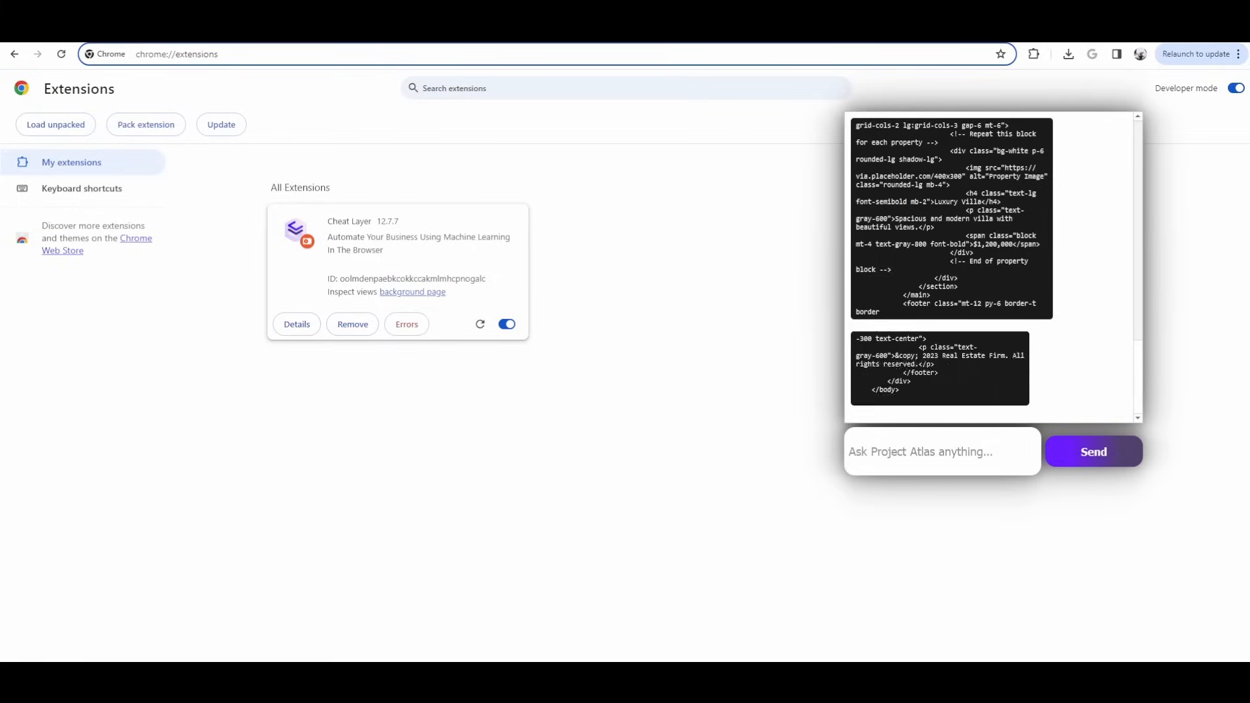
Scroll the Project Atlas chat to read the generated landing page HTML.
{"action": "scroll", "scroll_direction": "down", "scroll_amount": 3}
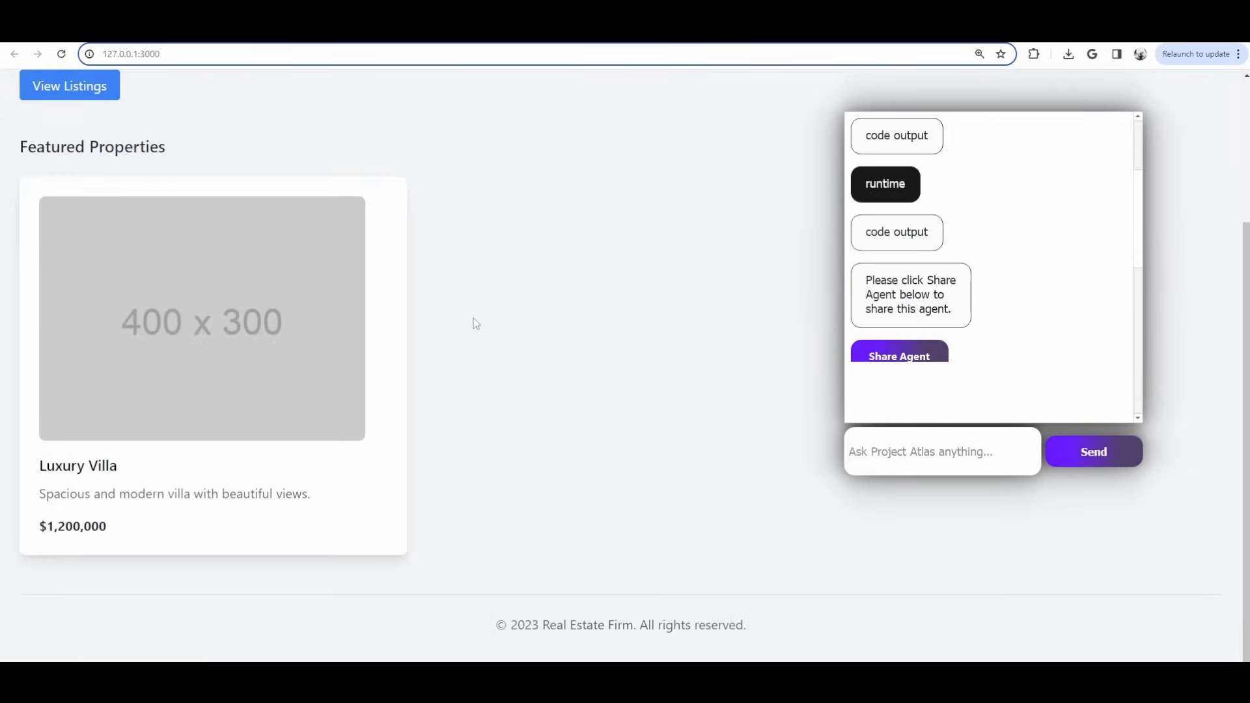
Scroll the locally served page at 127.0.0.1:3000 while live mode reports the goal accomplished.
{"action": "scroll", "scroll_direction": "up", "scroll_amount": 3}
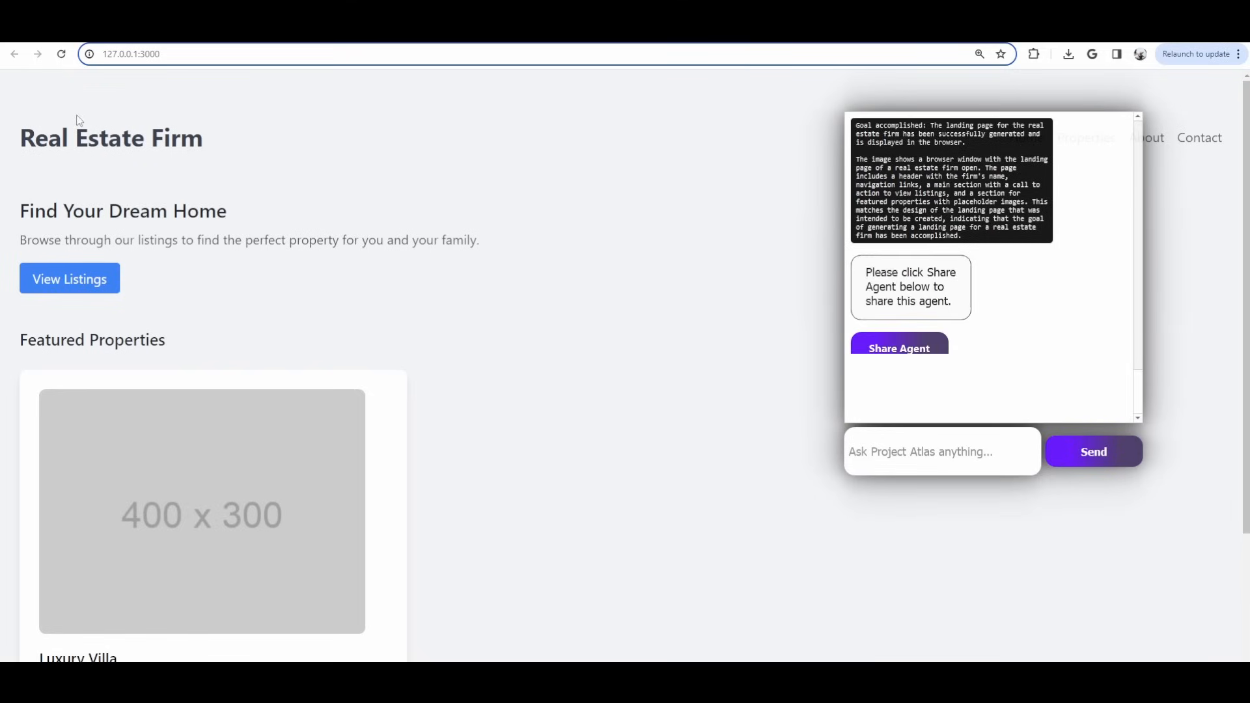
{"action": "mouse_move", "coordinate": [375, 387]}
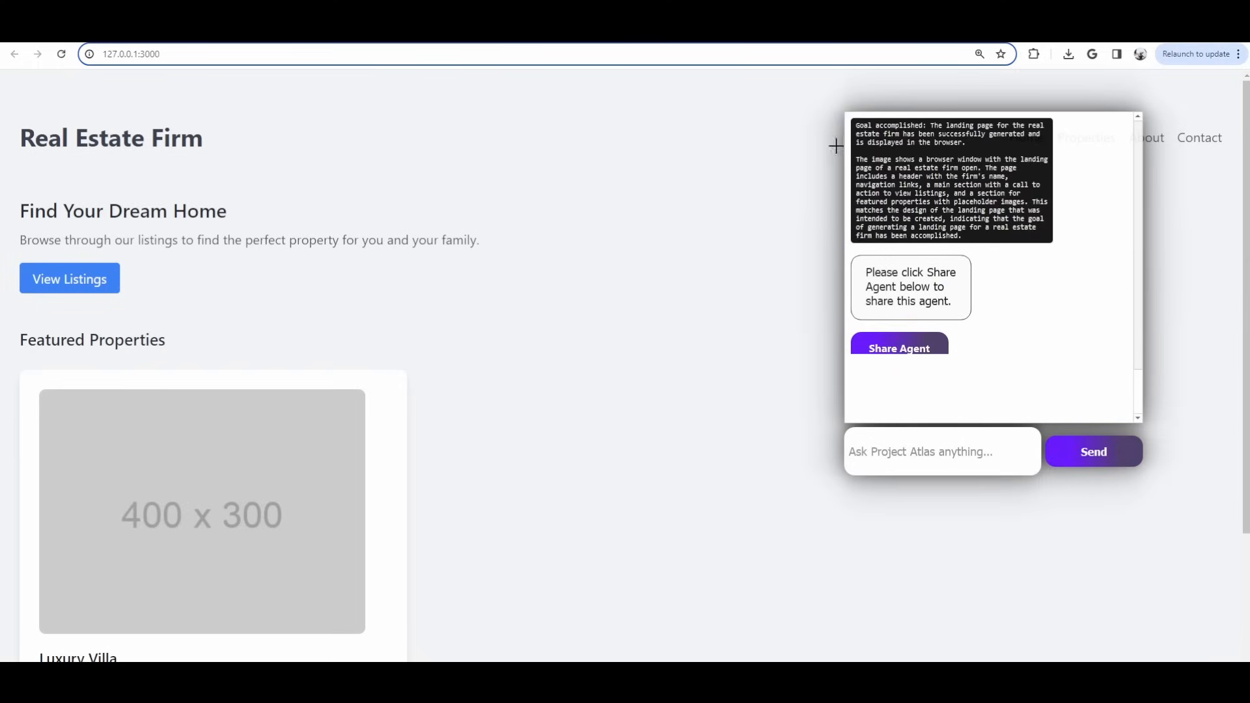
{"action": "mouse_move", "coordinate": [229, 396]}
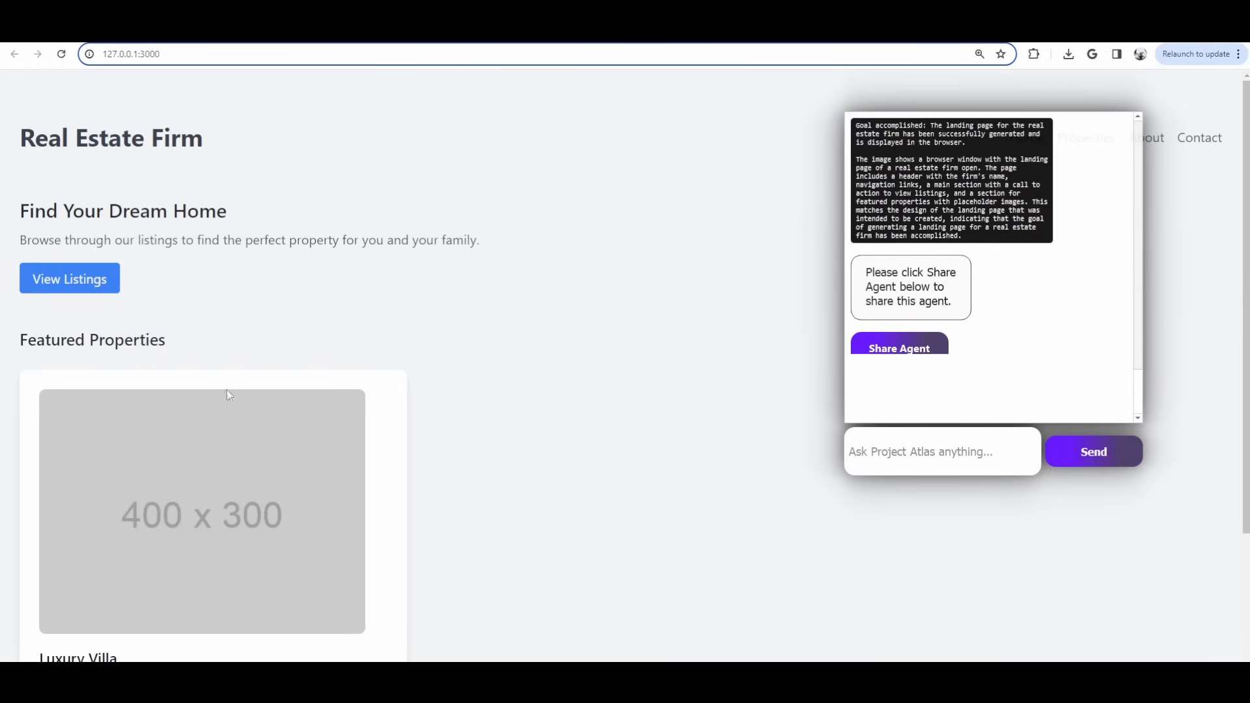
{"action": "mouse_move", "coordinate": [1018, 255]}
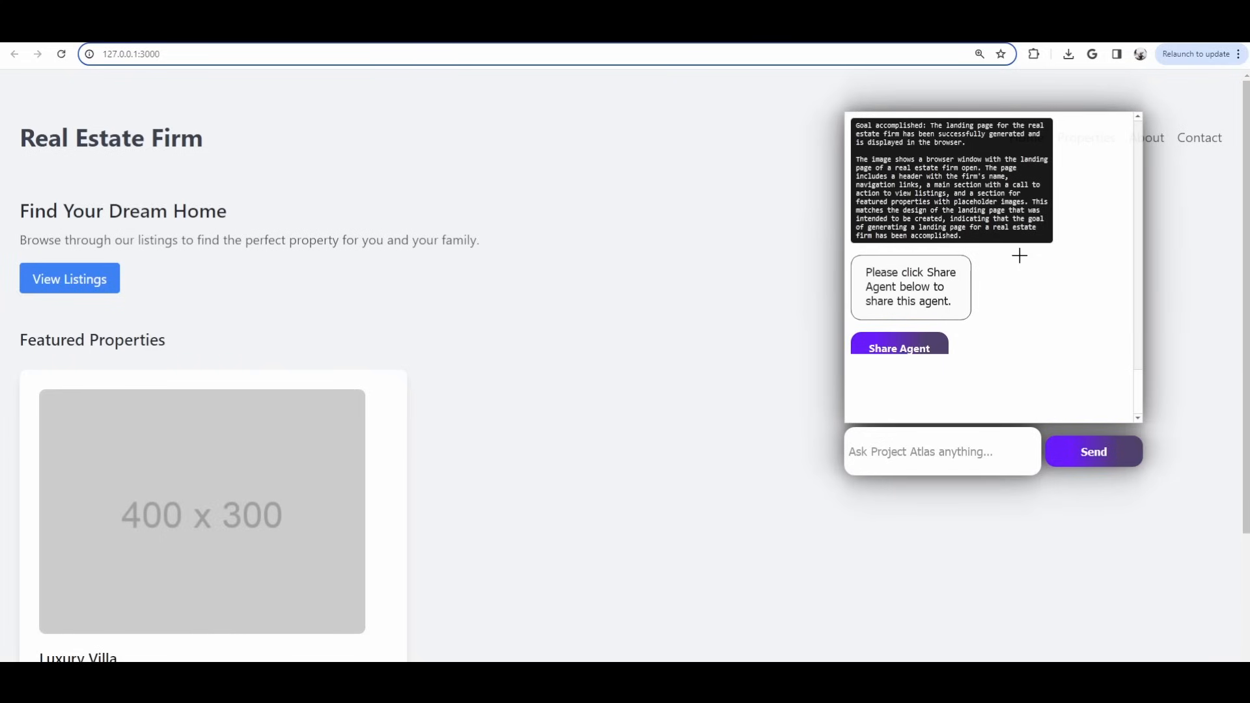
{"action": "scroll", "scroll_direction": "down", "scroll_amount": 3}
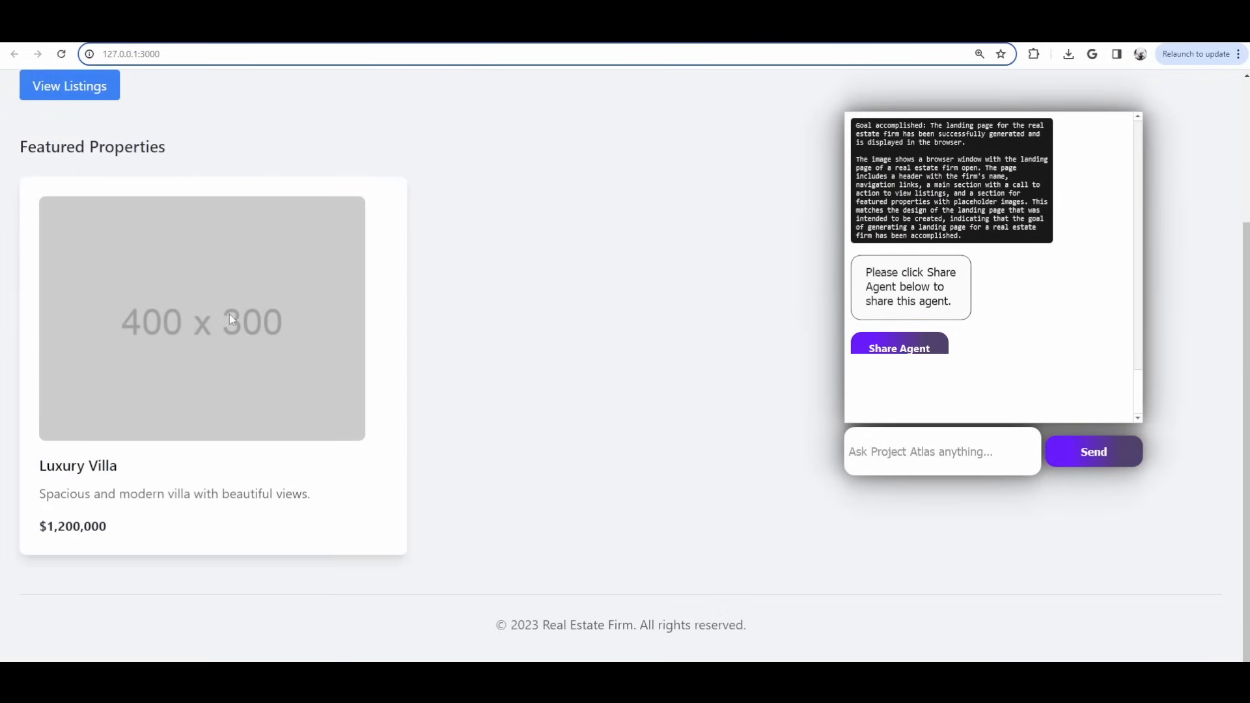